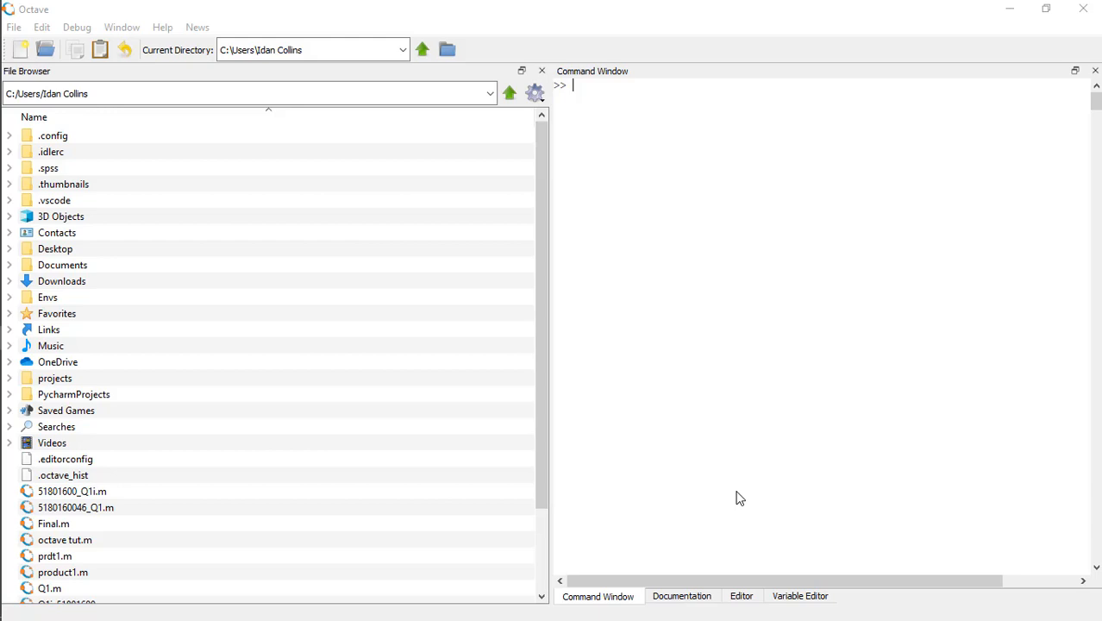
mouse_move(609, 165)
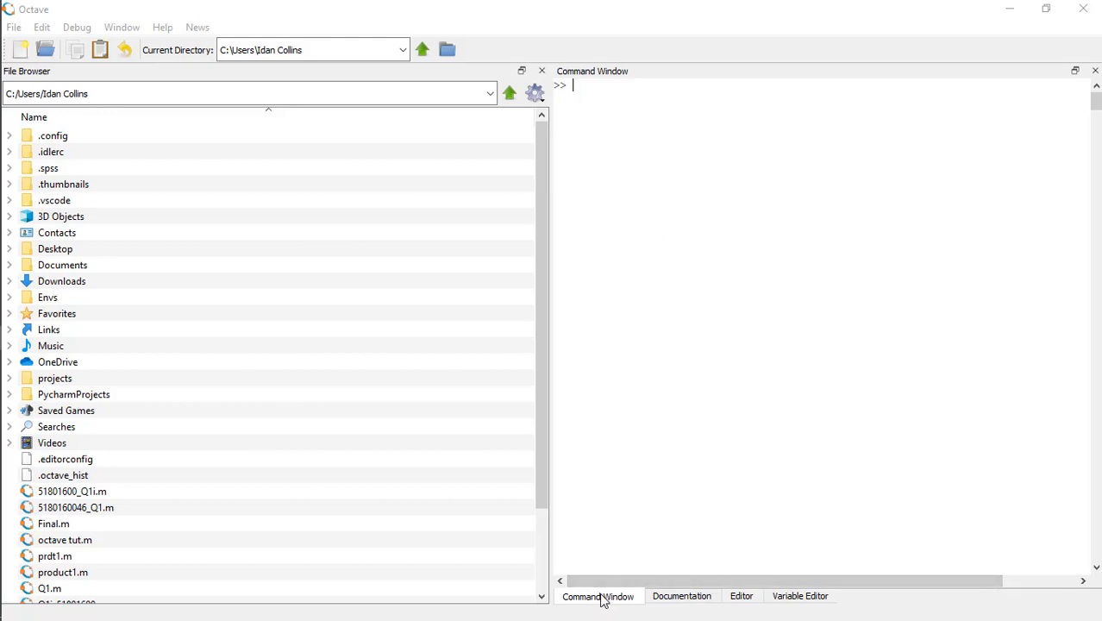
mouse_move(788, 599)
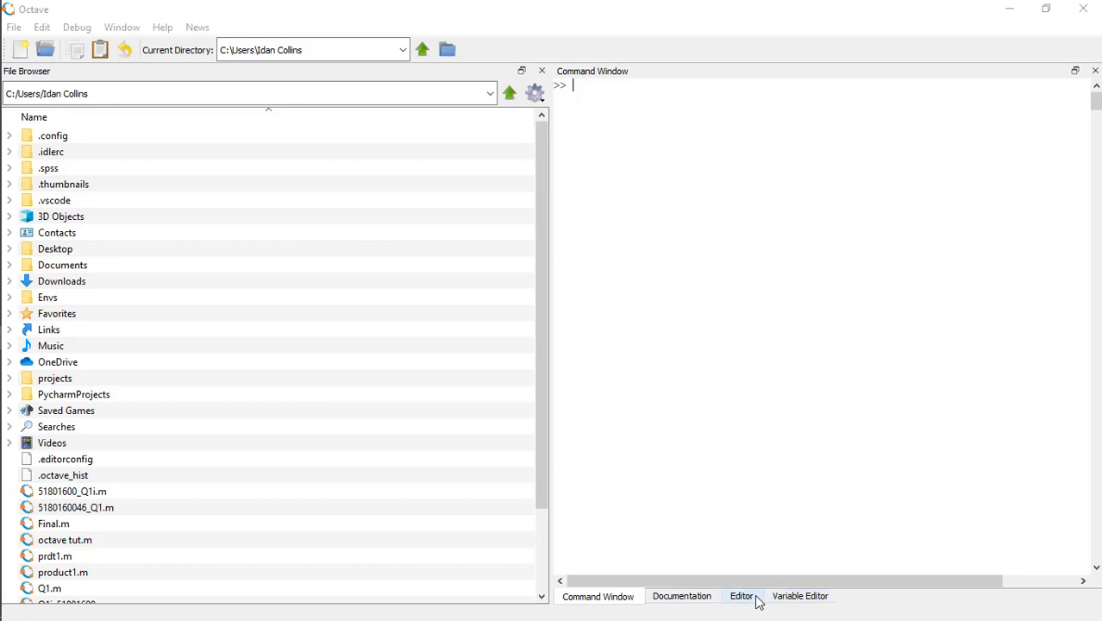
Step: Start a script in the Editor with sum1 = 0; on line 1
click(741, 596)
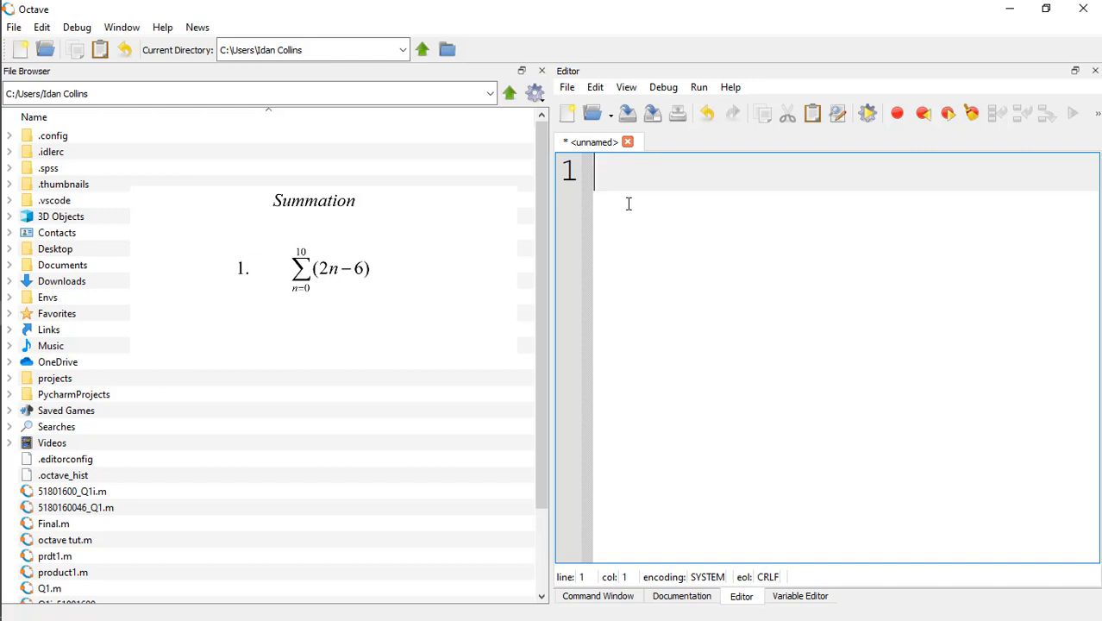
text(s)
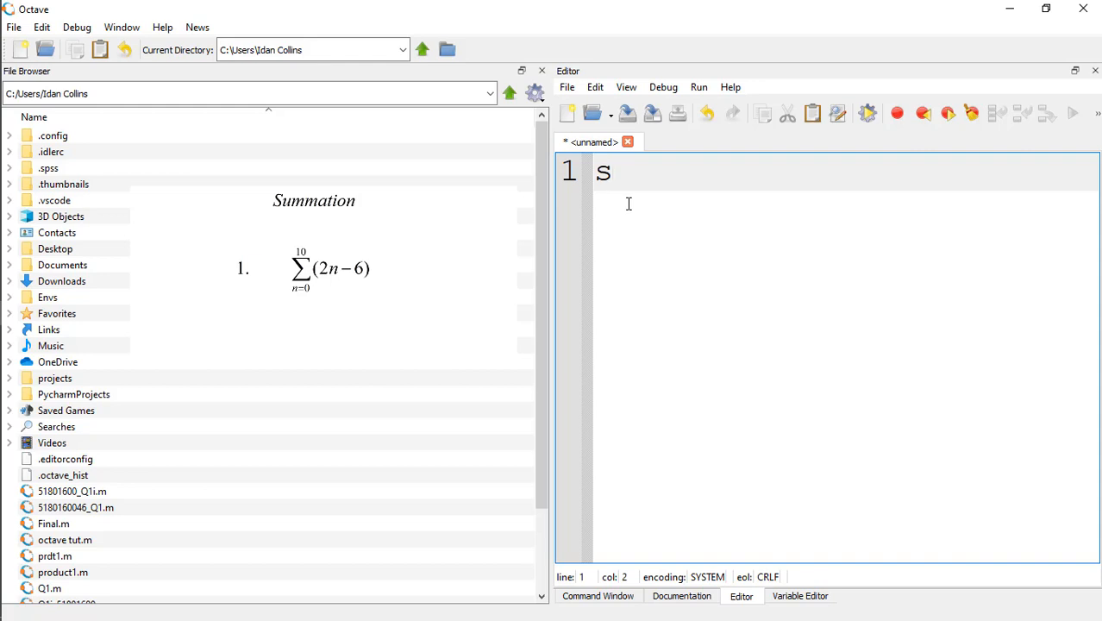
text(um1 =)
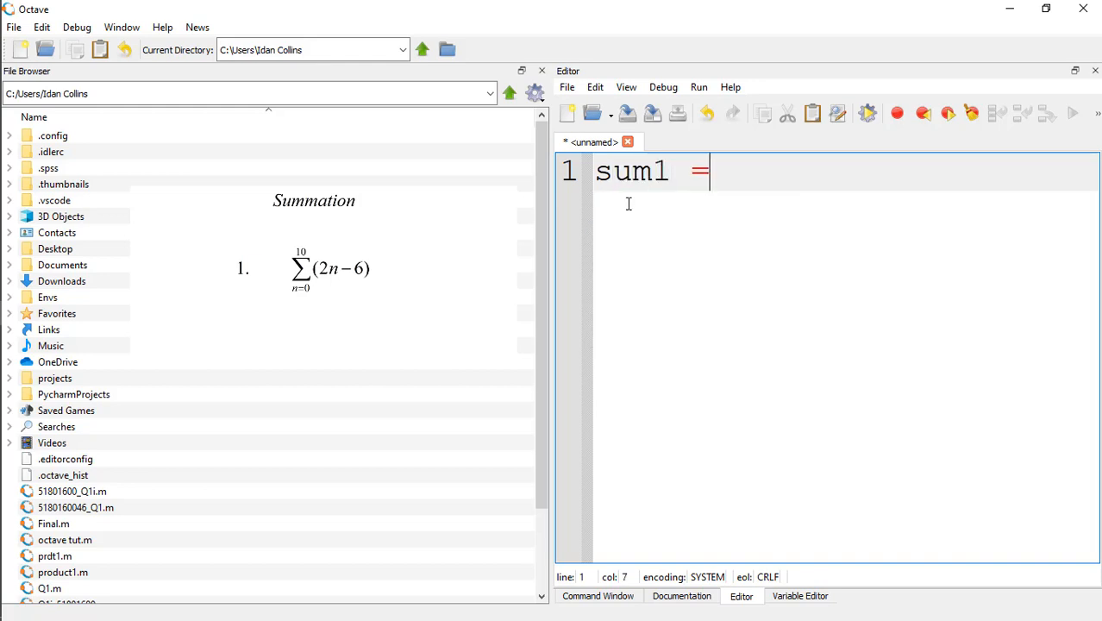
text(0)
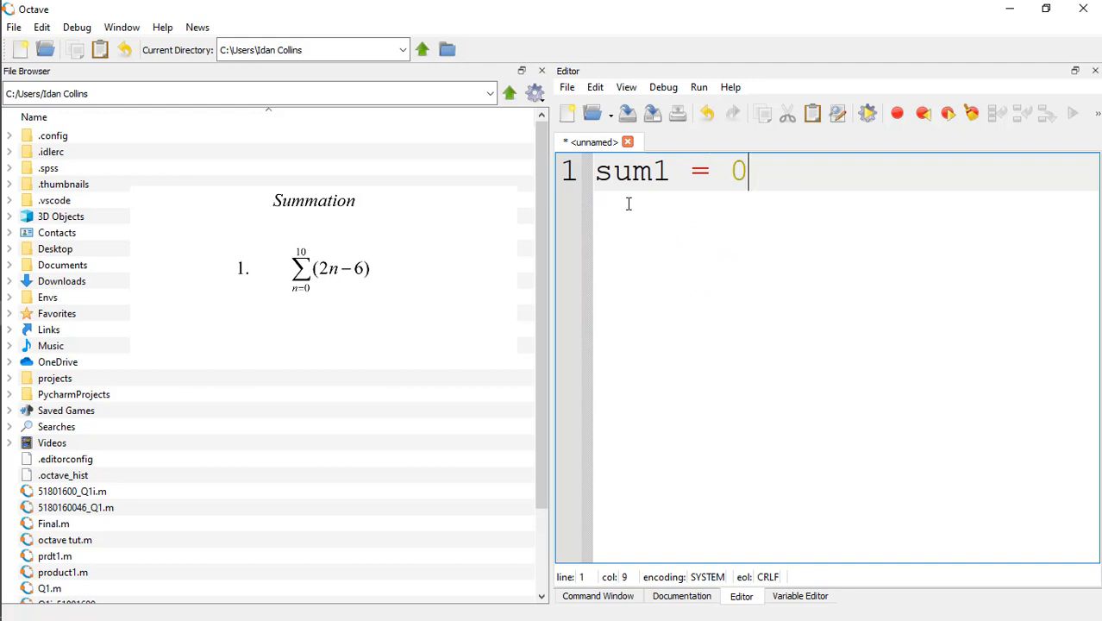
text(;)
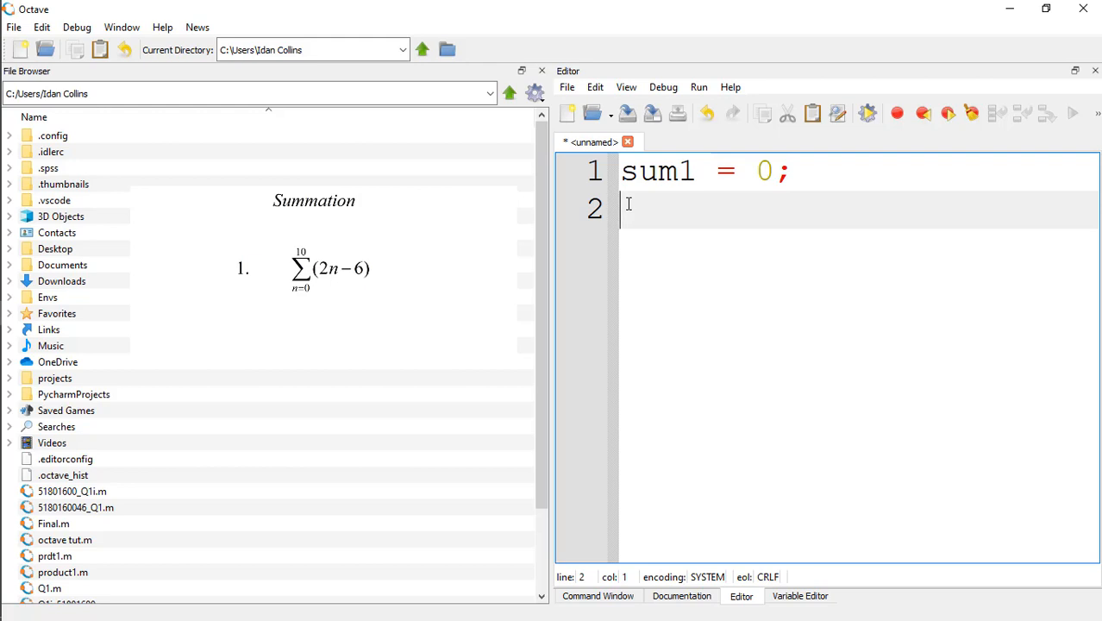
Step: Write the loop header for n = 0:10
text(for)
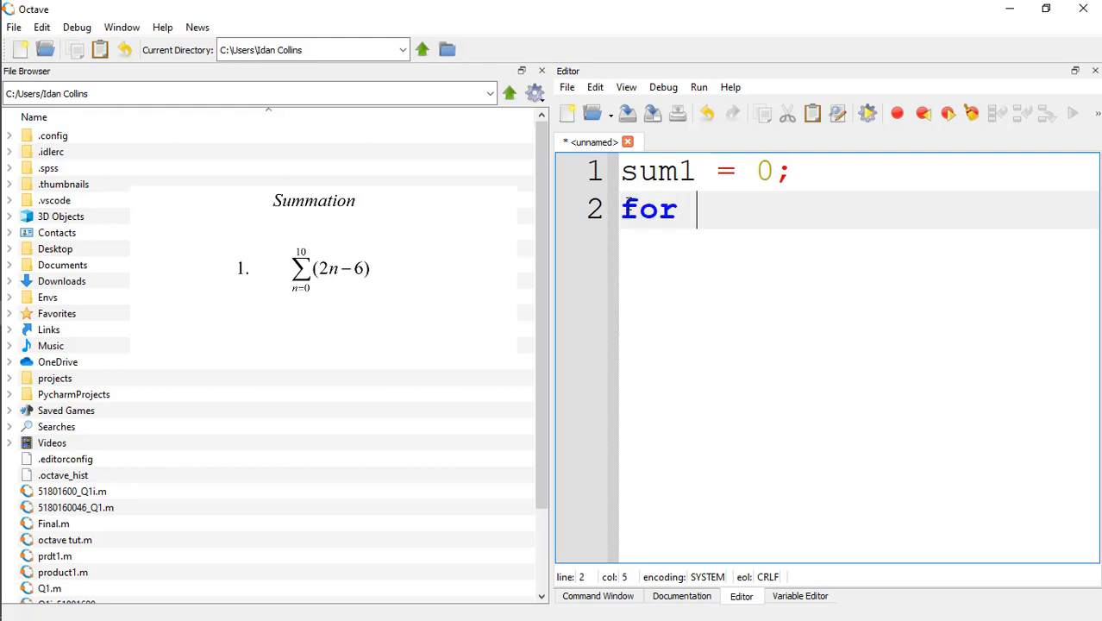
text(n =)
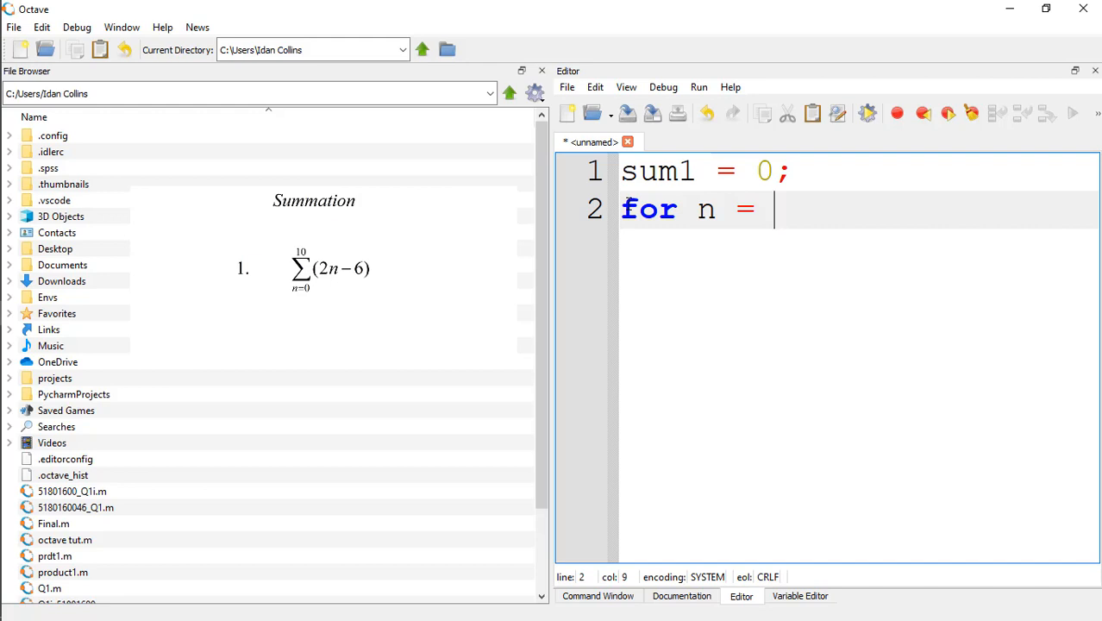
text(0;)
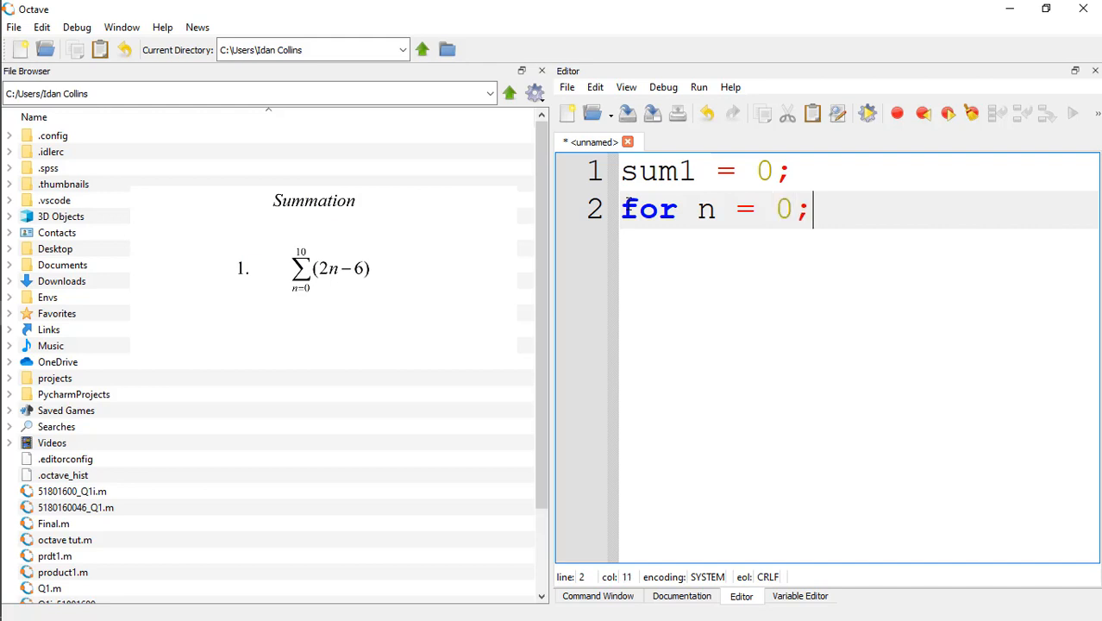
key(BackSpace)
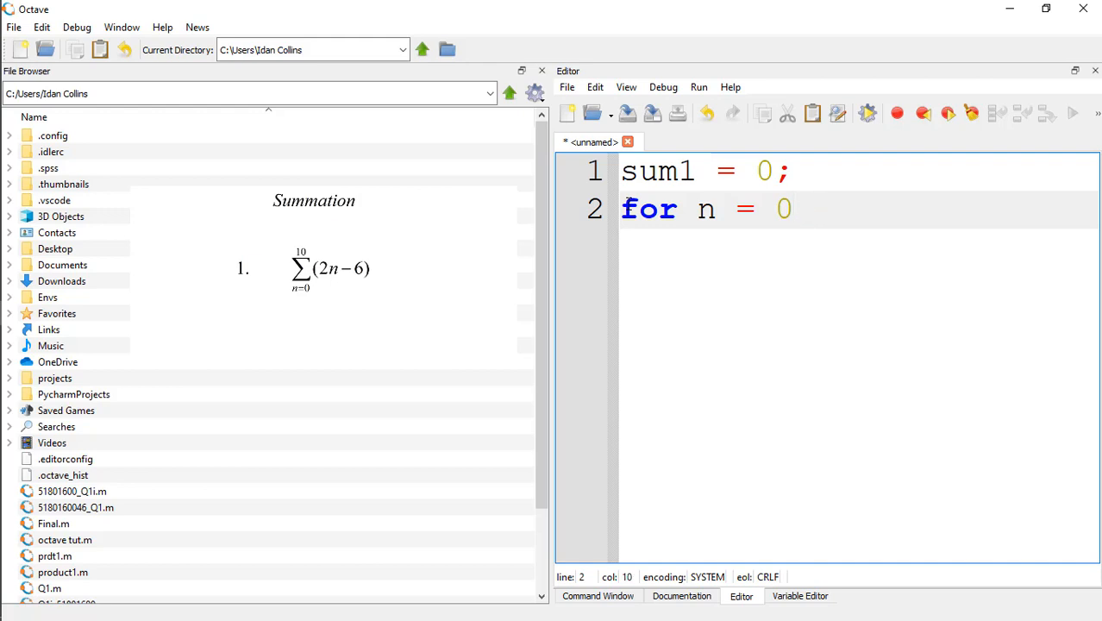
text(:10)
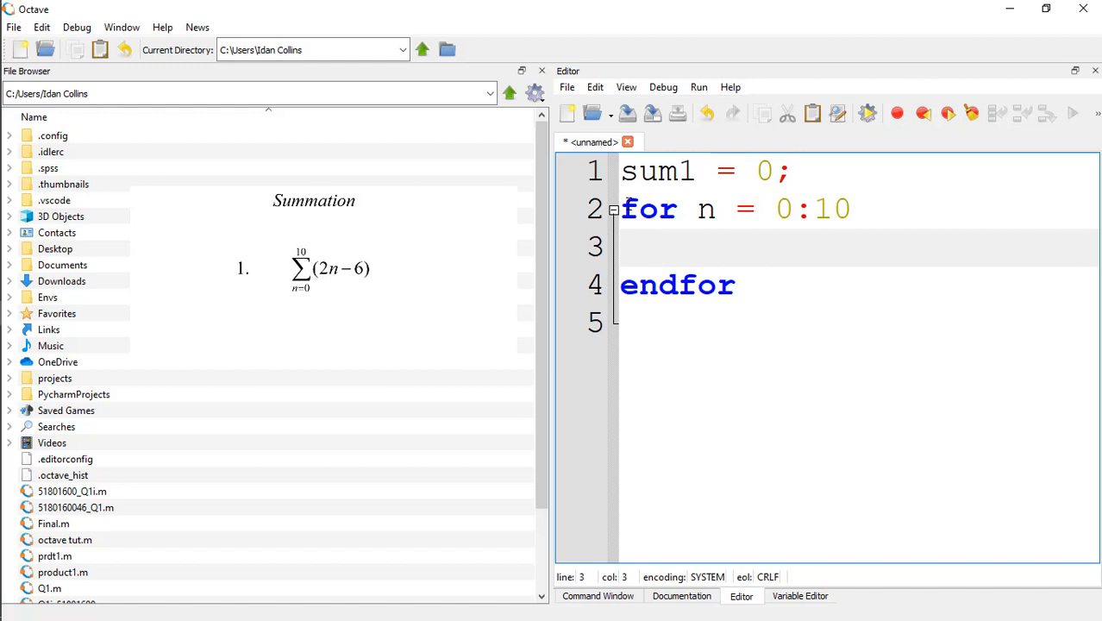
Step: Fill the loop body with sum1 = sum1 + (2*n-6); and add a blank line
text(s)
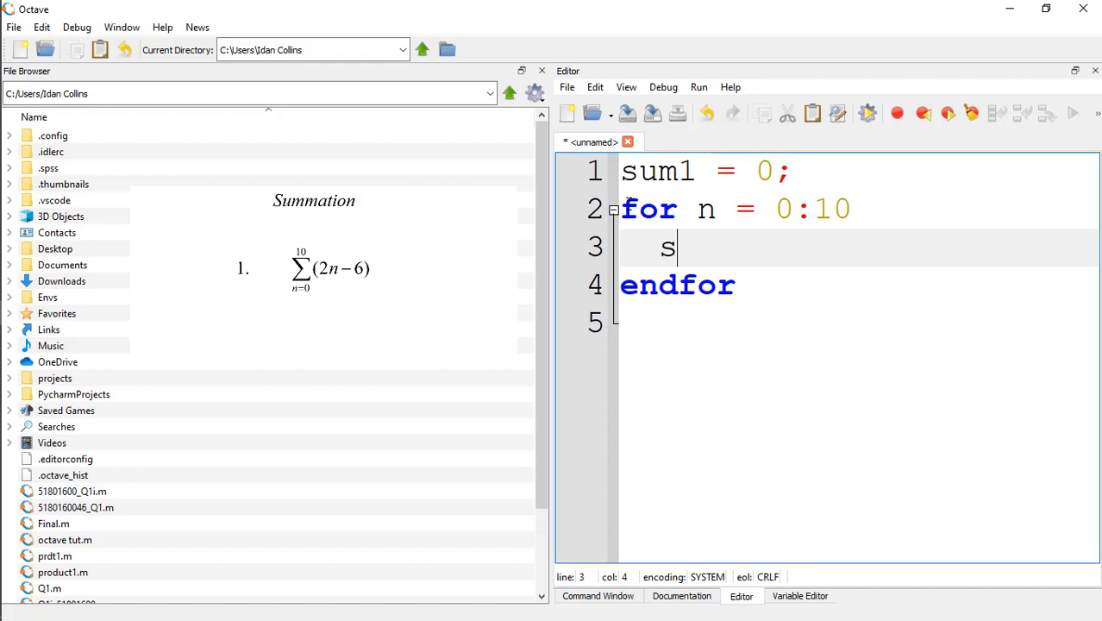
text(ui)
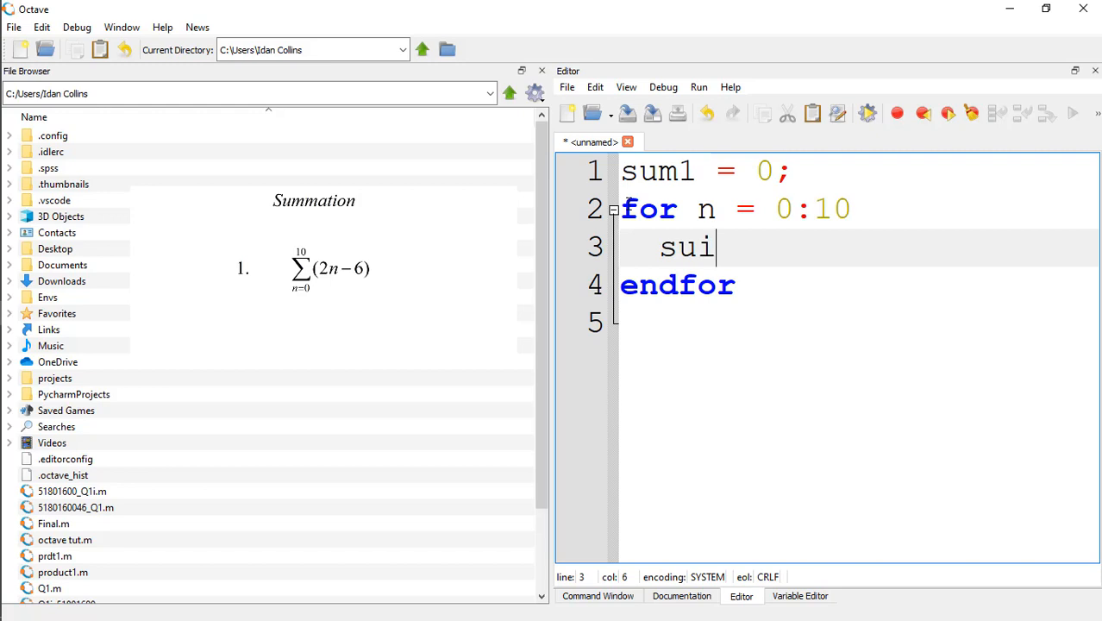
text(m)
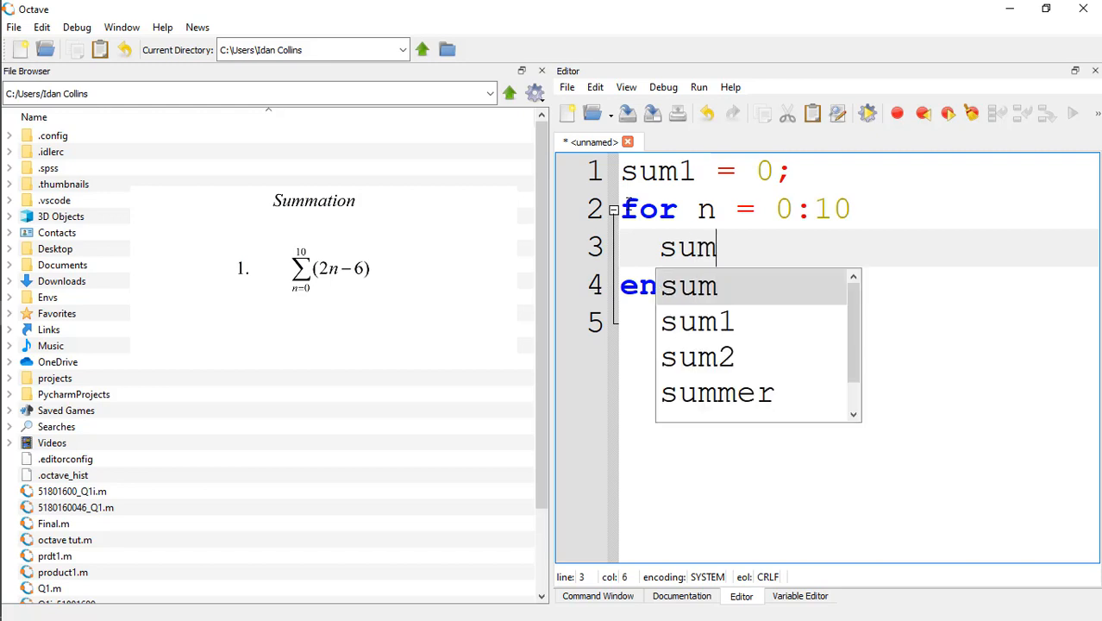
text(1)
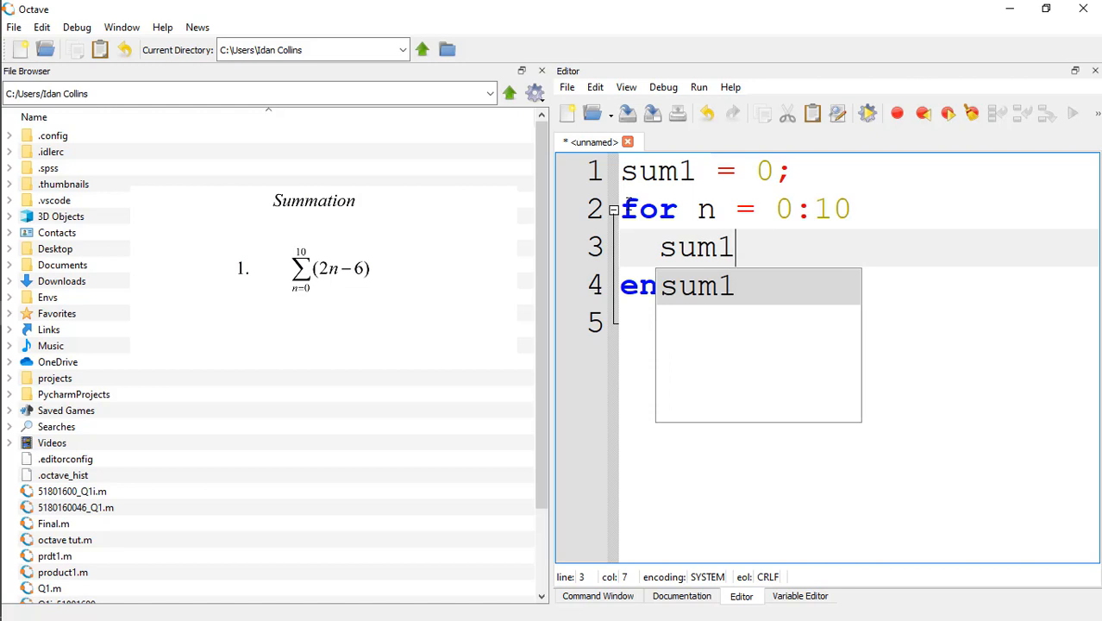
text(=)
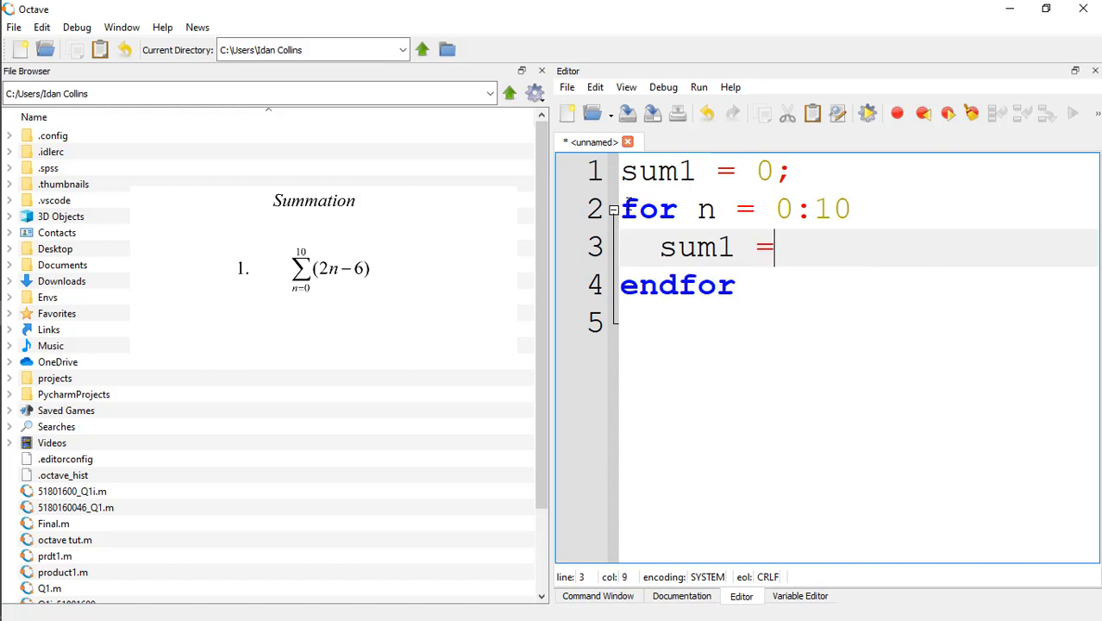
text(s)
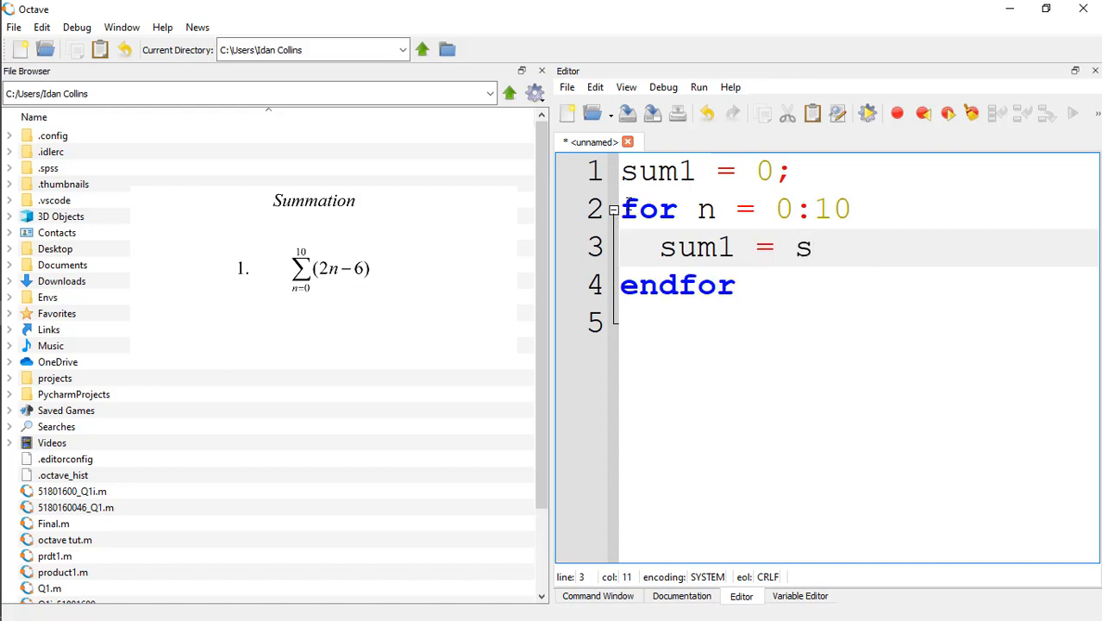
text(um1)
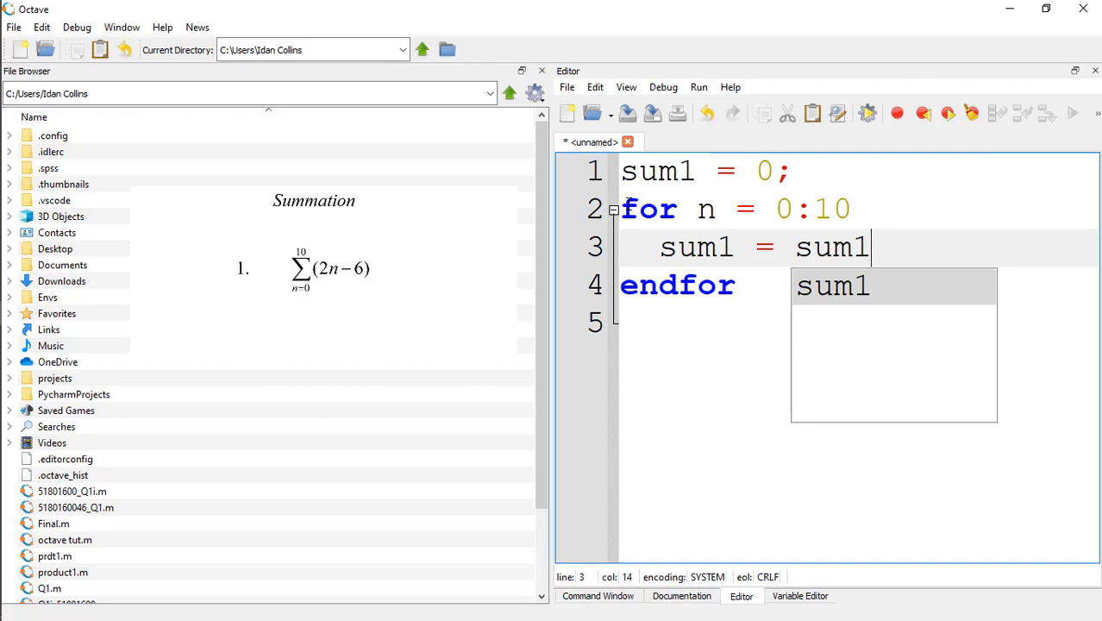
key(Escape)
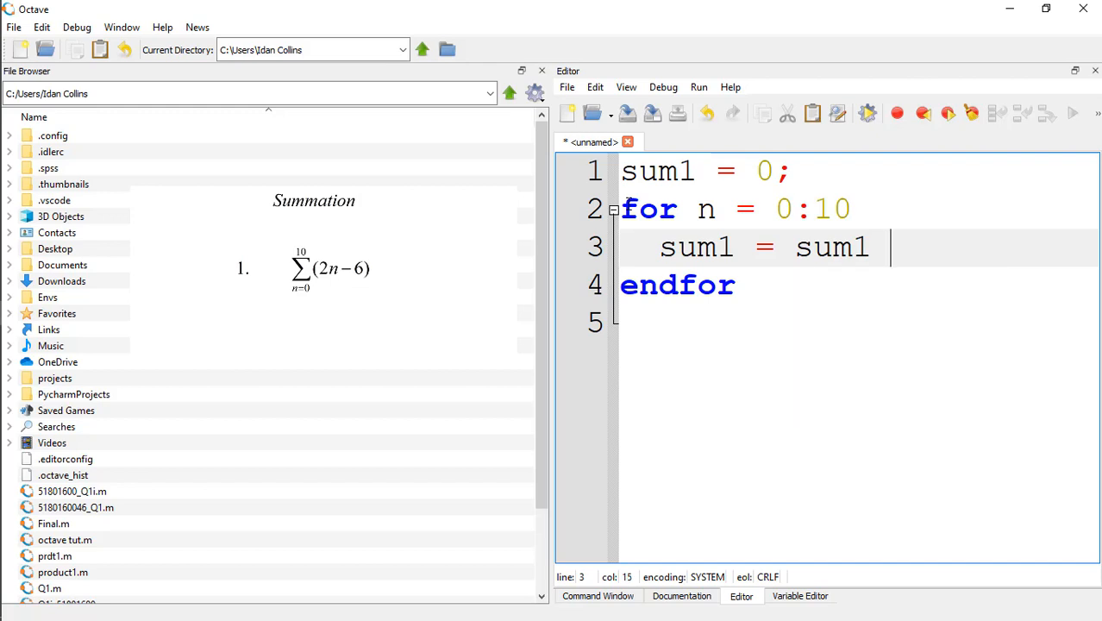
text(+)
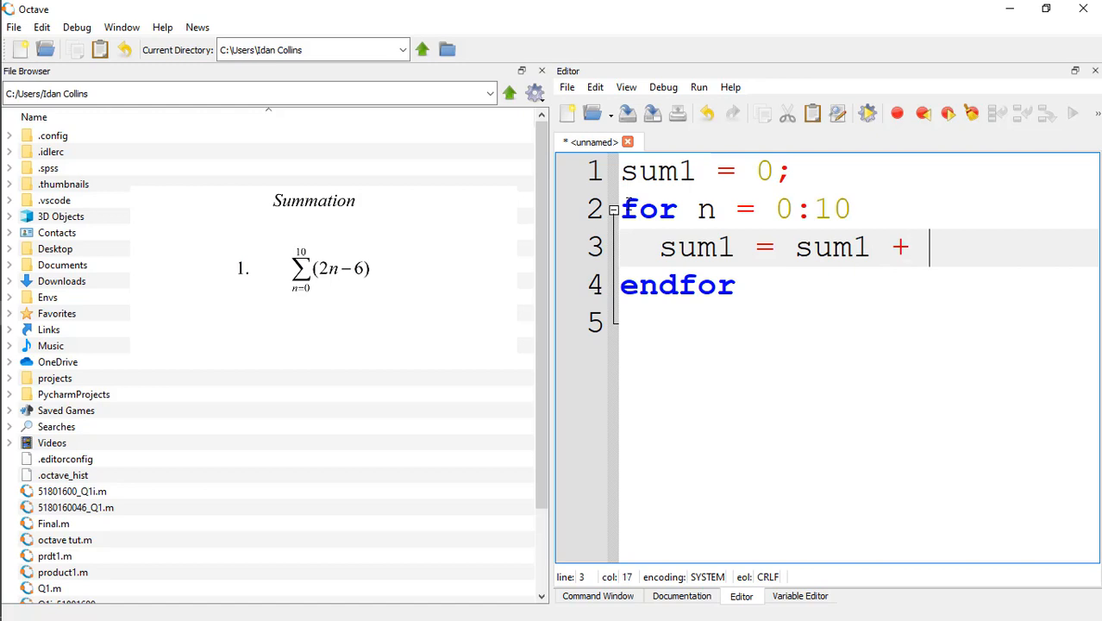
text(()
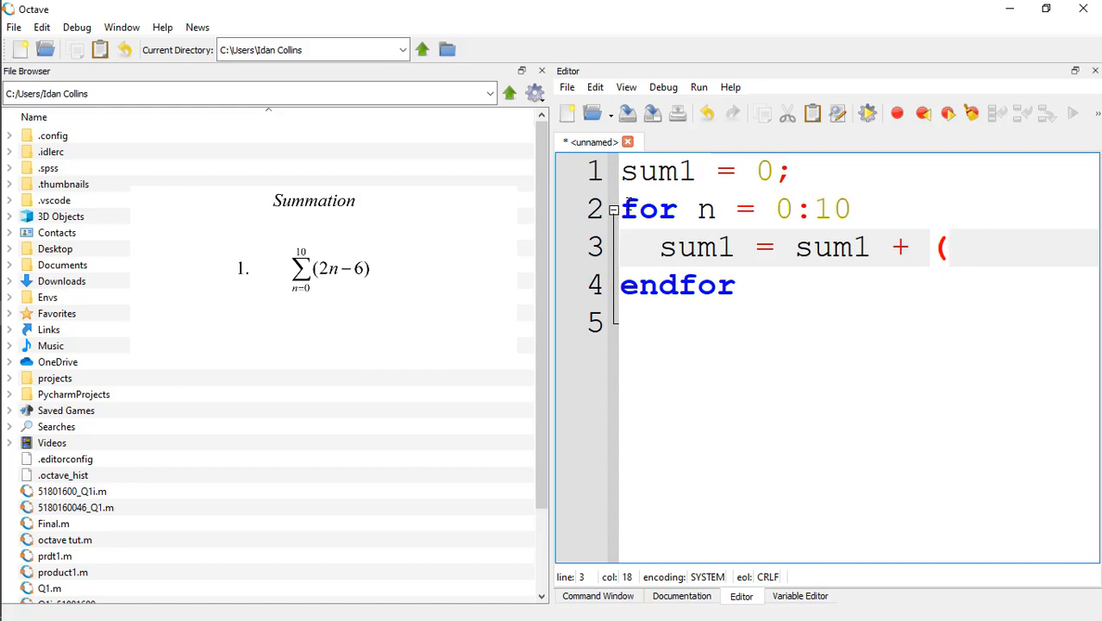
text(2*)
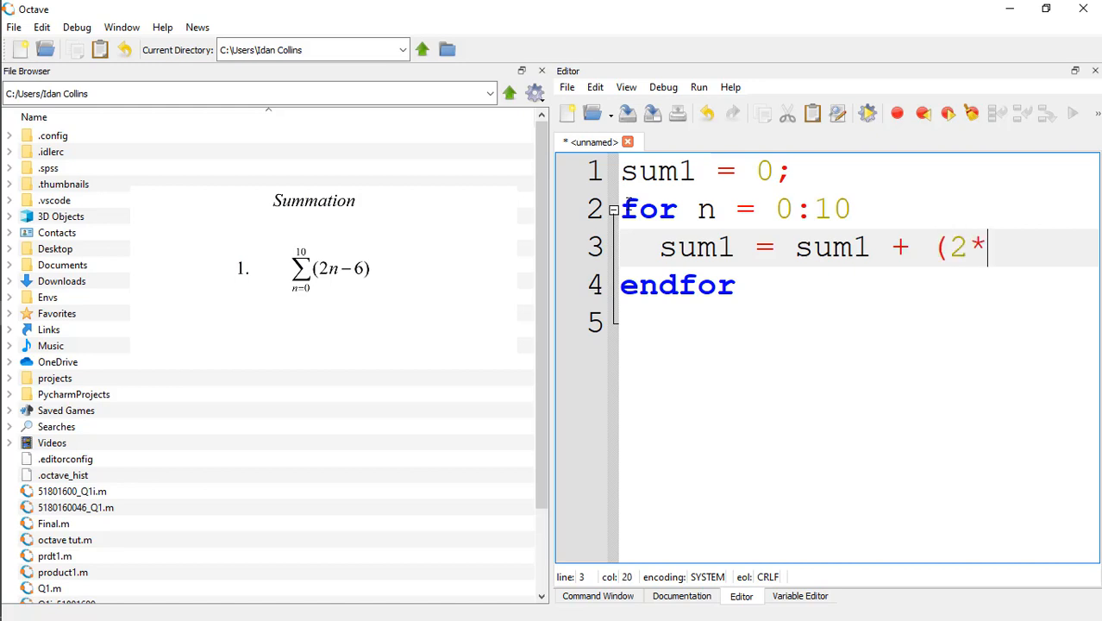
text(n-)
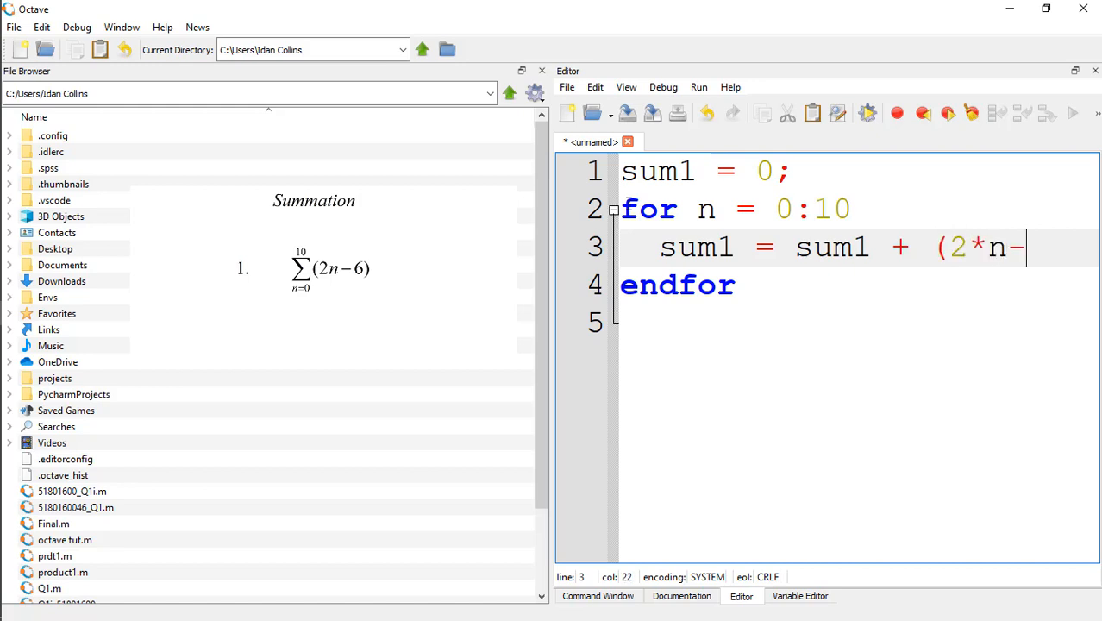
text(6)
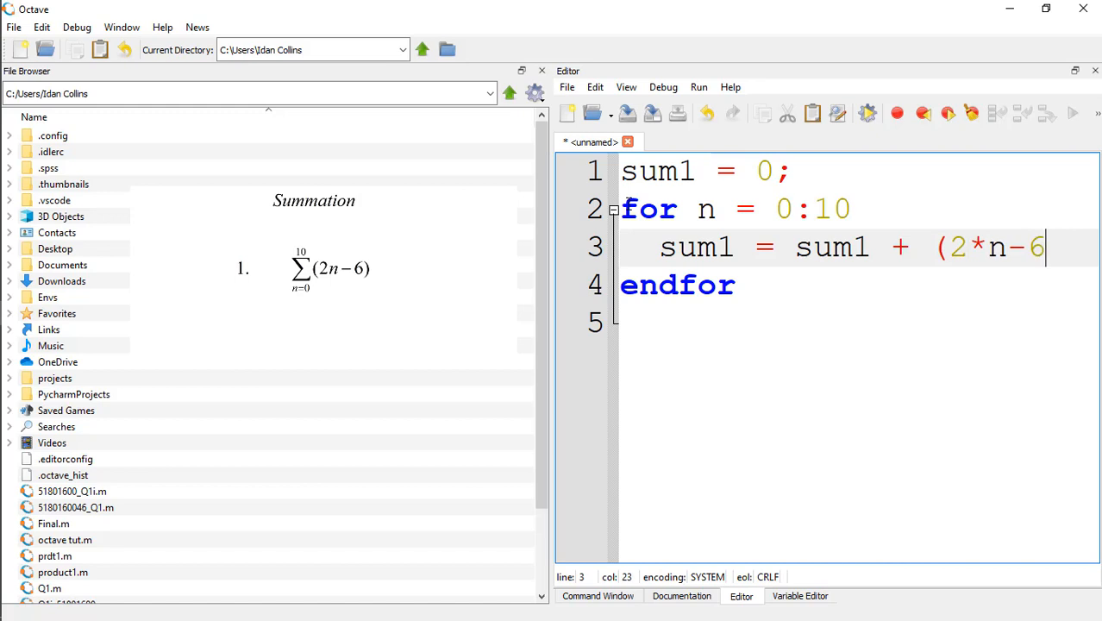
text())
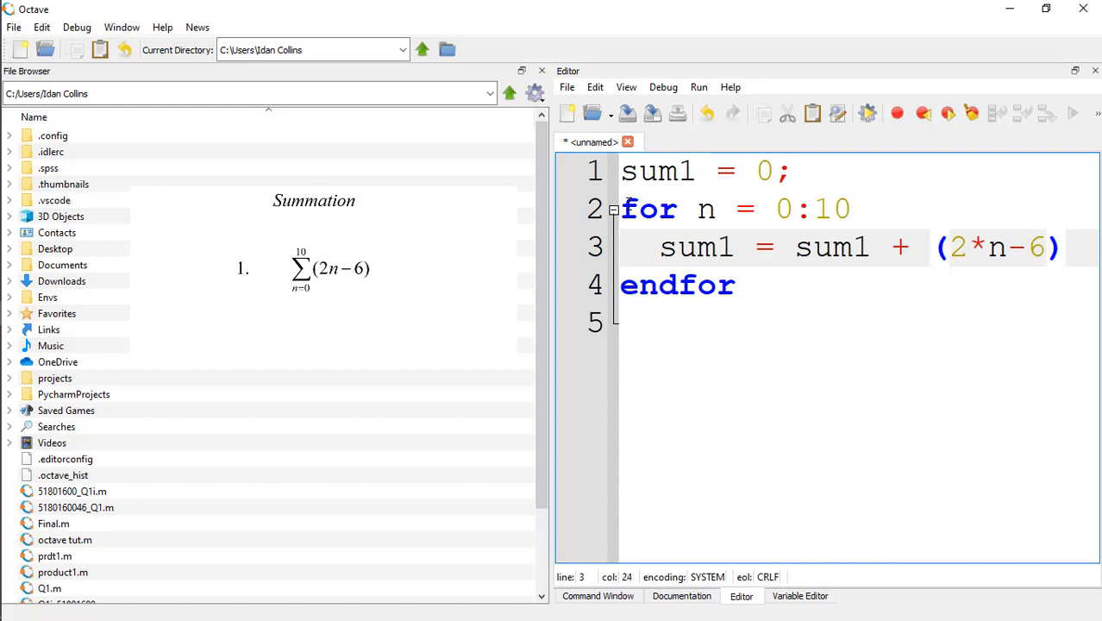
text();)
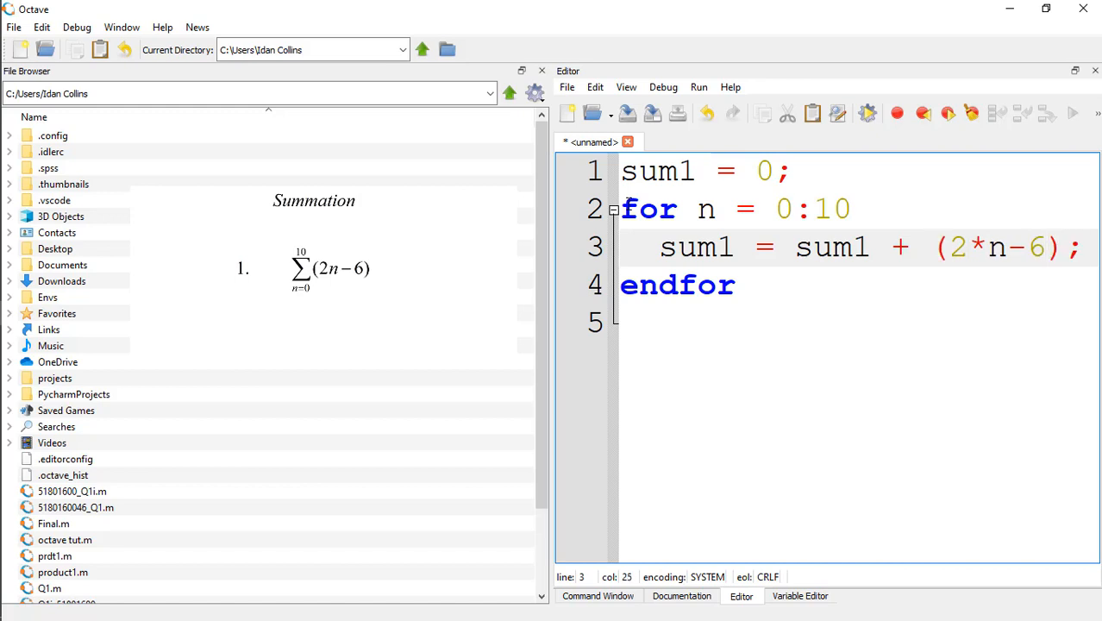
key(Enter)
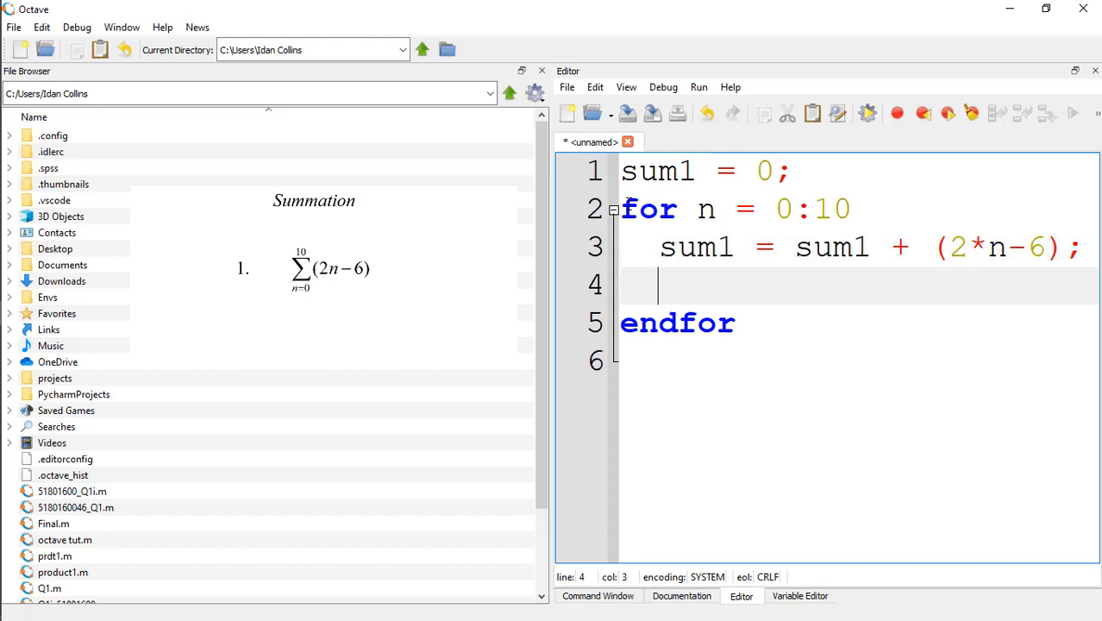
Step: Add a final line displaying sum1 after endfor
click(645, 367)
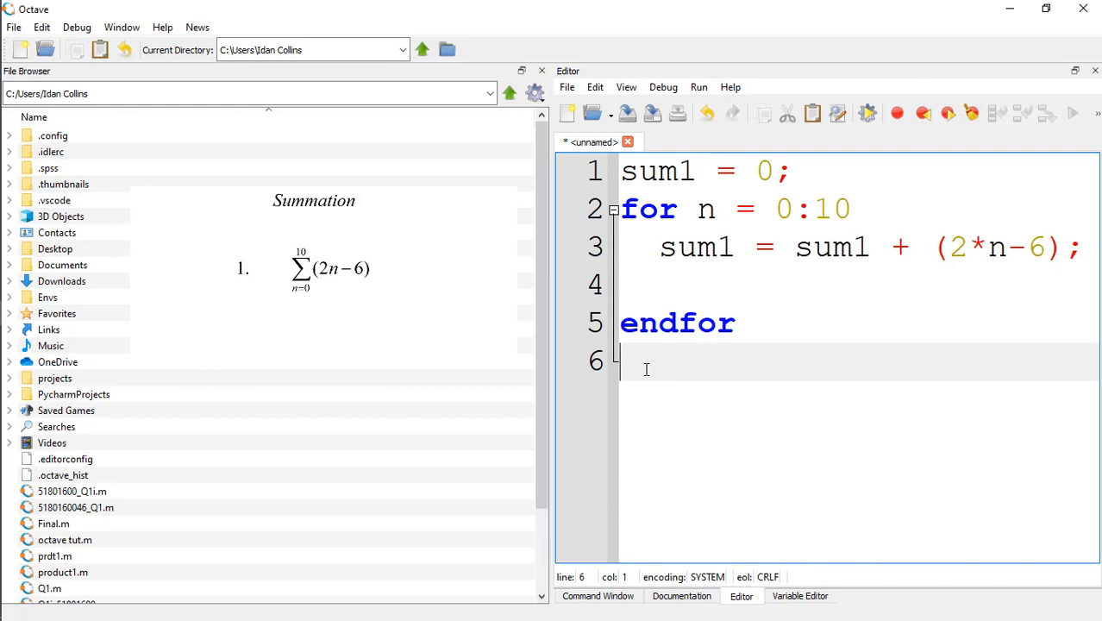
text(s)
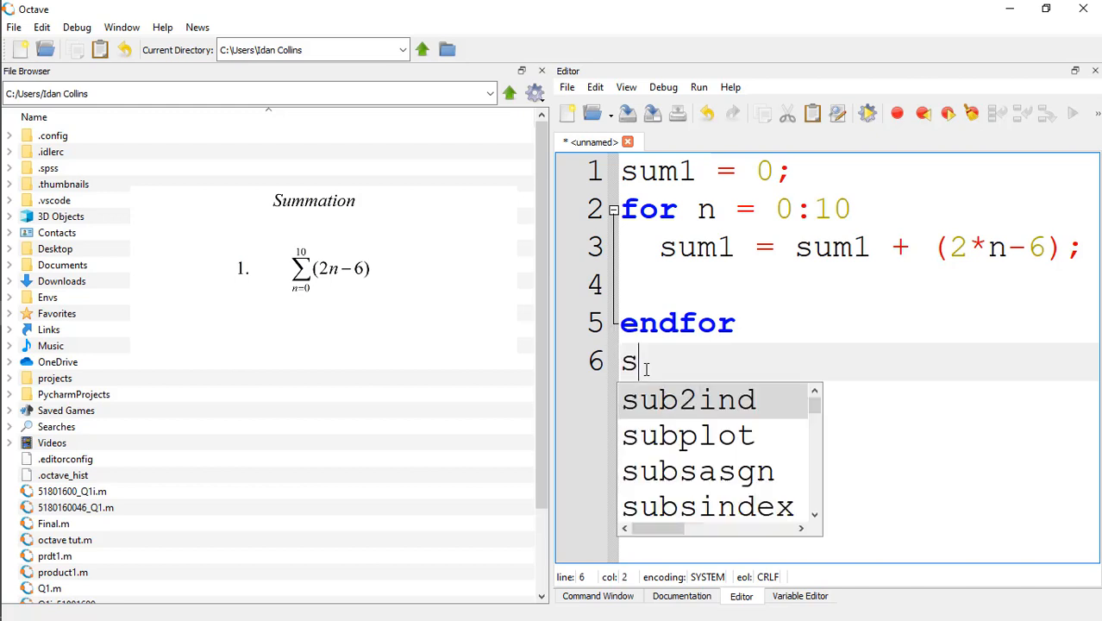
text(um1)
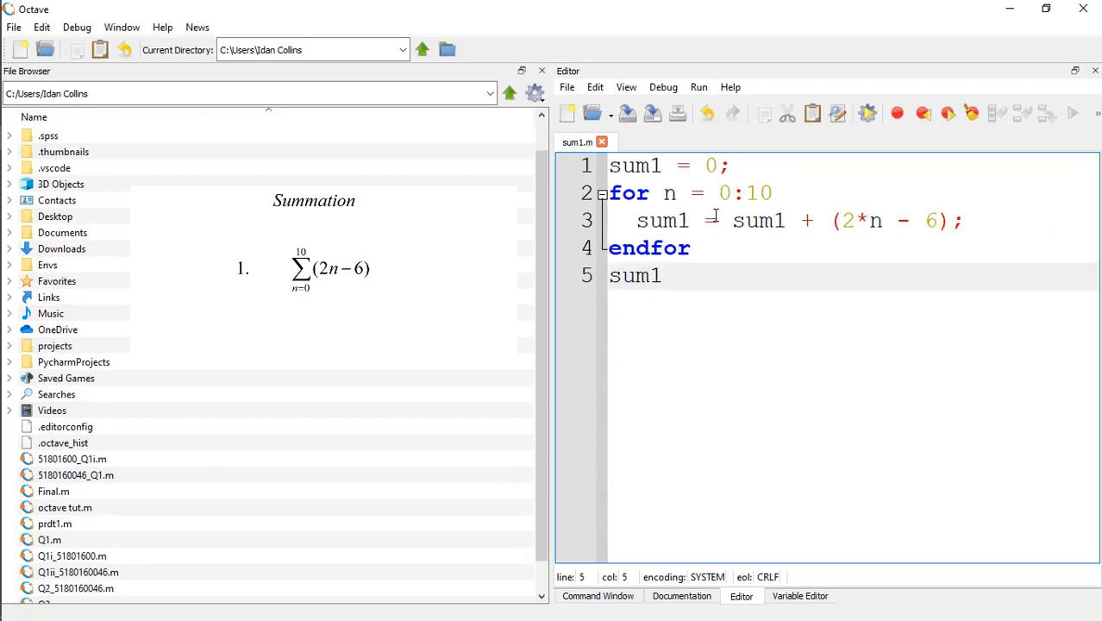
mouse_move(677, 169)
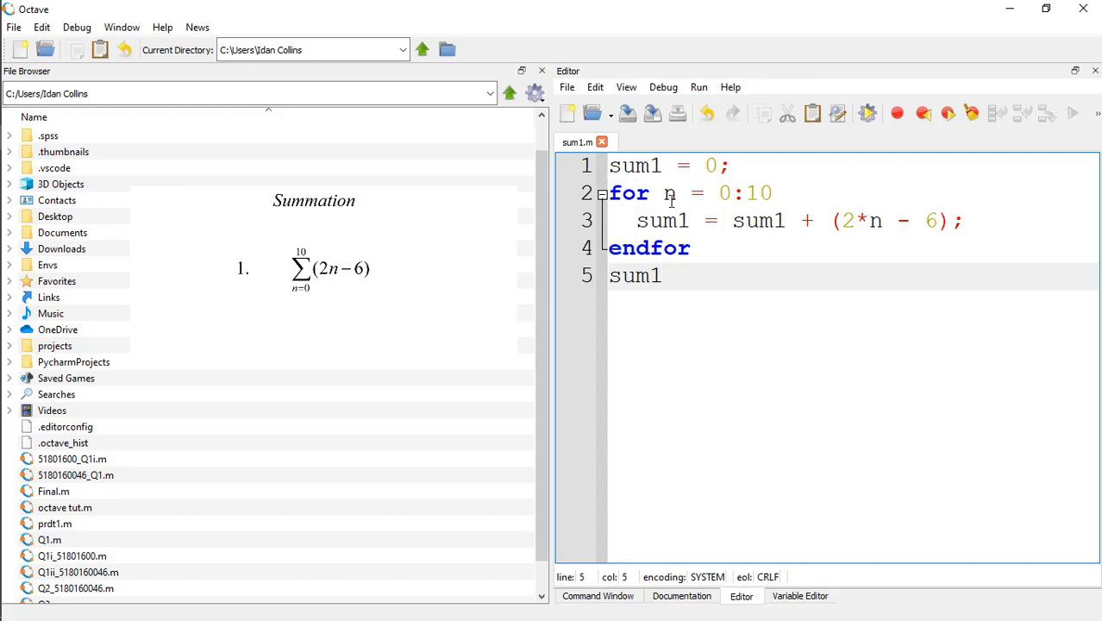
mouse_move(768, 197)
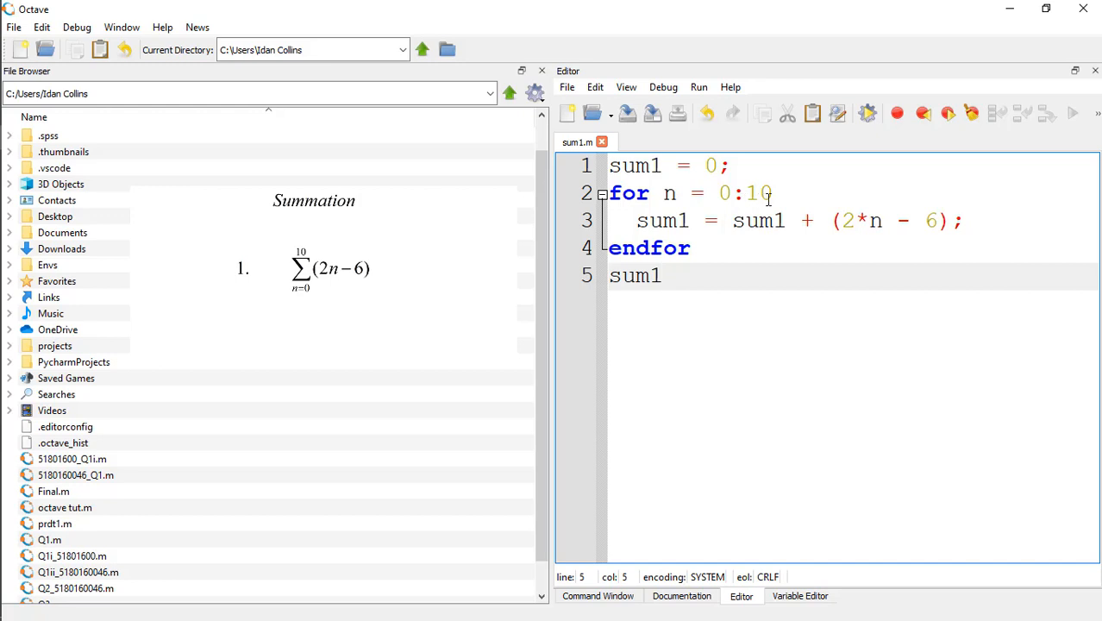
mouse_move(675, 233)
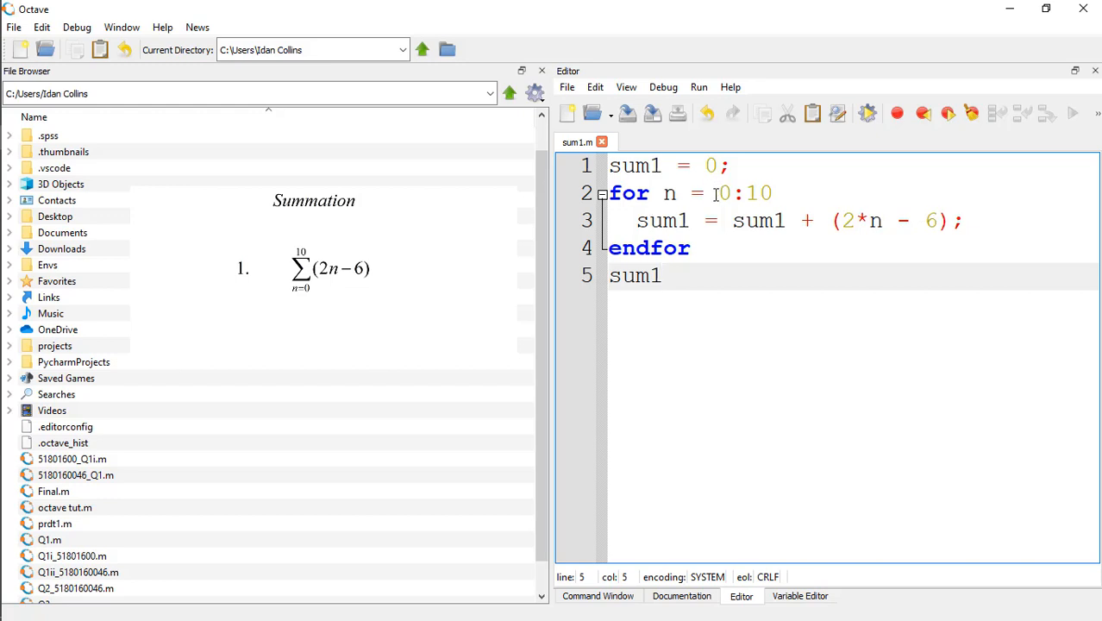
mouse_move(701, 210)
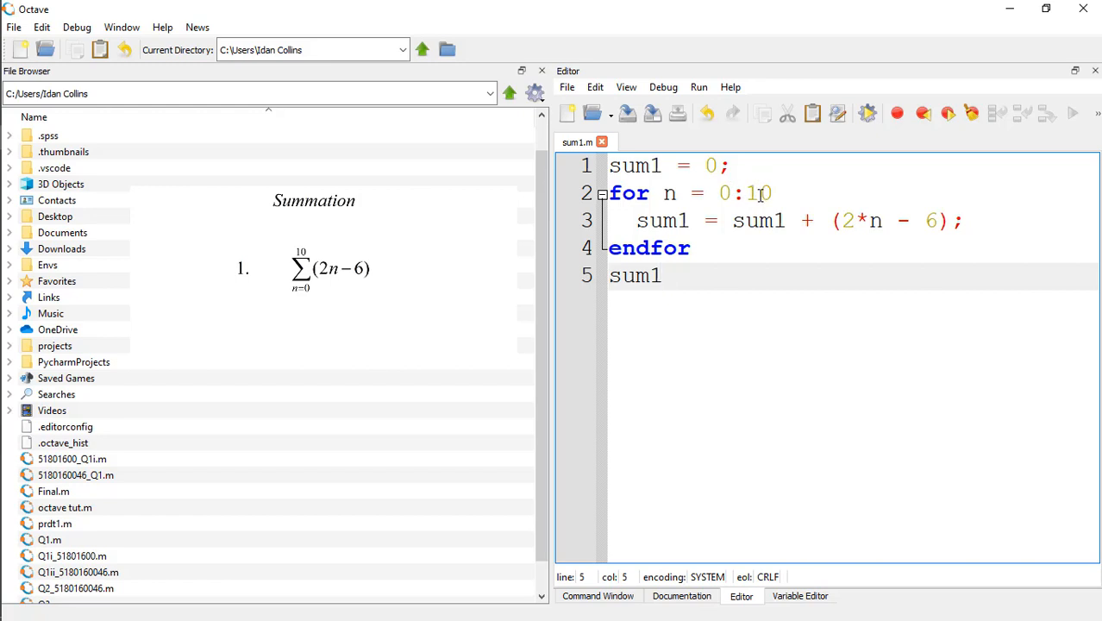
click(681, 276)
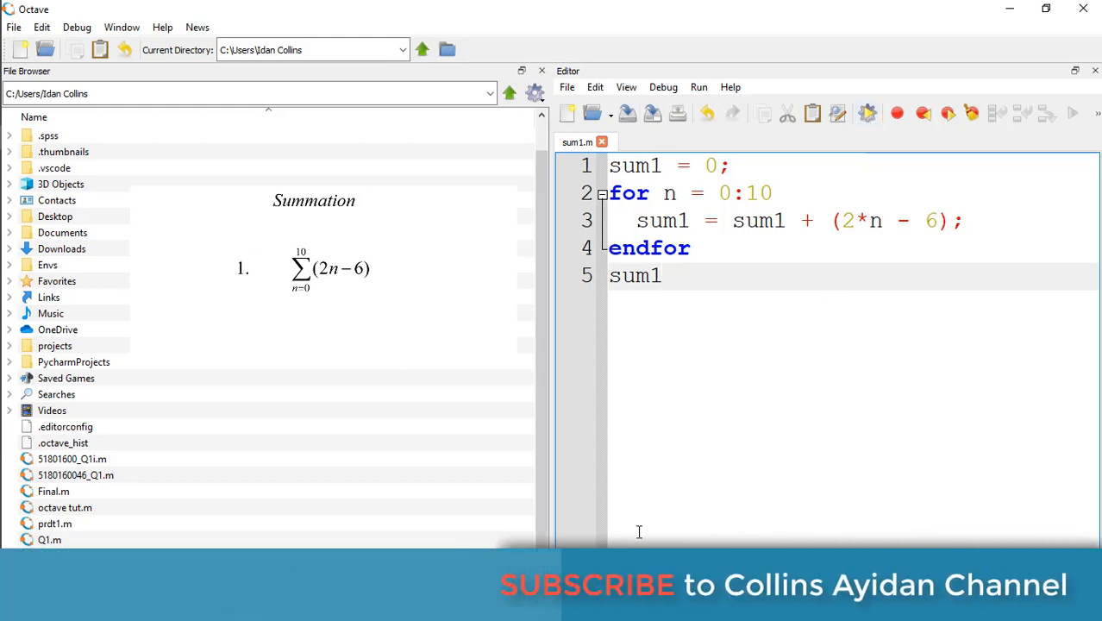
Step: Run sum1.m to print sum1 = 44, then open Microsoft Mathematics
click(1071, 113)
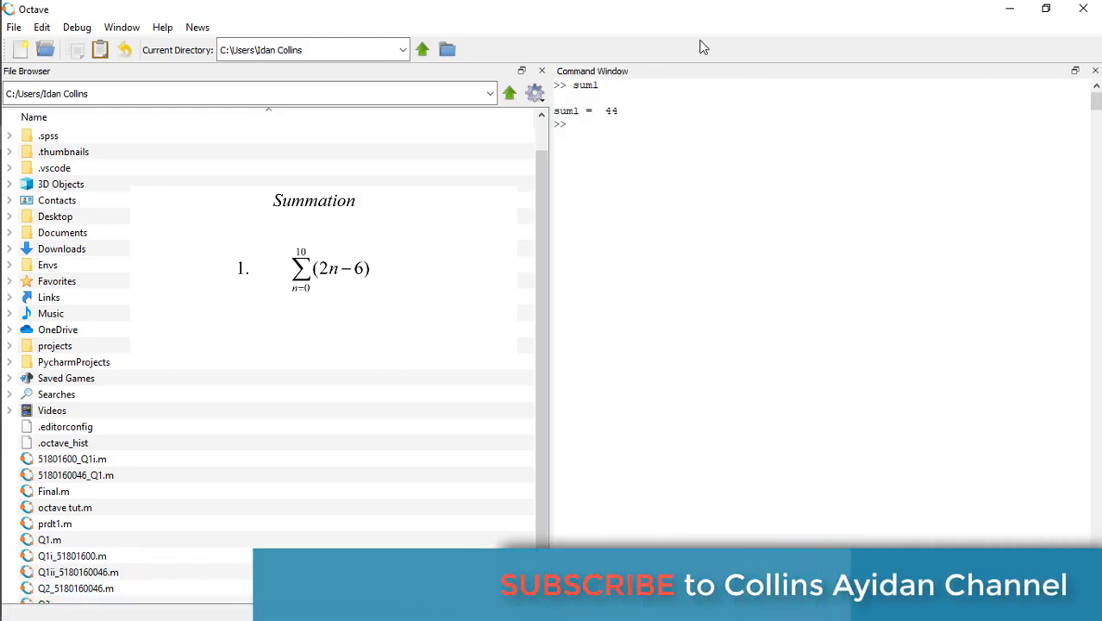
mouse_move(590, 123)
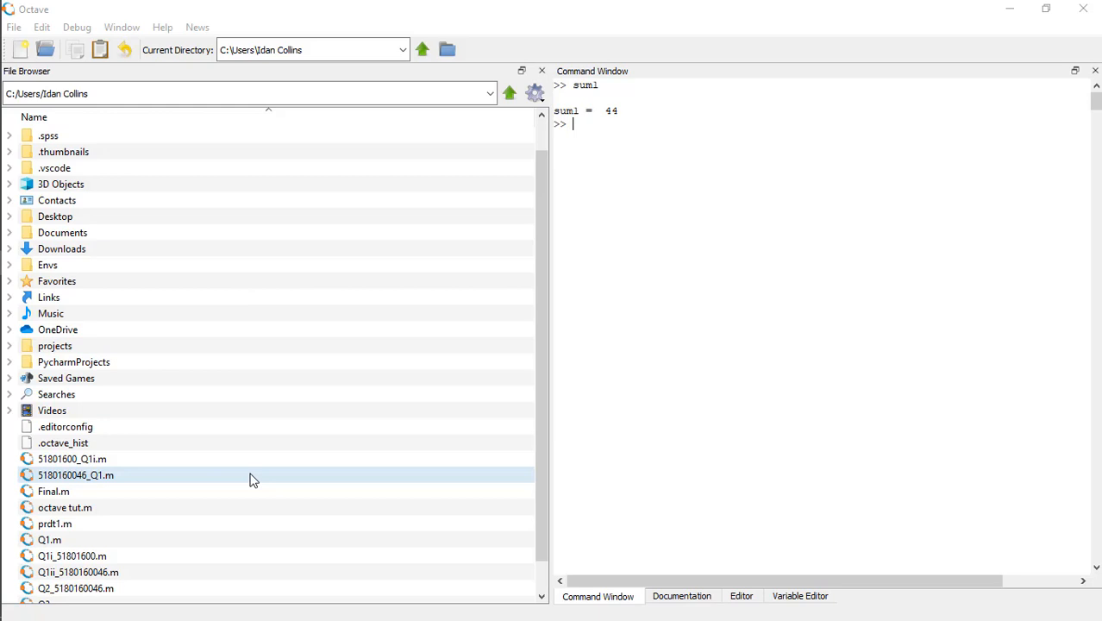
click(72, 459)
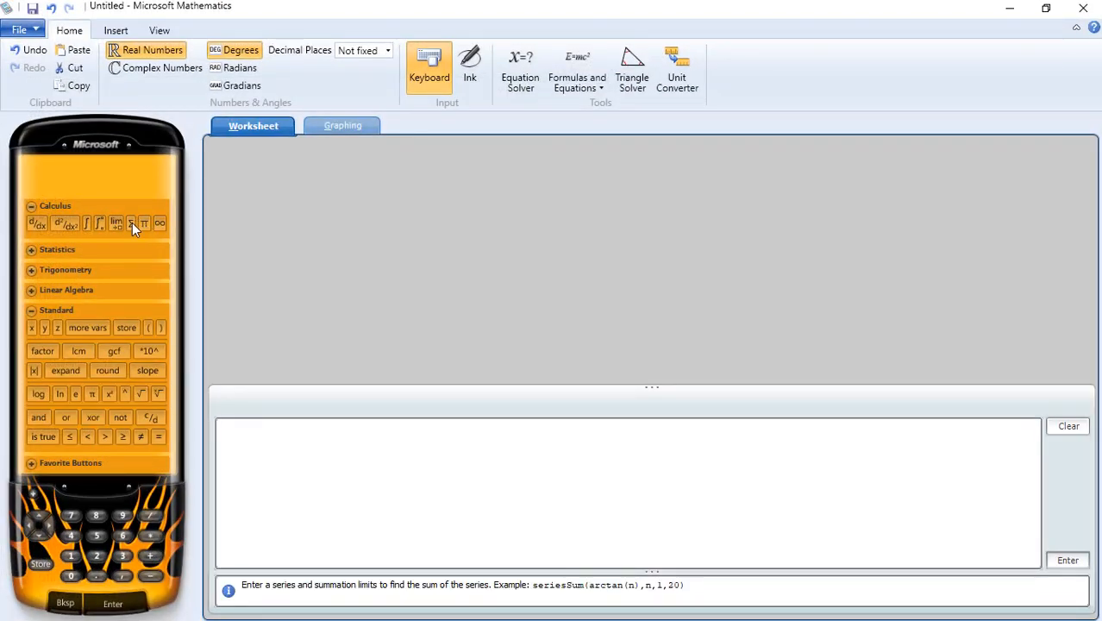
Step: Evaluate the summation of (2n - 6) for n = 0 to 10, giving 44
click(130, 222)
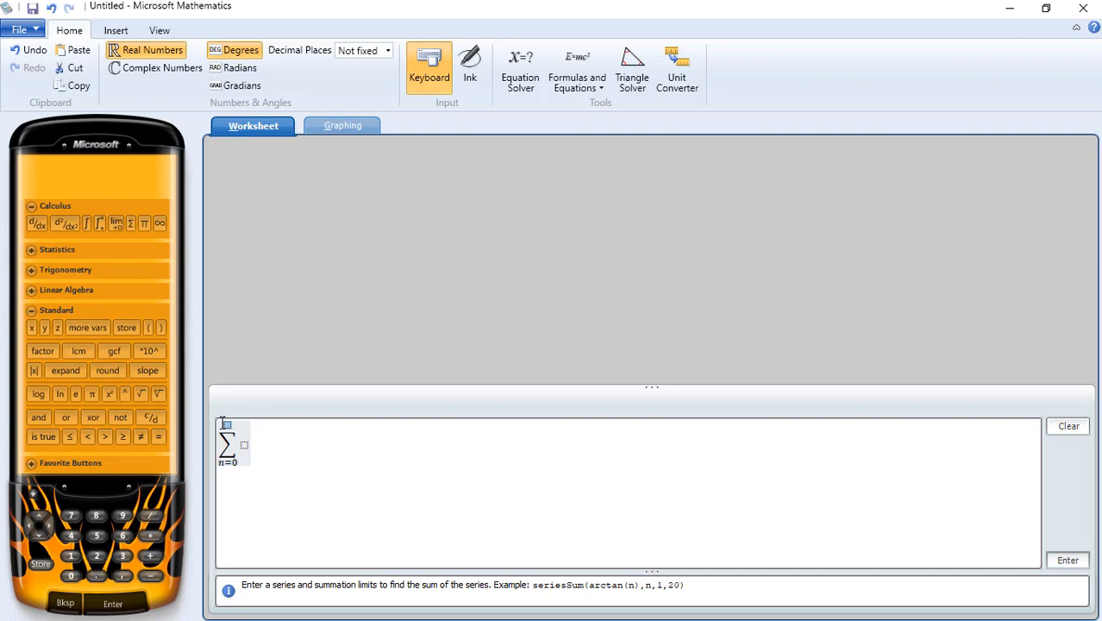
text(10)
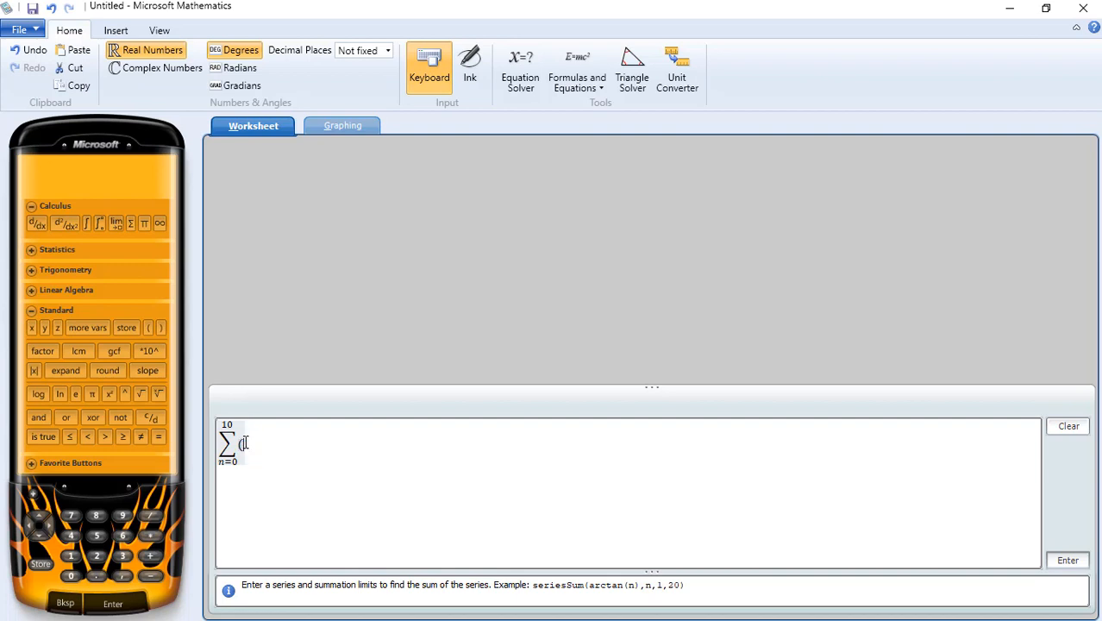
text((2n)
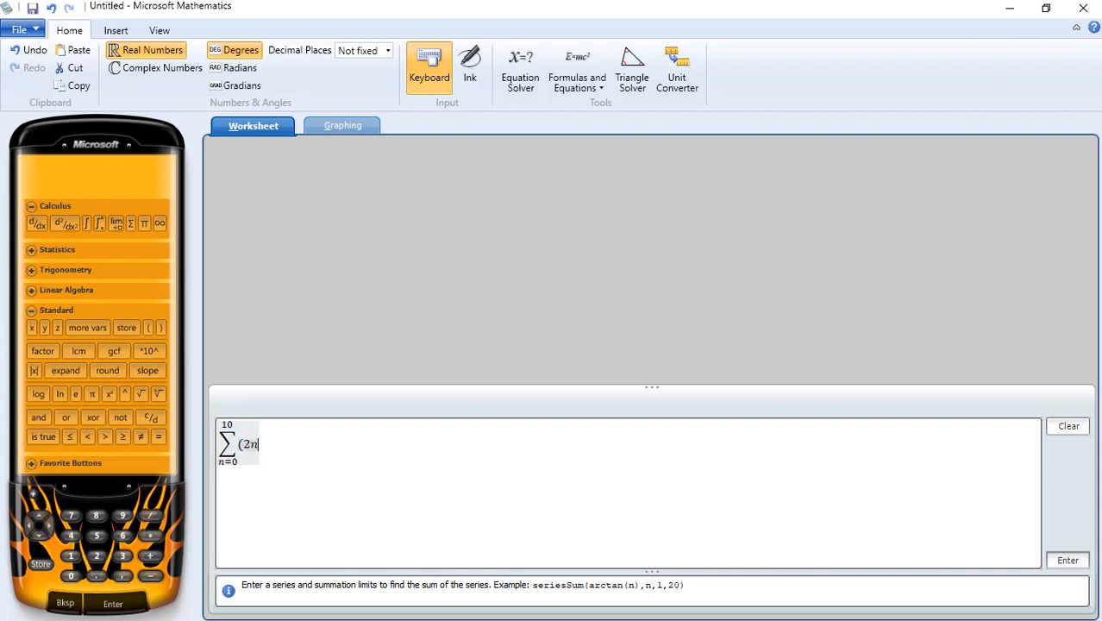
text(- 6)
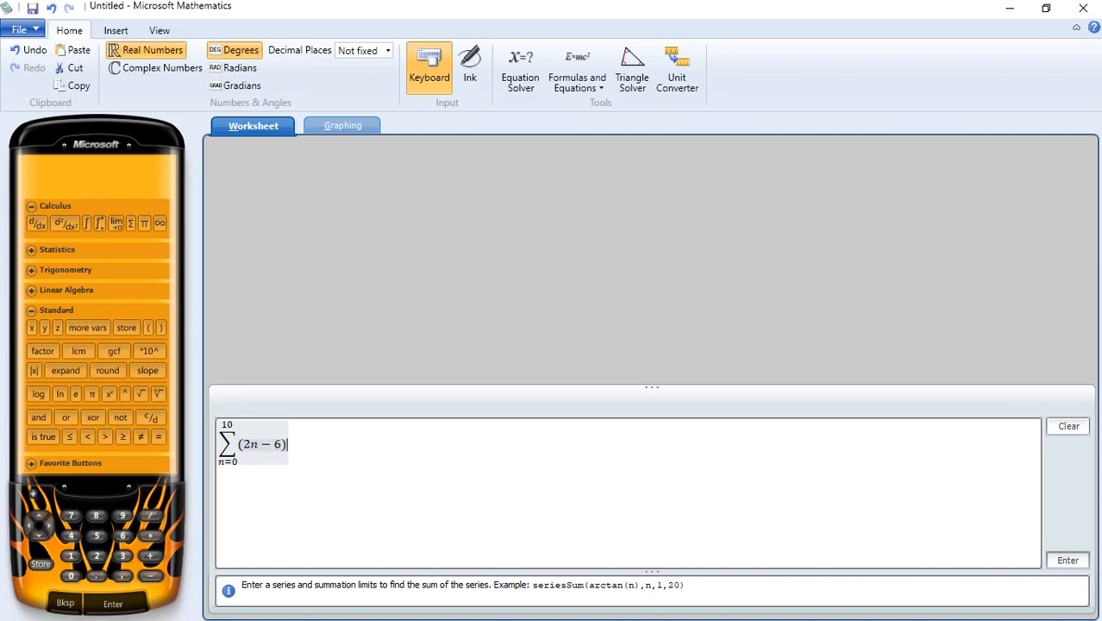
mouse_move(849, 616)
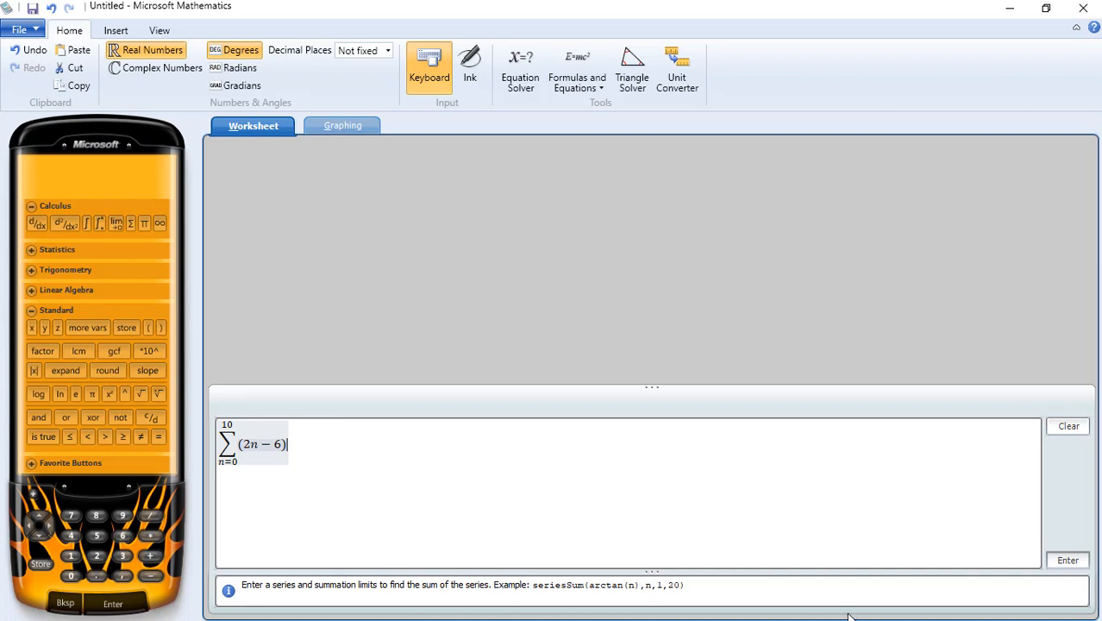
click(1068, 559)
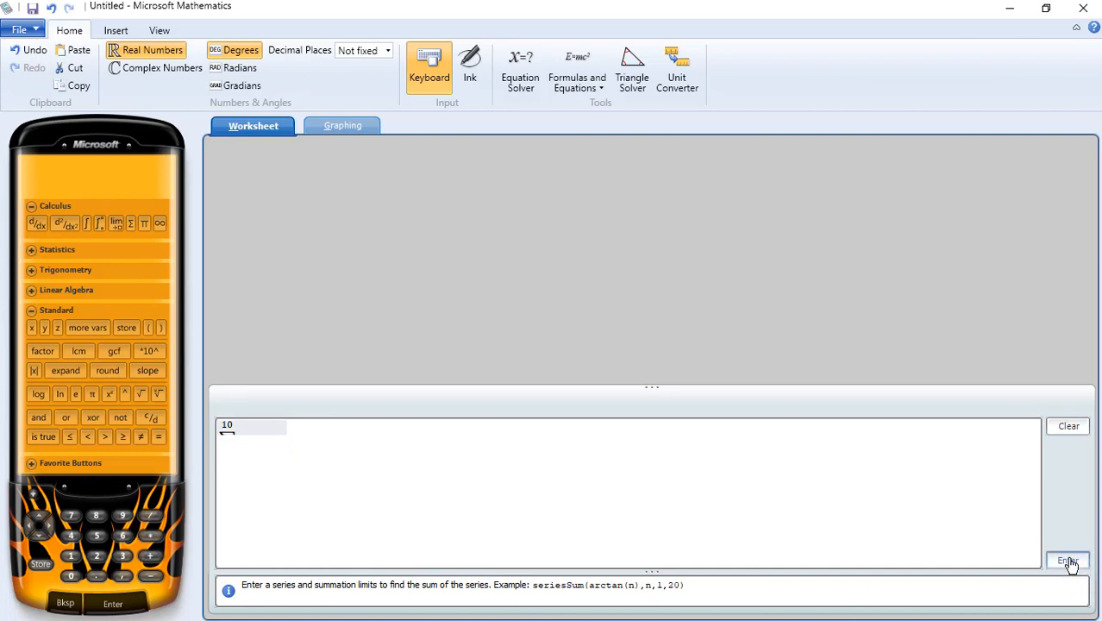
click(1068, 559)
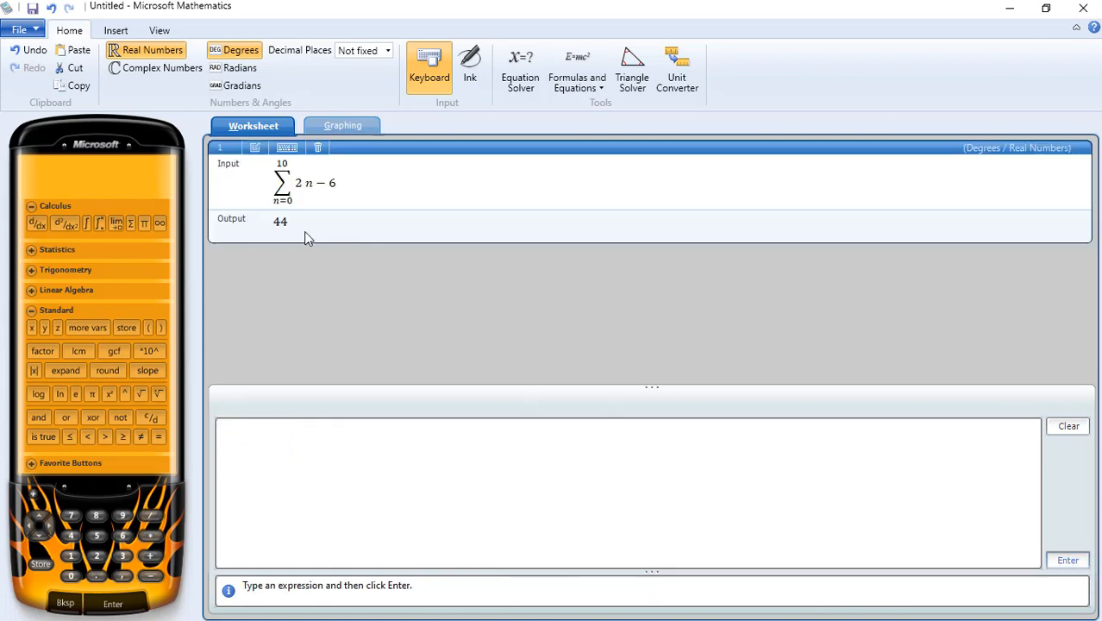
mouse_move(291, 235)
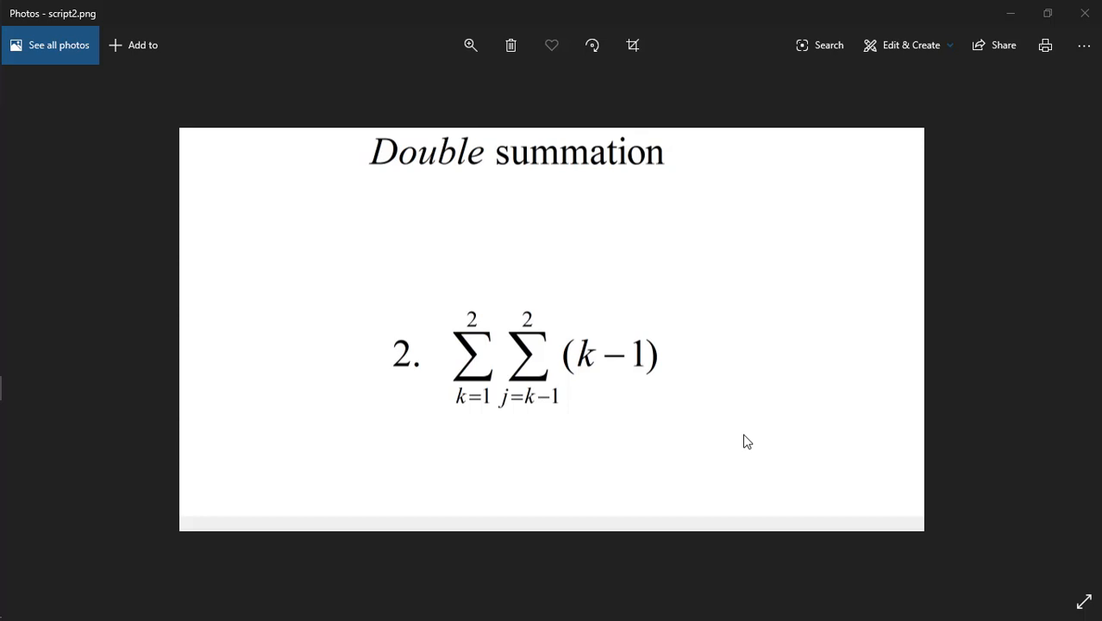
mouse_move(1012, 15)
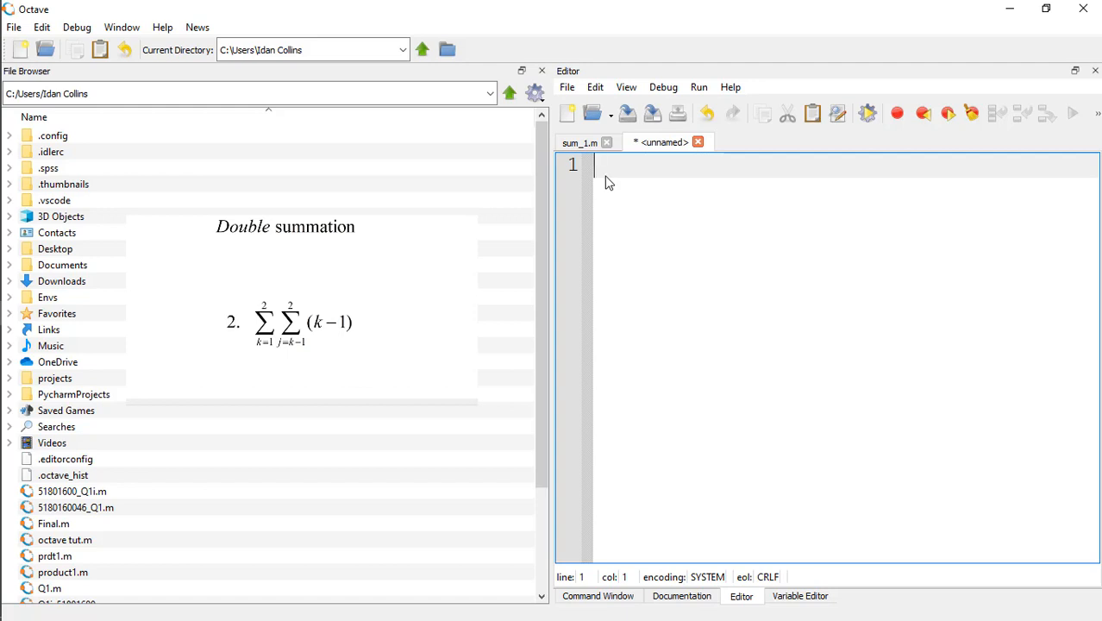
Step: Initialise sum1 to 0 on the script's first line
text(s)
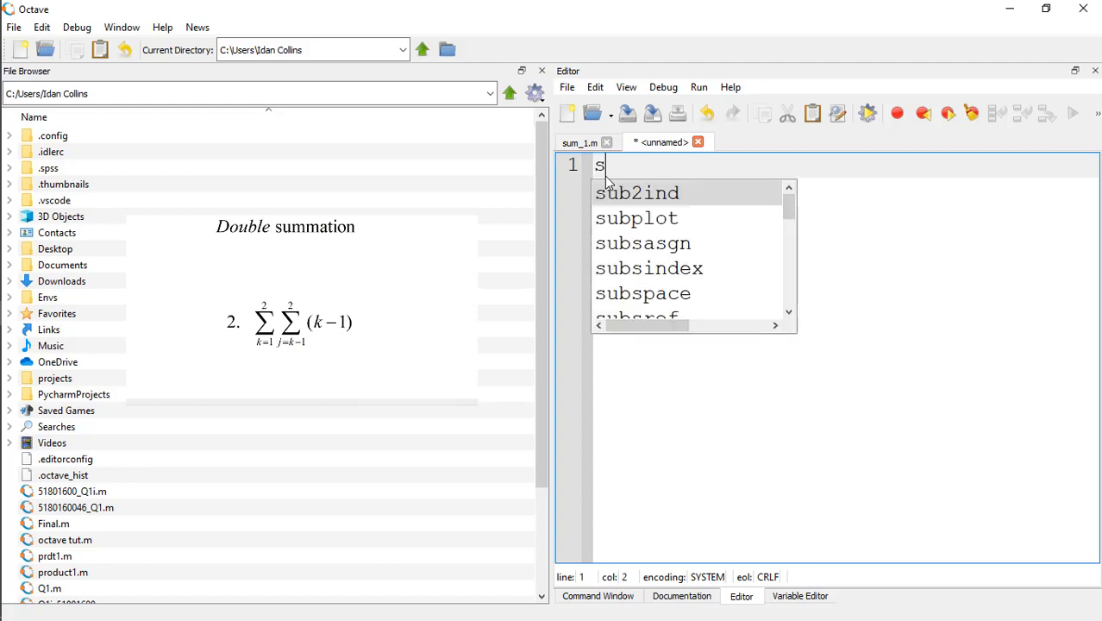
text(um1 -)
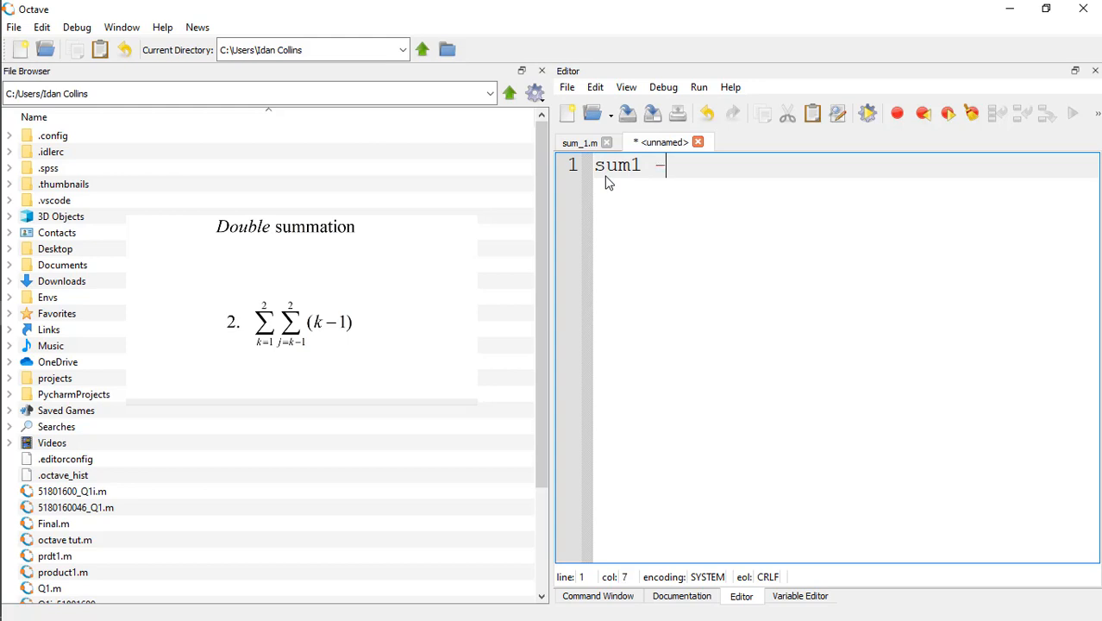
text(=)
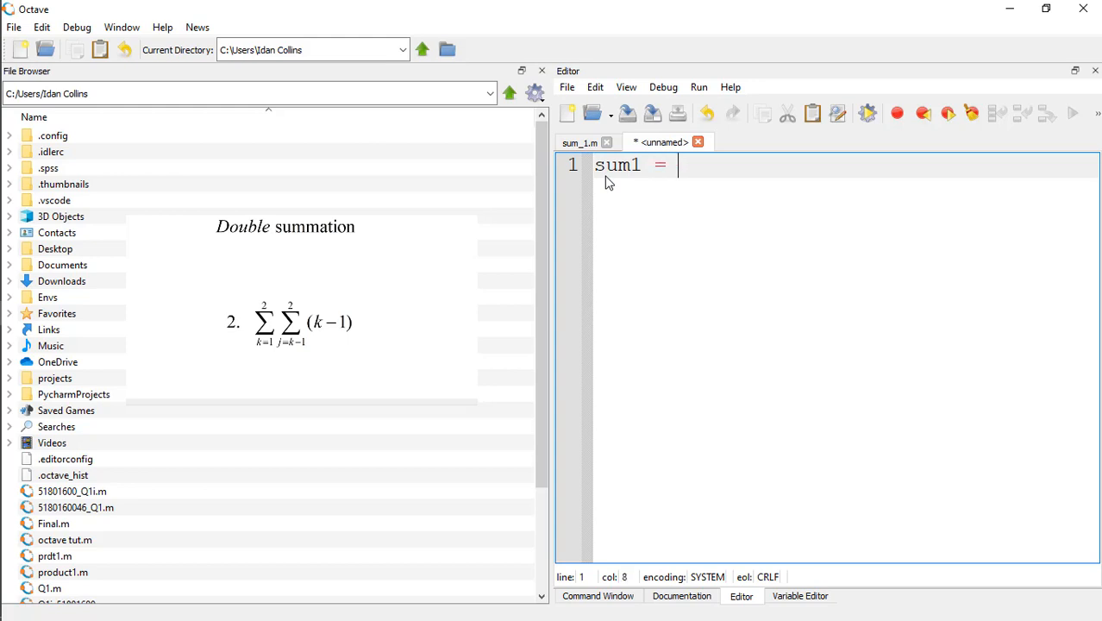
text(0;)
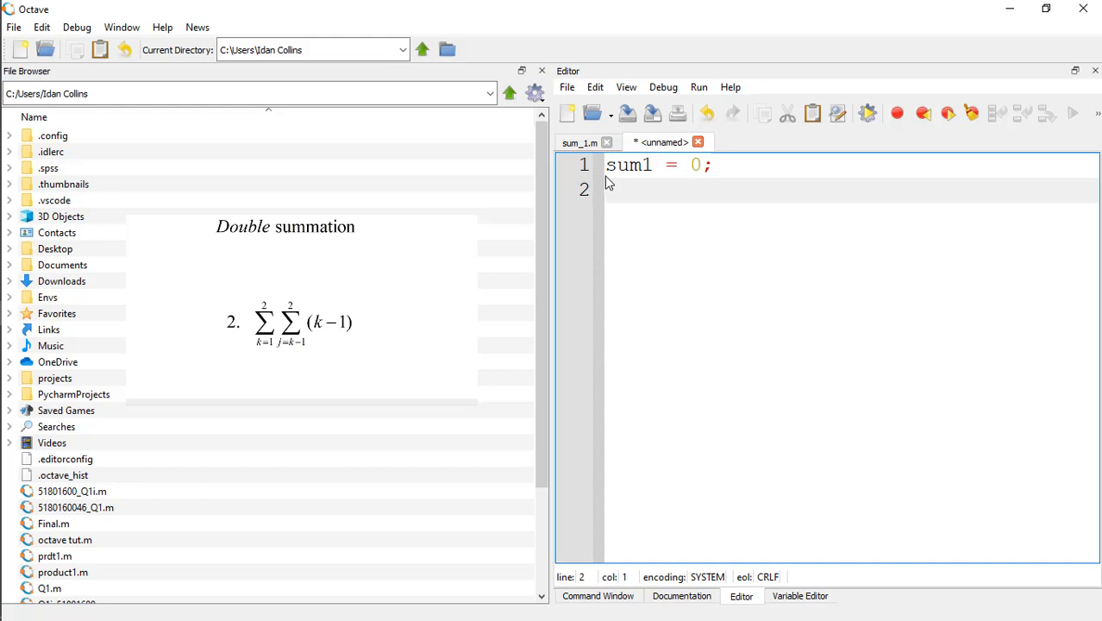
Step: Open an outer loop for k = 1:2 that resets sum2 = 0
text(for)
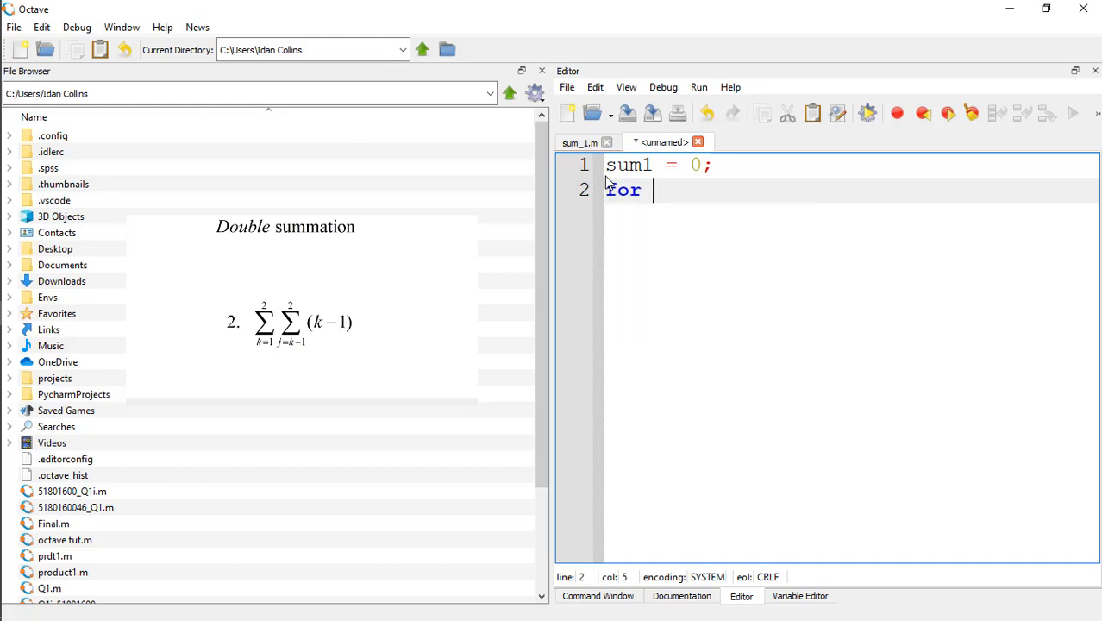
text(k)
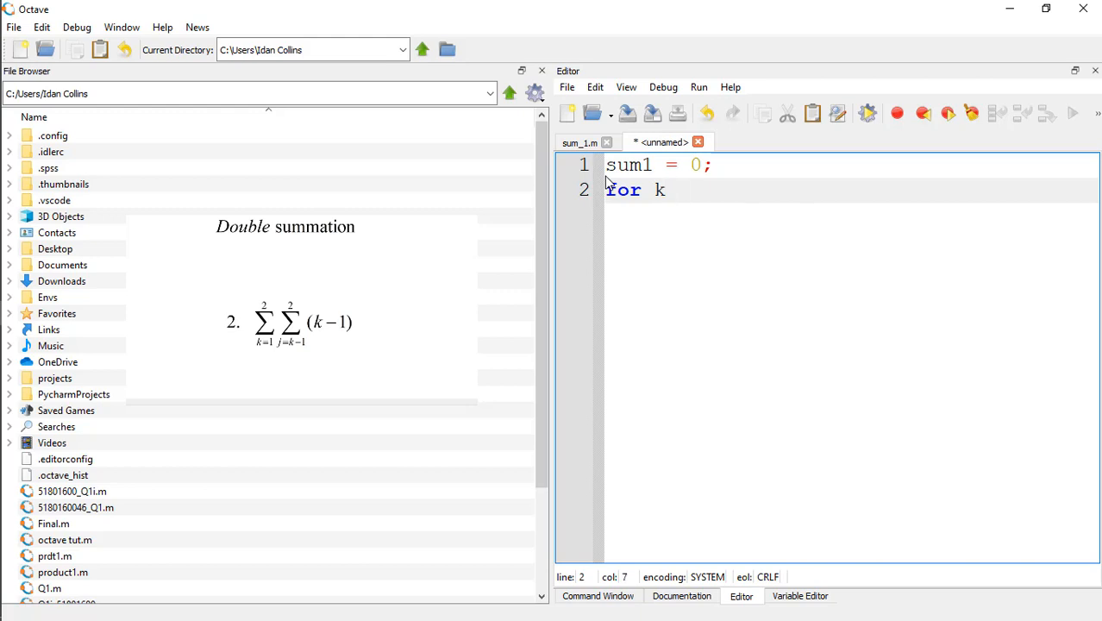
text(=)
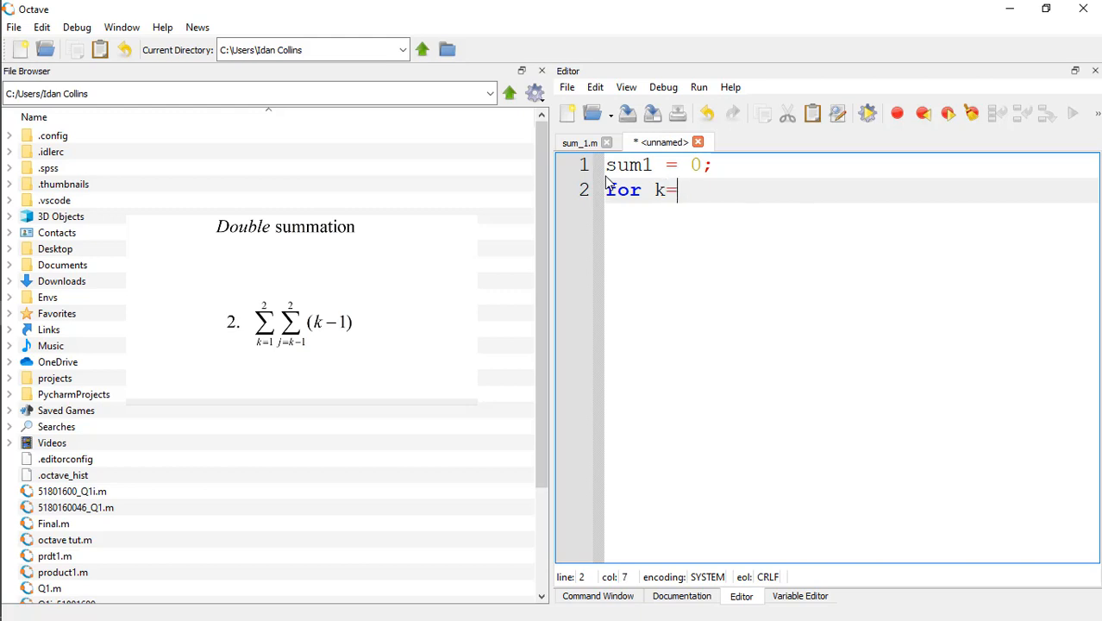
text(1)
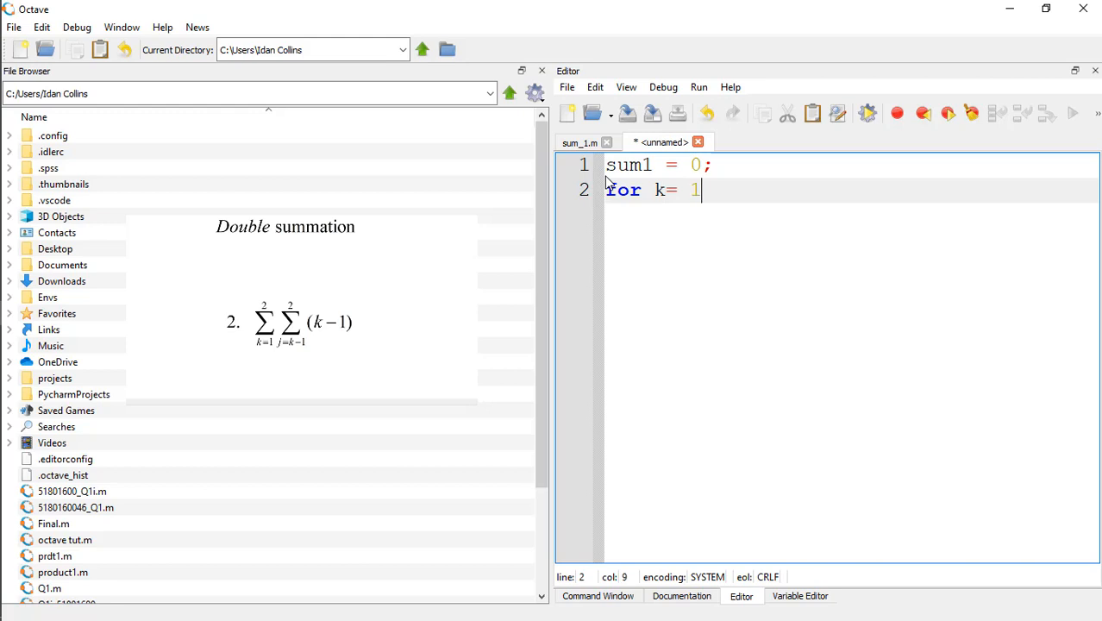
text(:2)
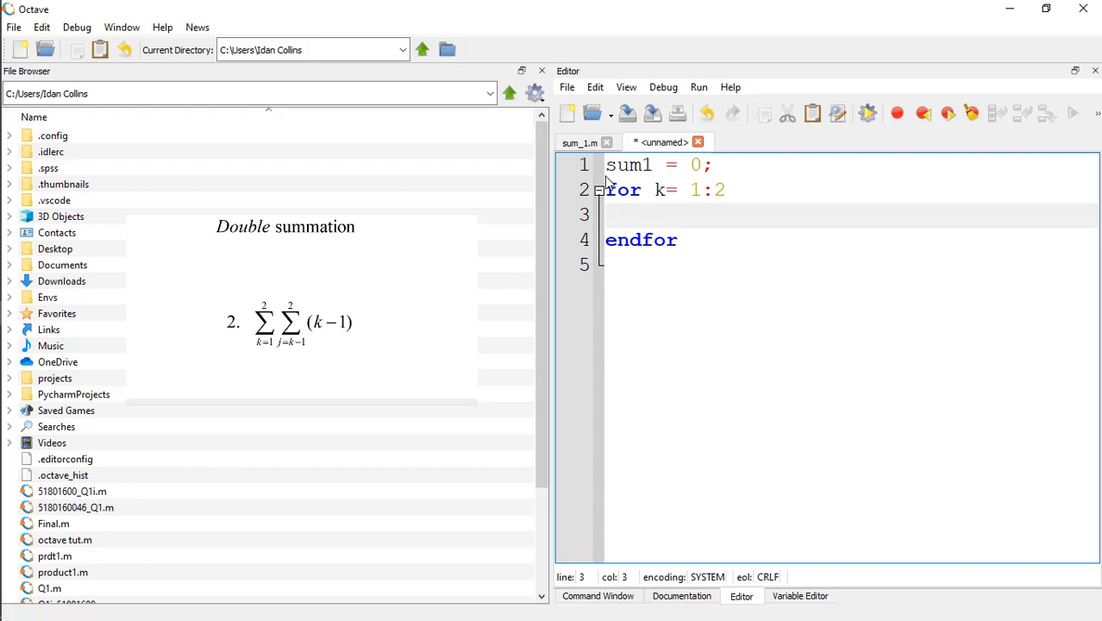
text(su)
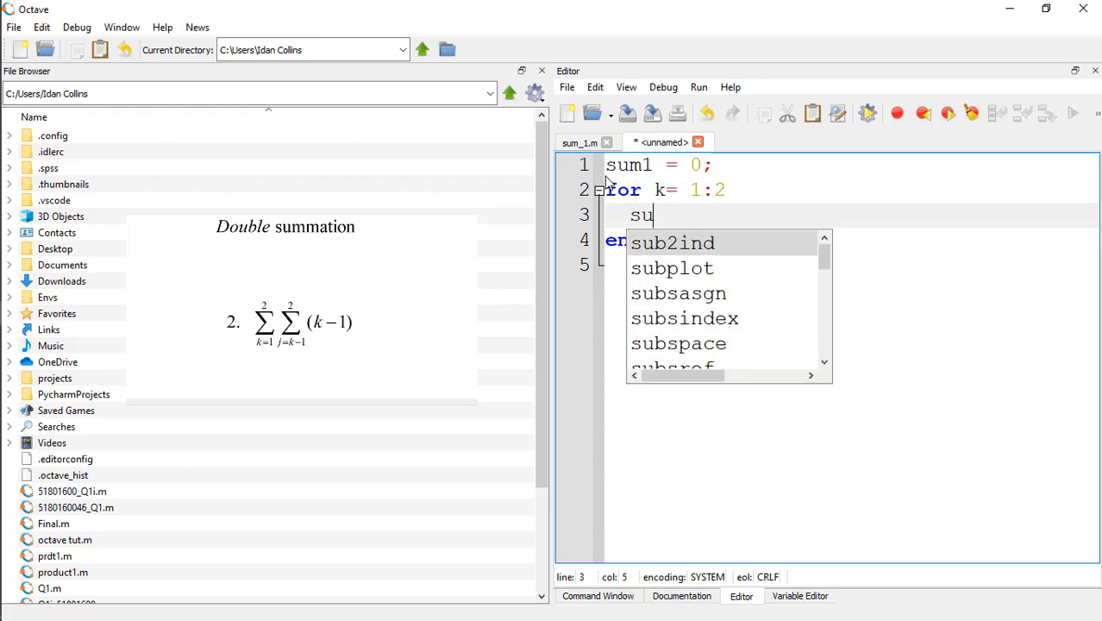
text(m2)
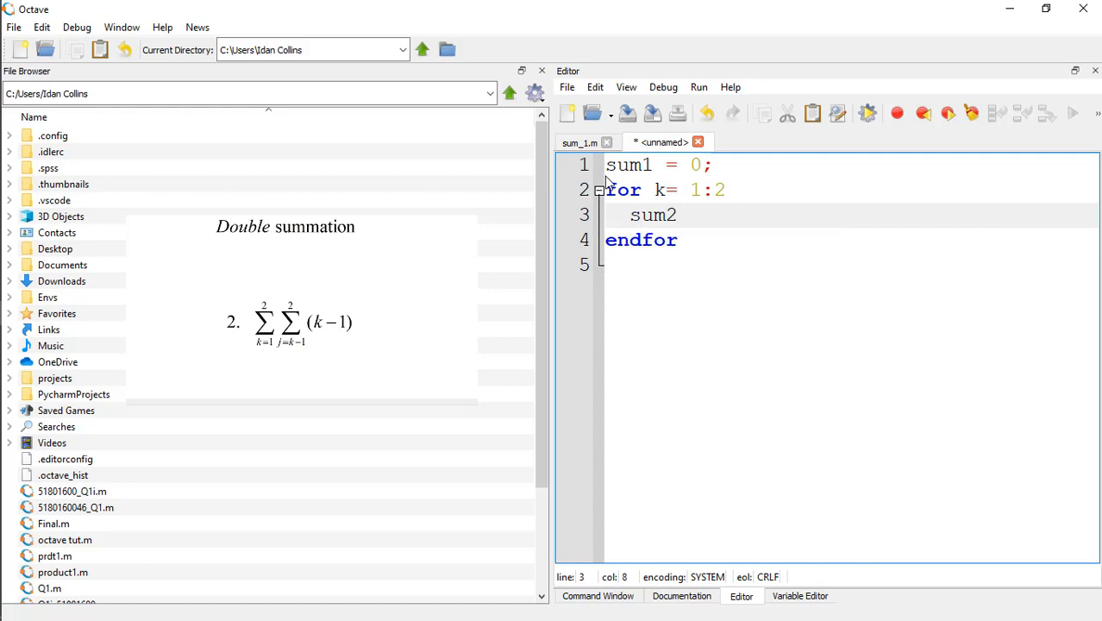
text(=)
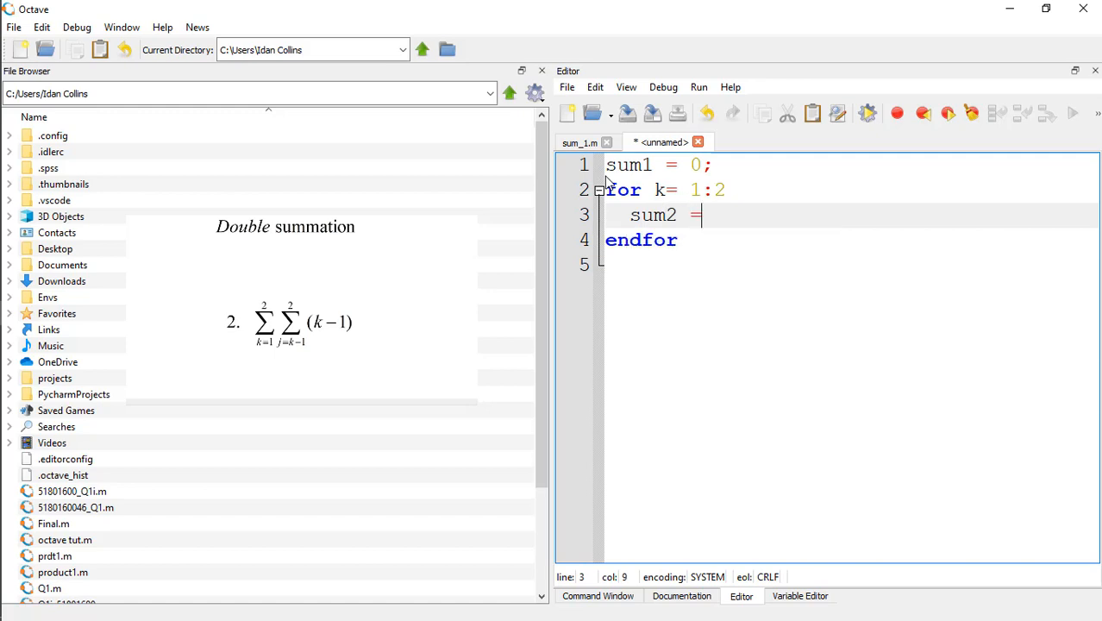
text(0;)
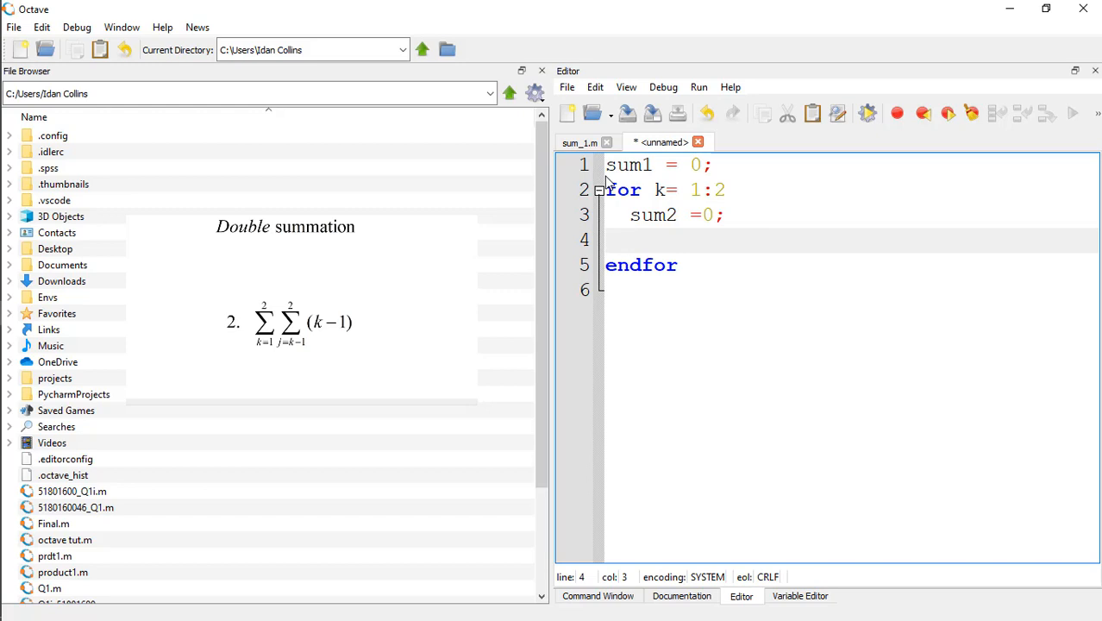
text(for)
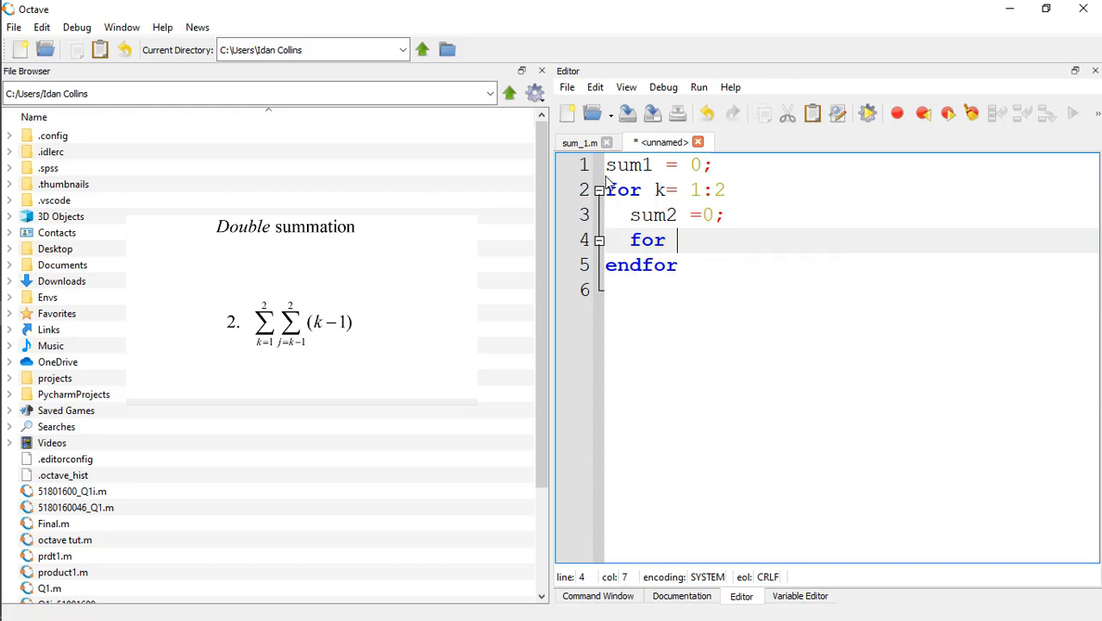
Step: Write the inner loop header for j = k-1:2 with its matching endfor
text(j=)
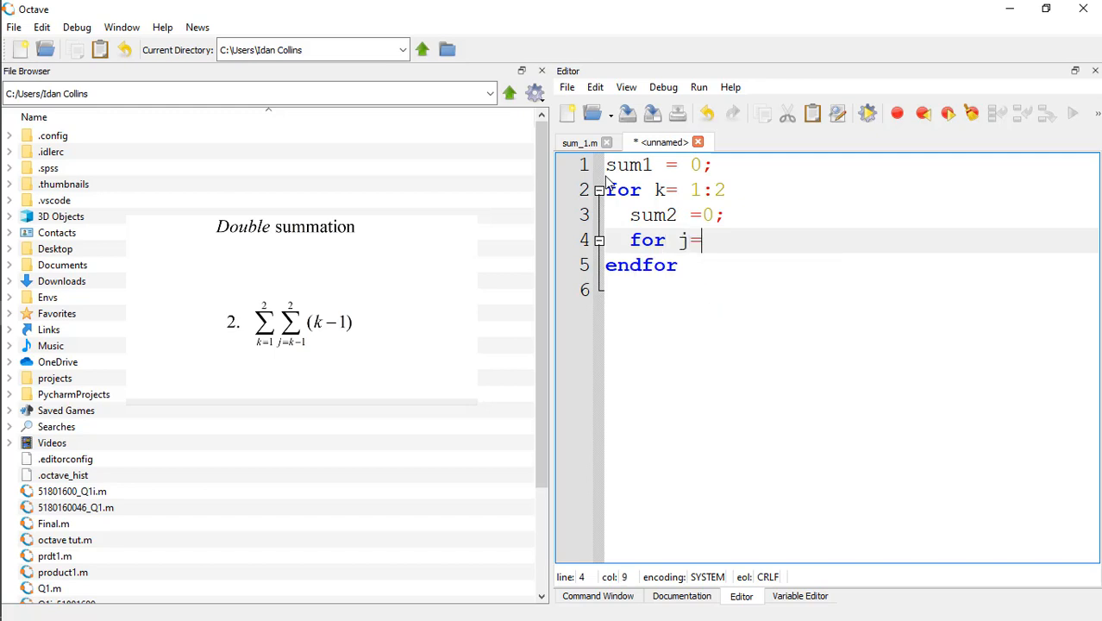
text(k)
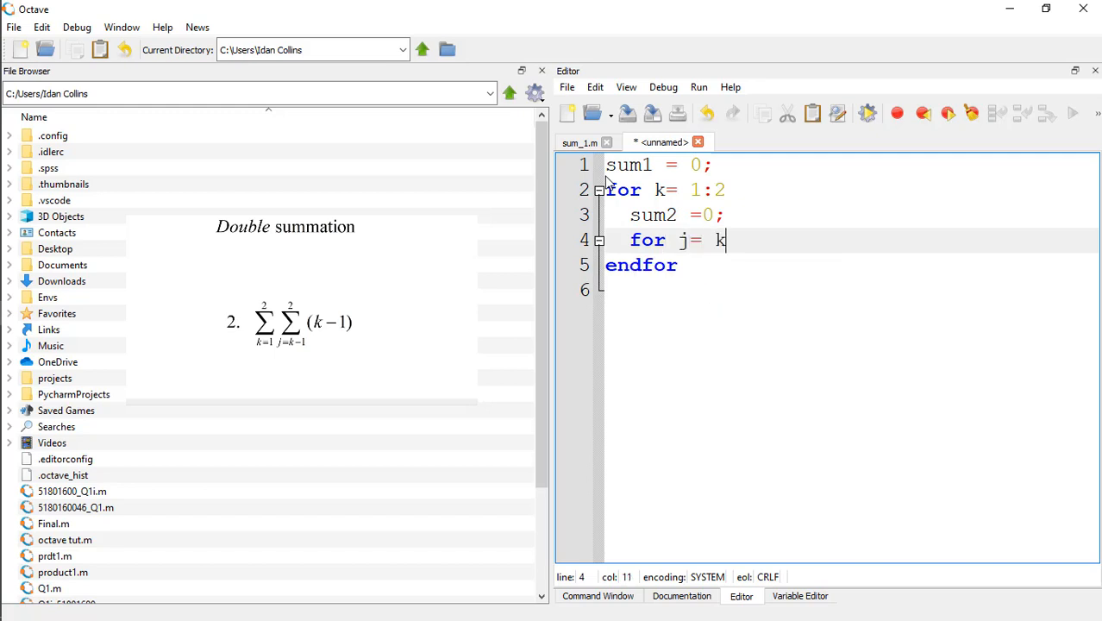
text(-)
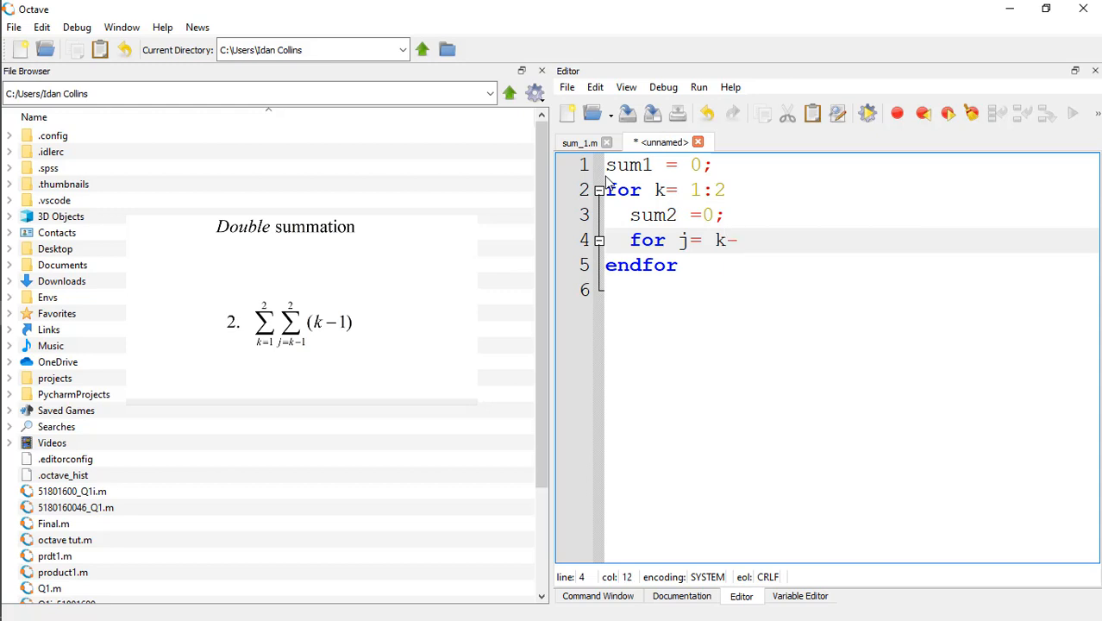
text(1)
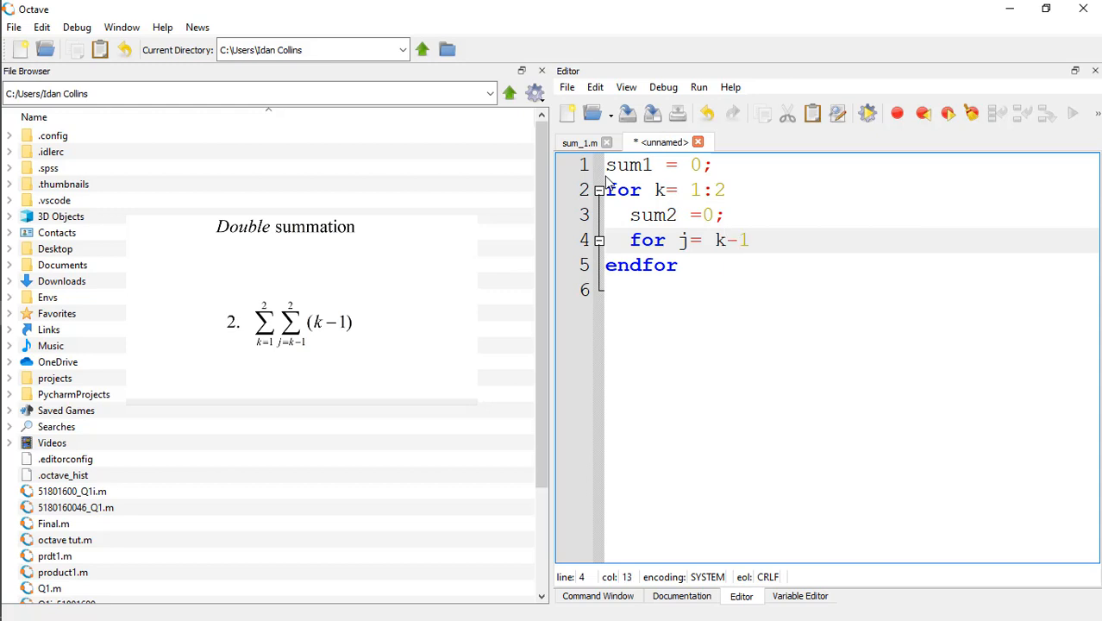
text(:)
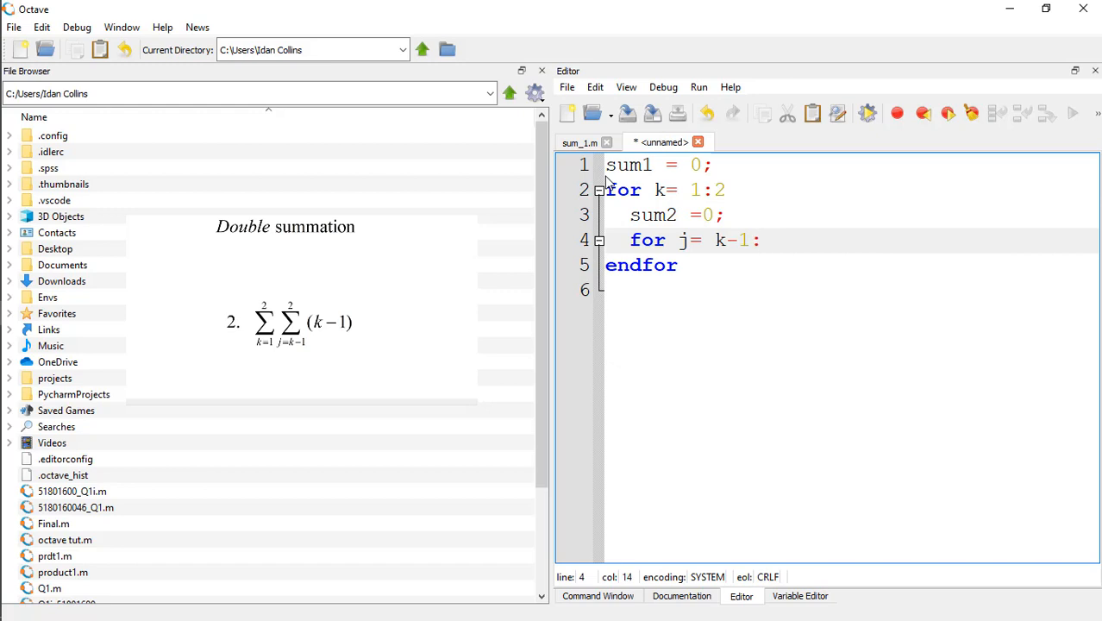
text(2)
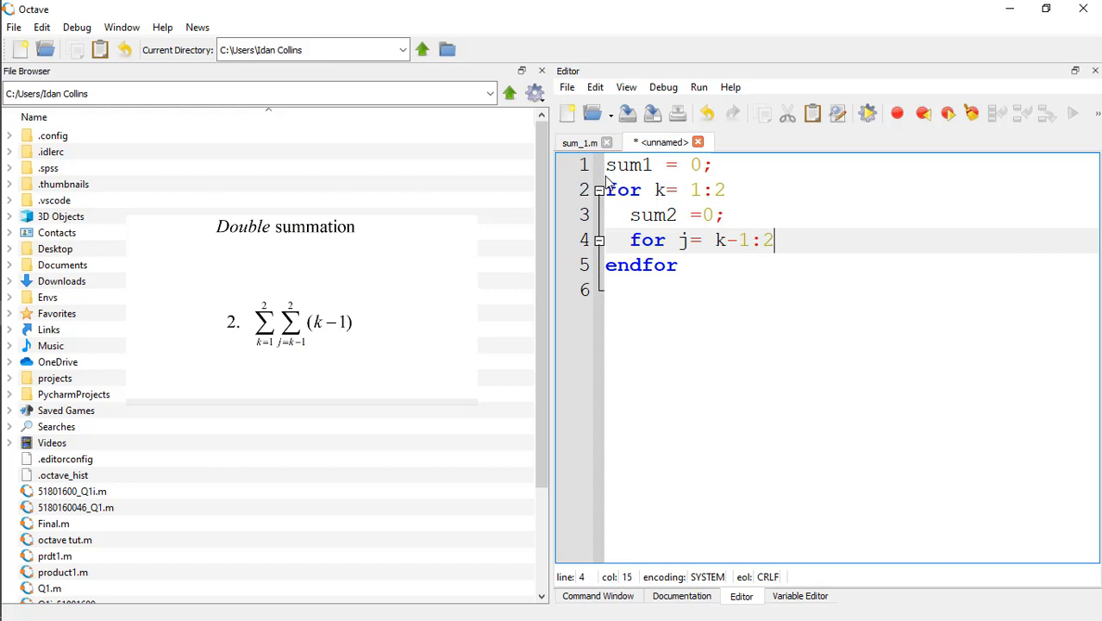
key(Enter)
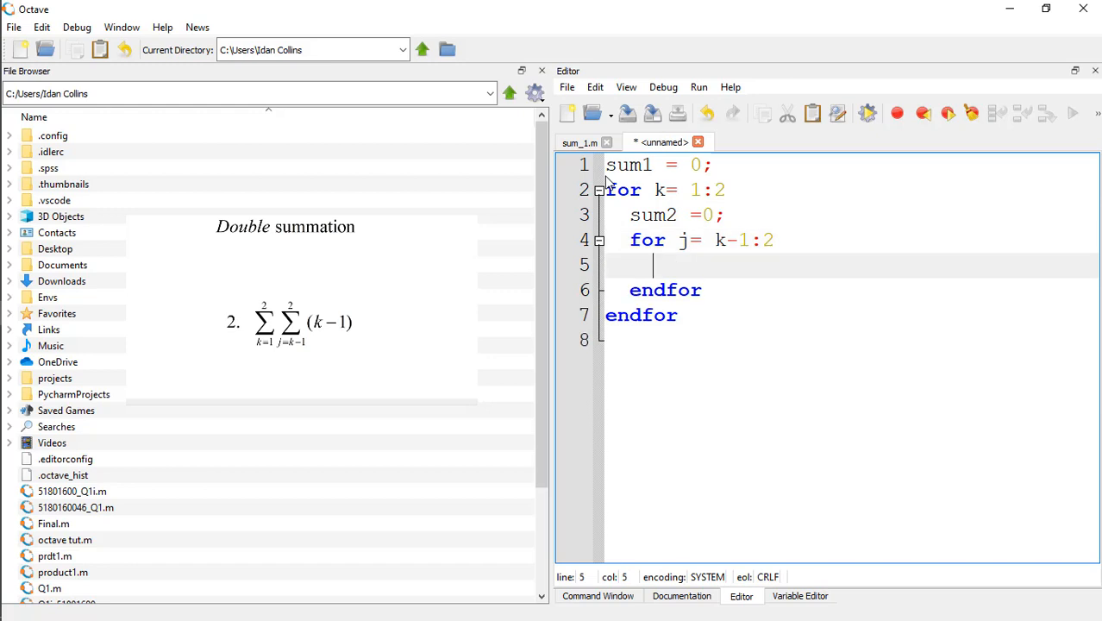
Step: Give the inner loop the body sum1 = sum1 + (k-1);
text(s)
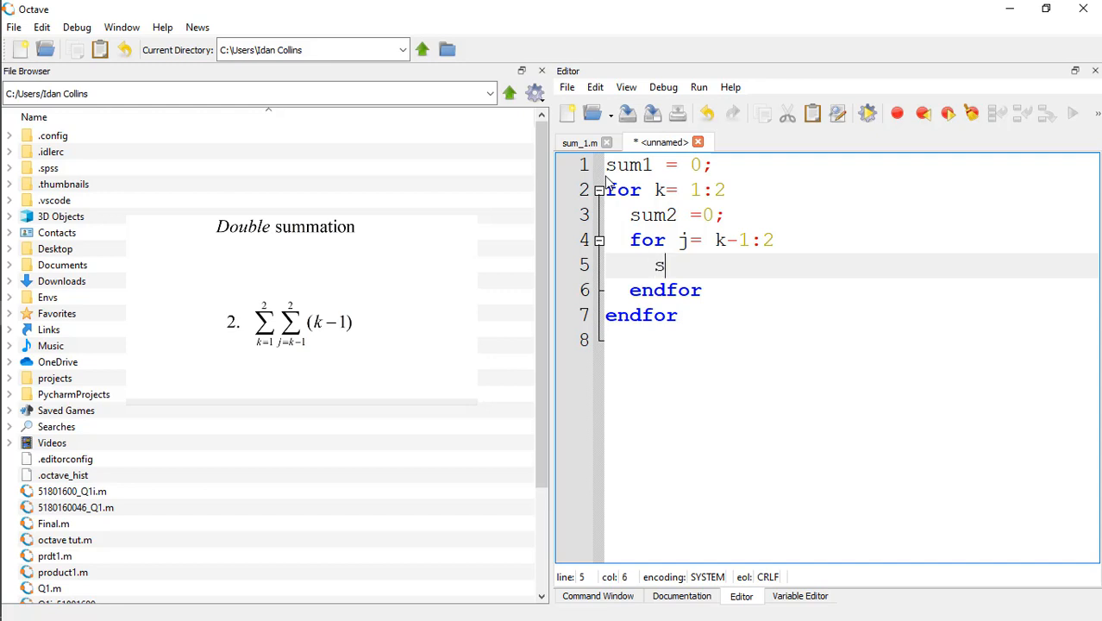
text(um1)
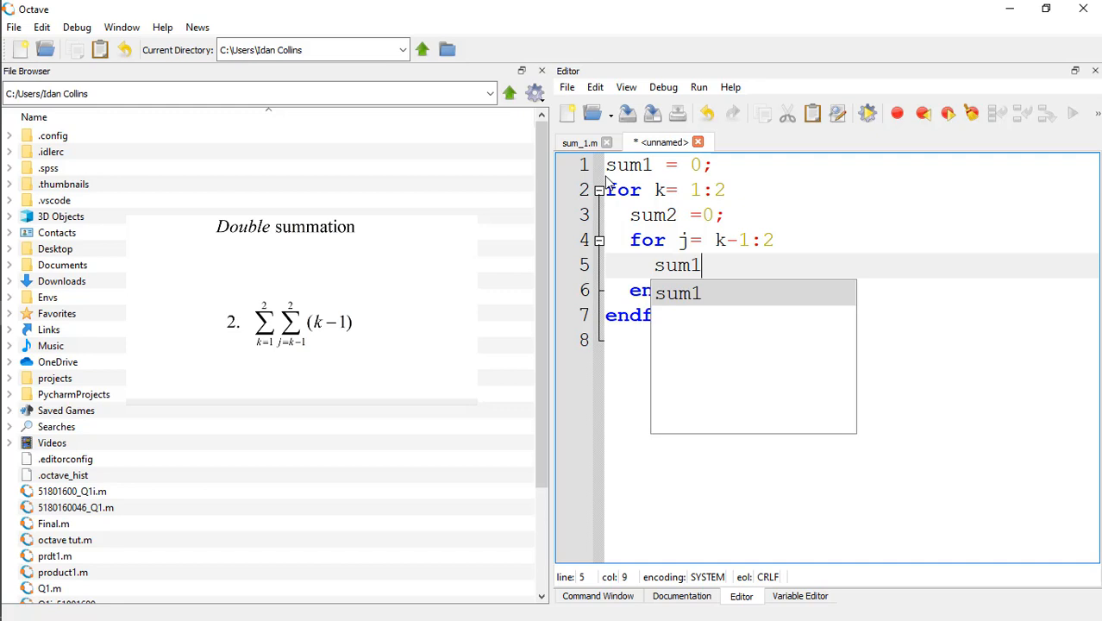
text(=)
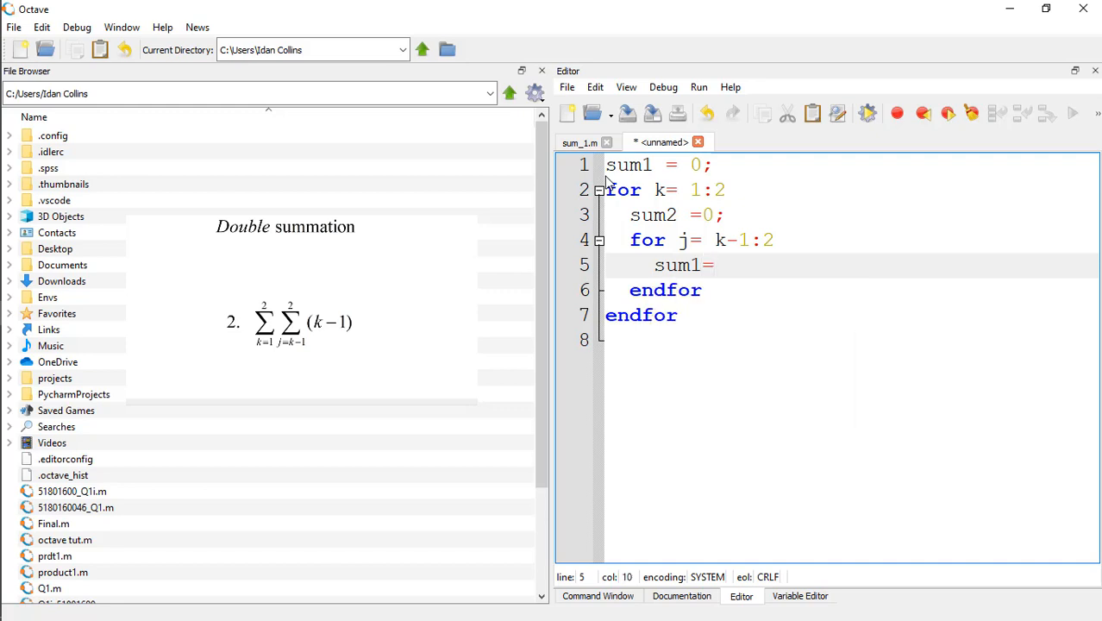
text(sum1+)
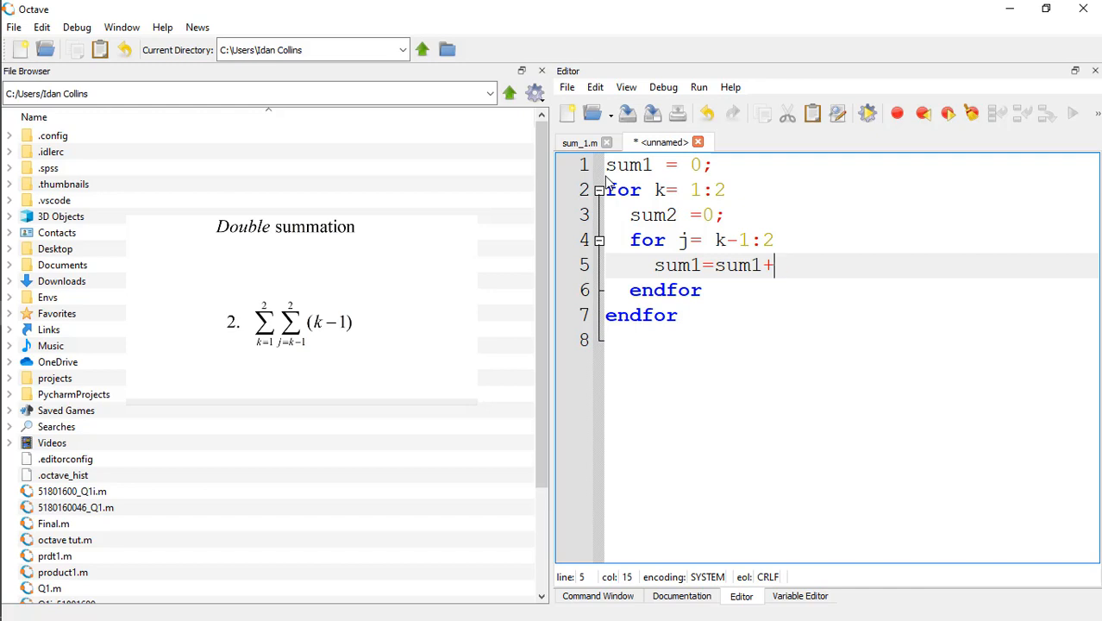
text(()
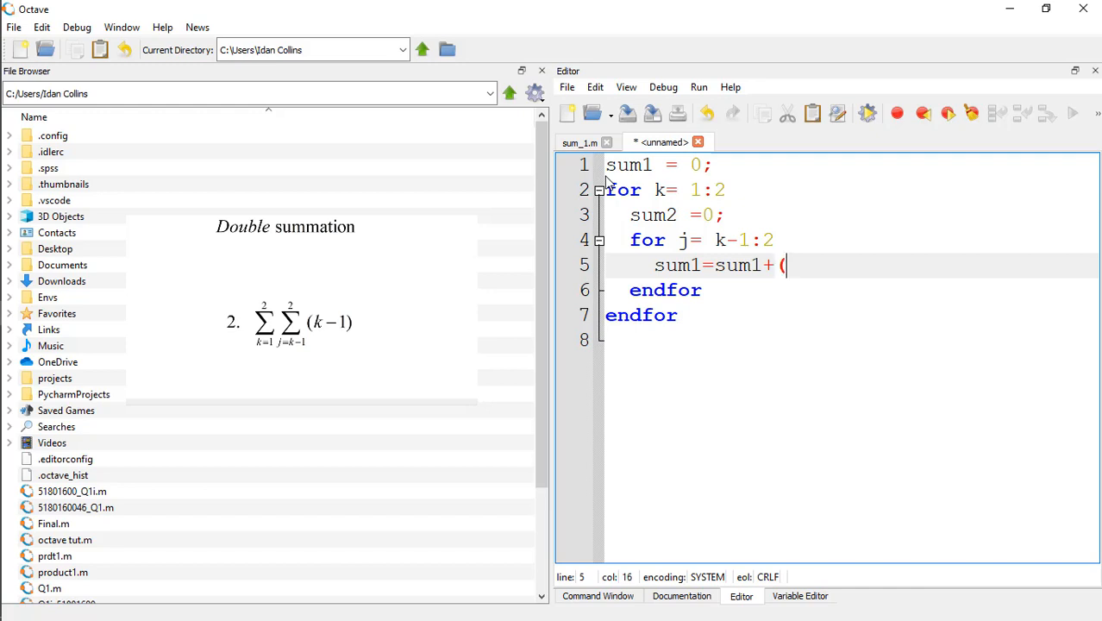
text(k)
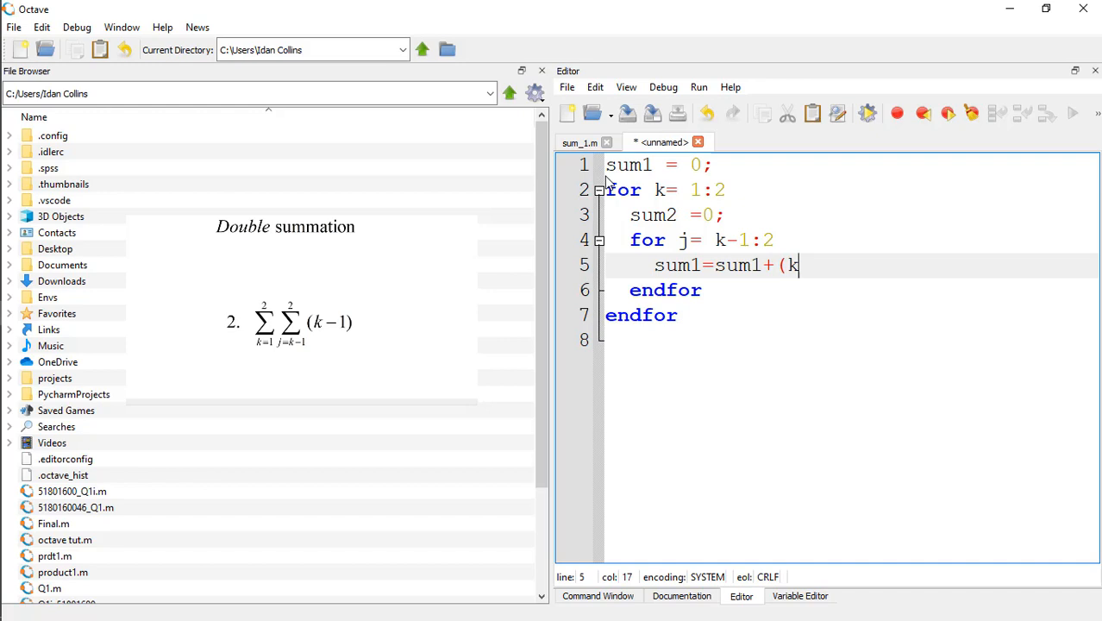
text(-1)
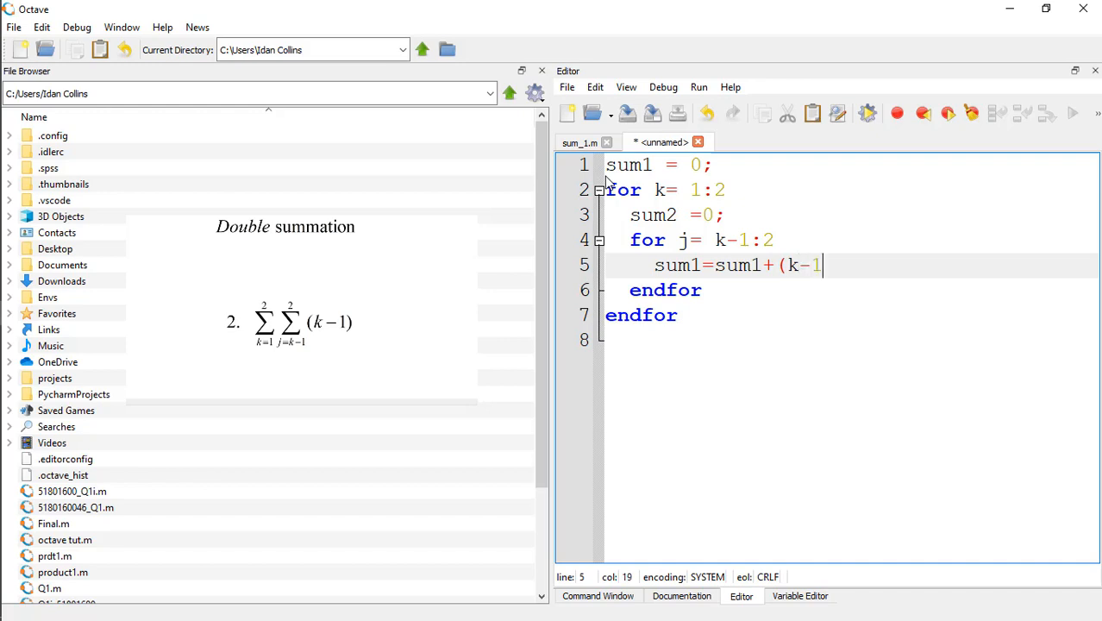
text())
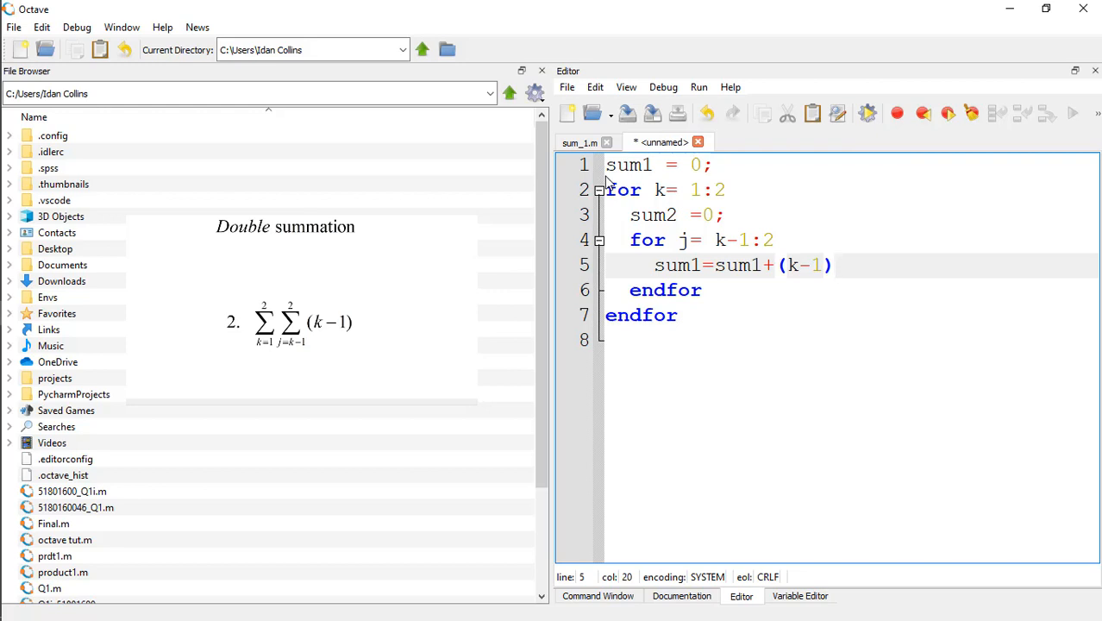
text(;)
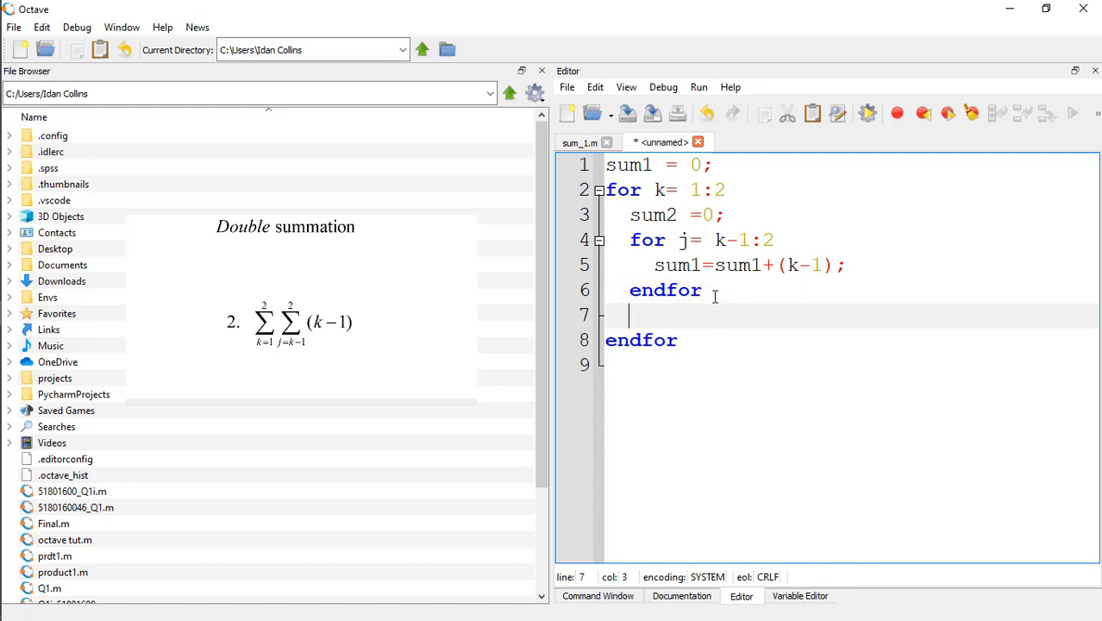
mouse_move(653, 308)
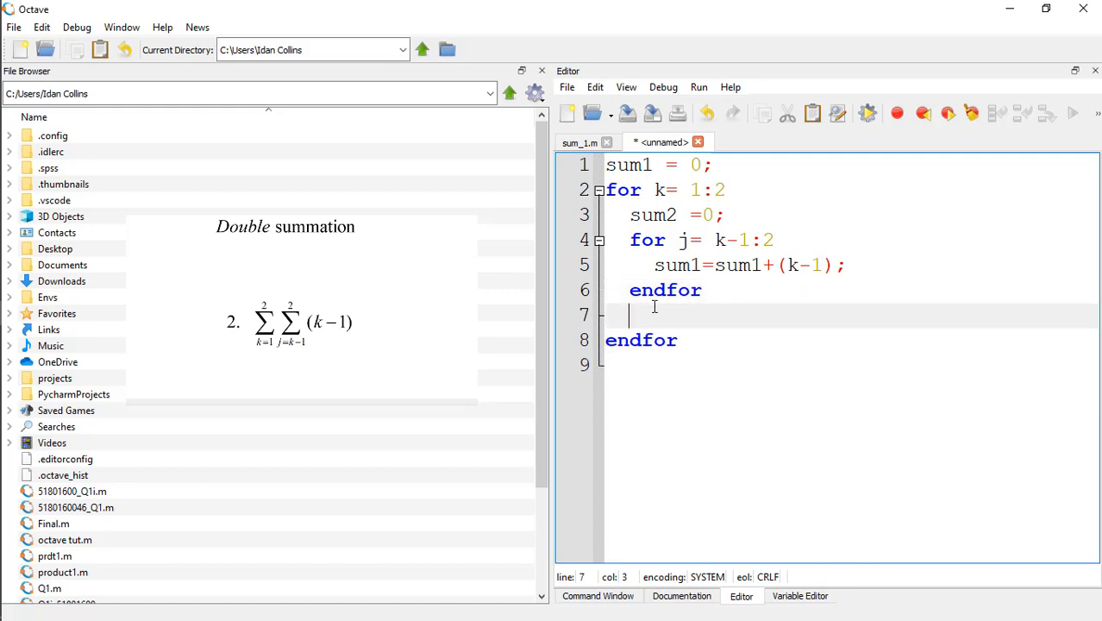
Step: Add sum1 = sum1+sum2 after the inner endfor and a final sum1 display line
text(sum)
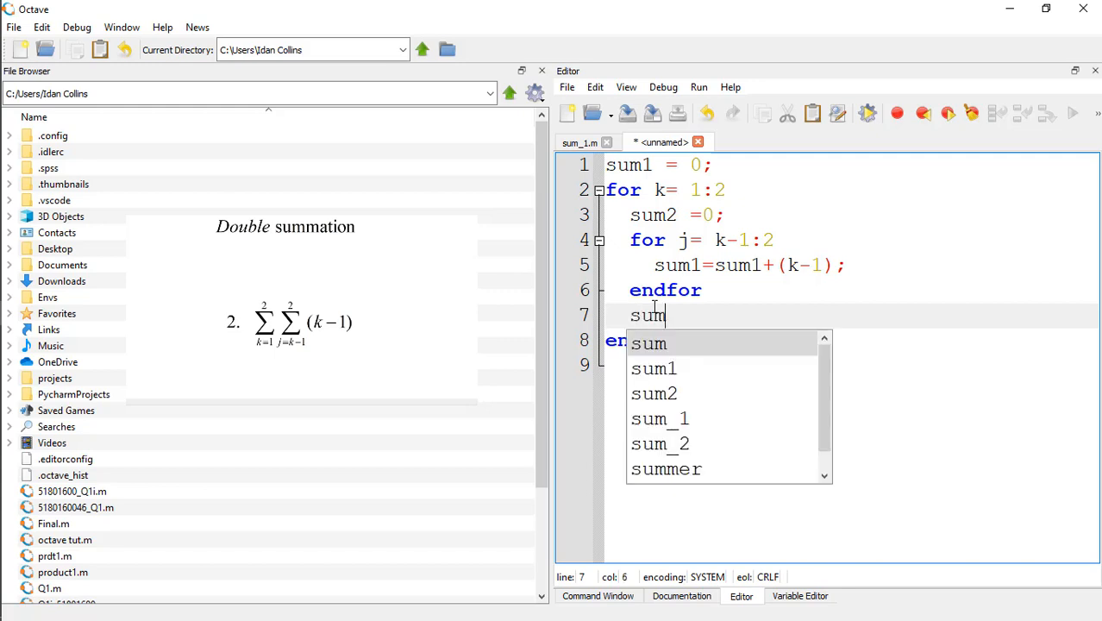
text(1)
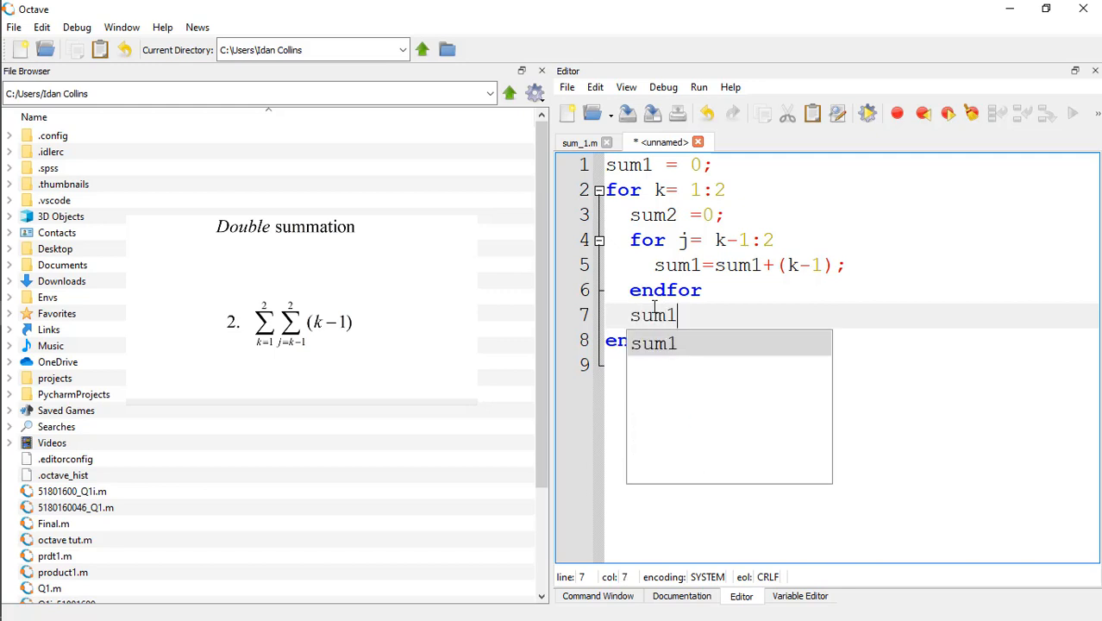
text(=)
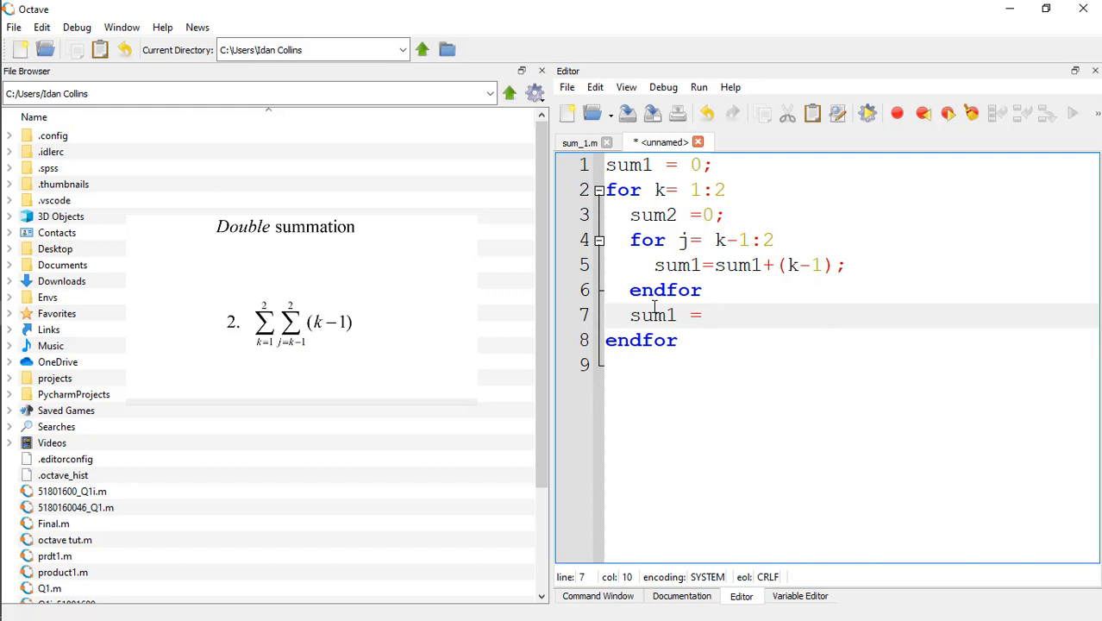
text(sum)
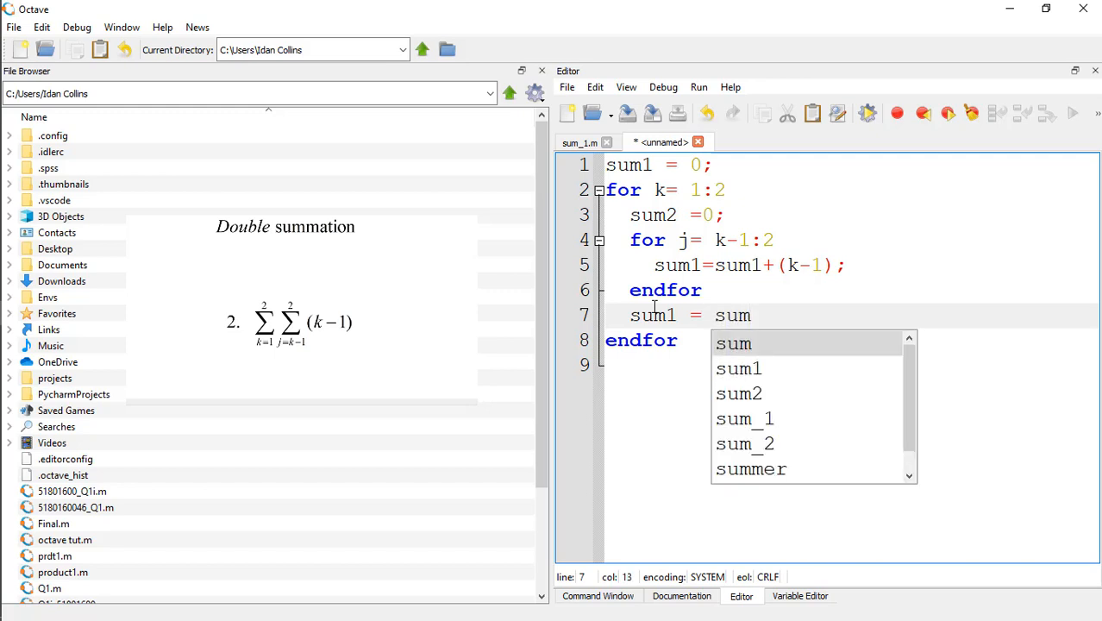
text(1)
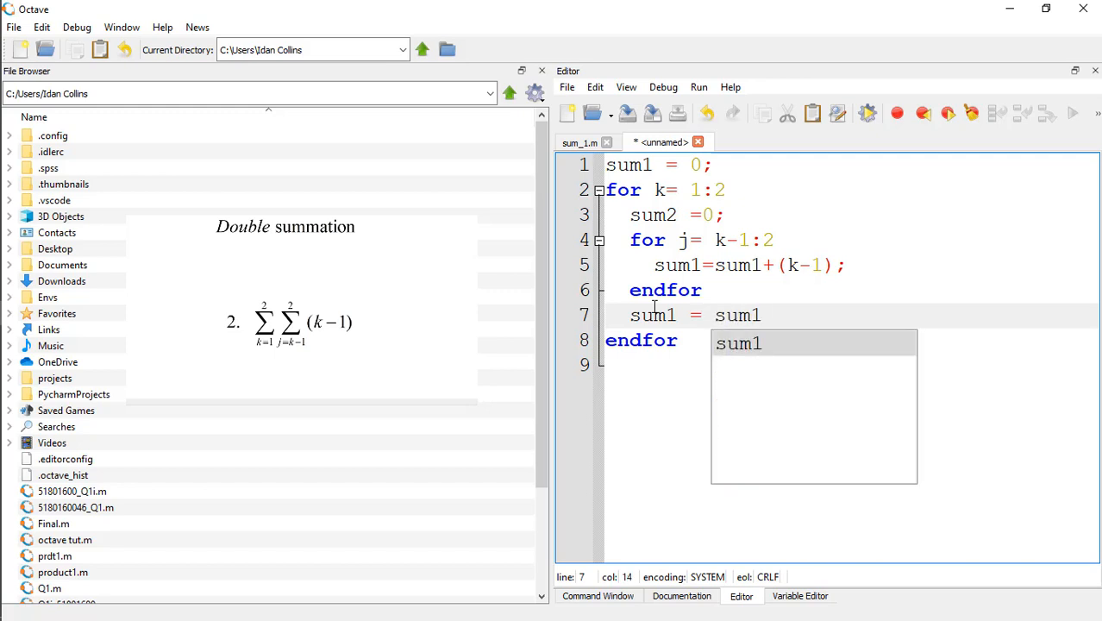
text(+)
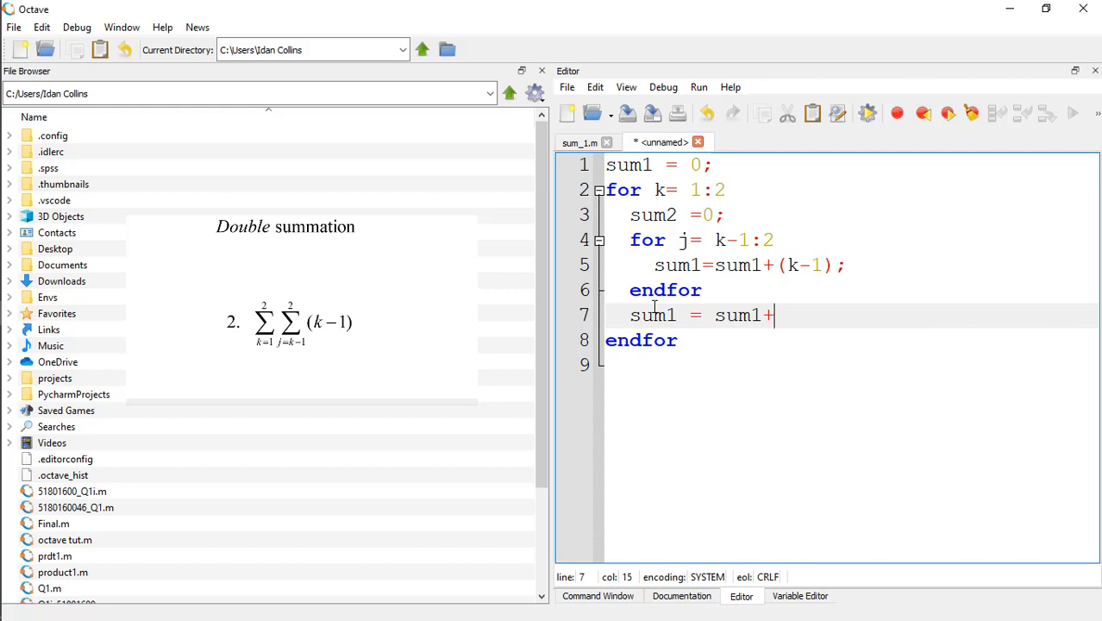
text(sum)
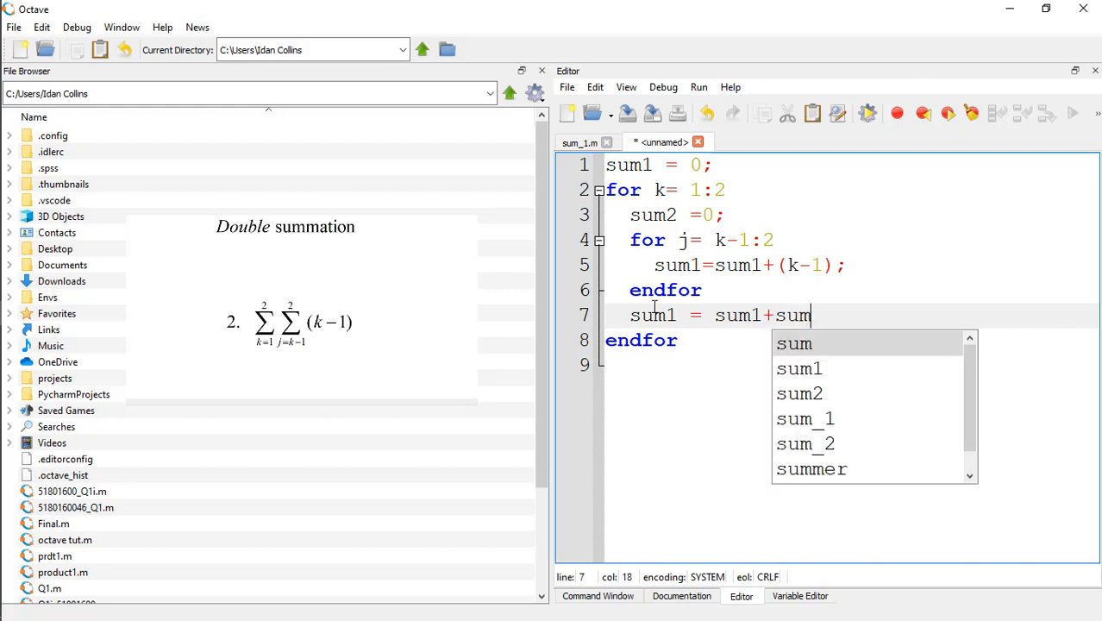
text(2)
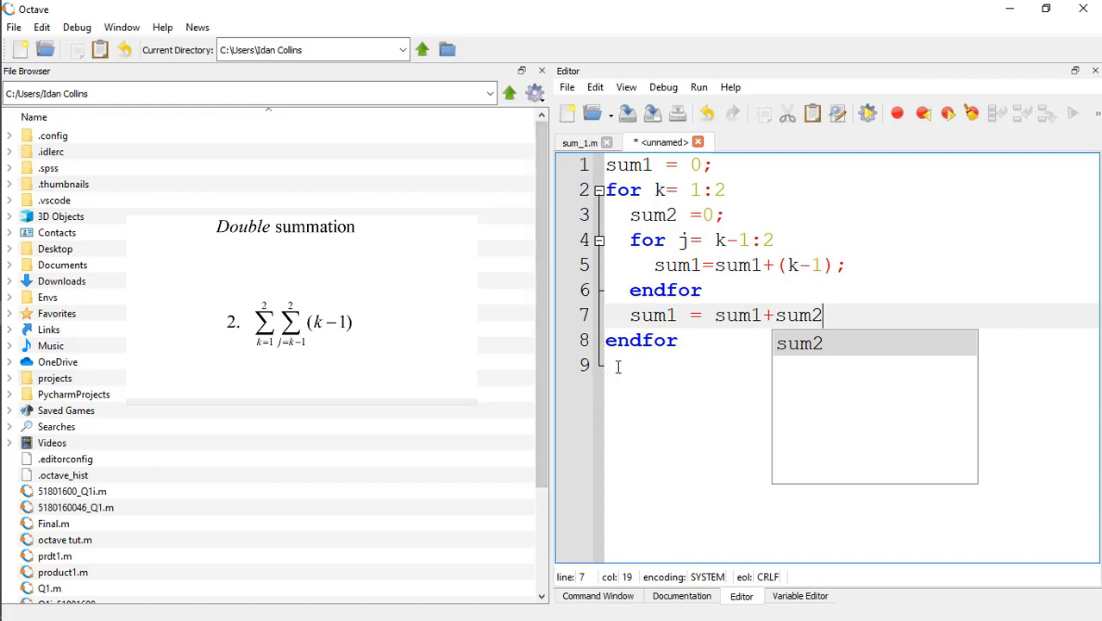
text(sum1)
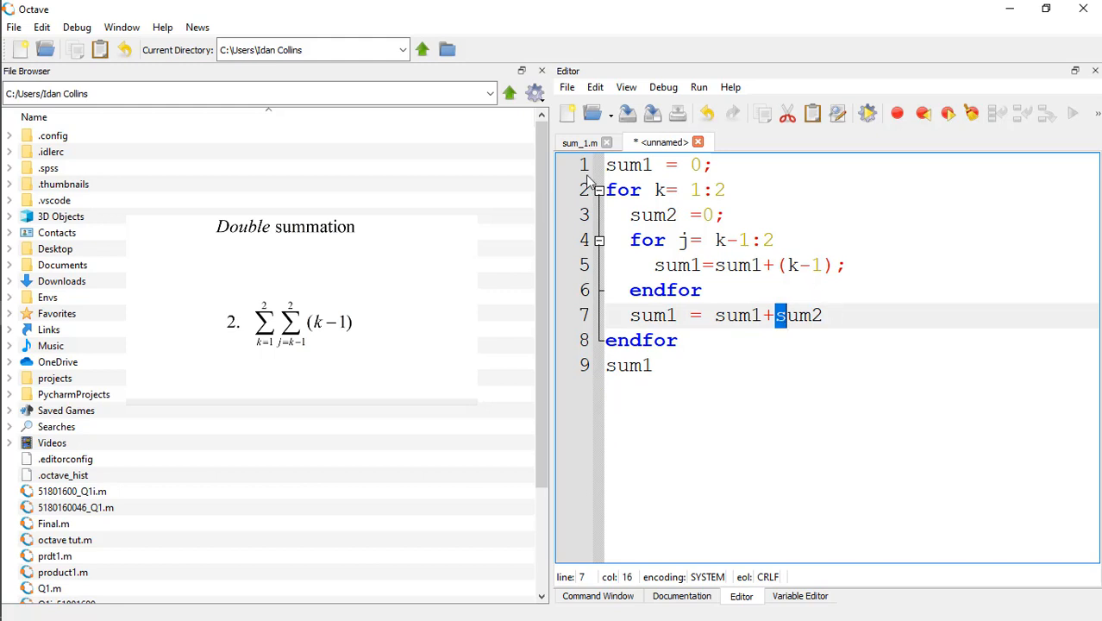
mouse_move(735, 165)
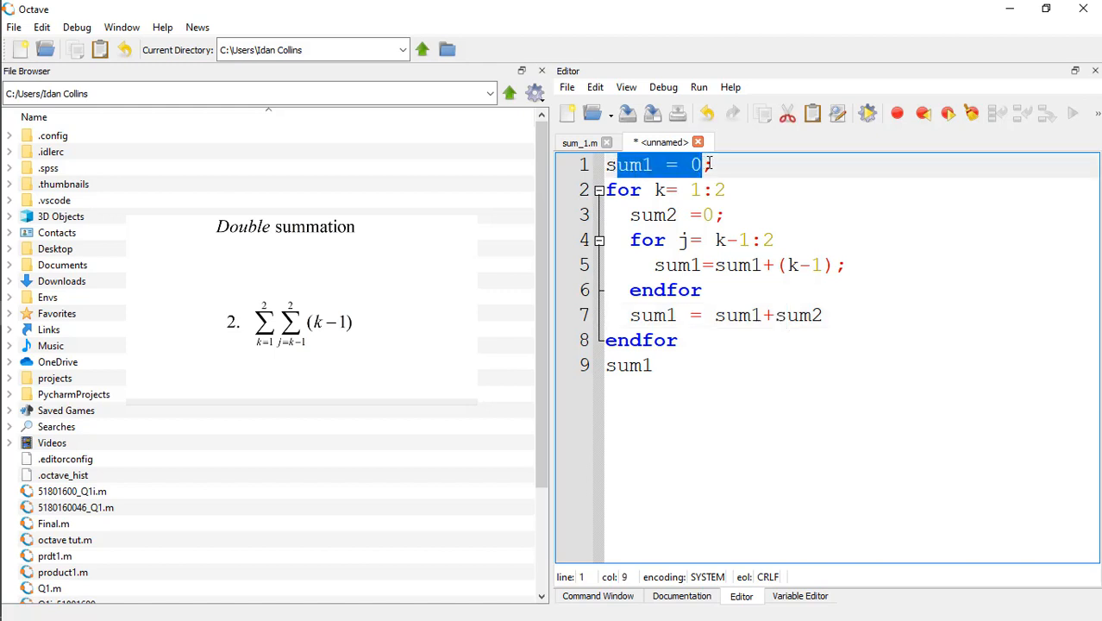
click(628, 190)
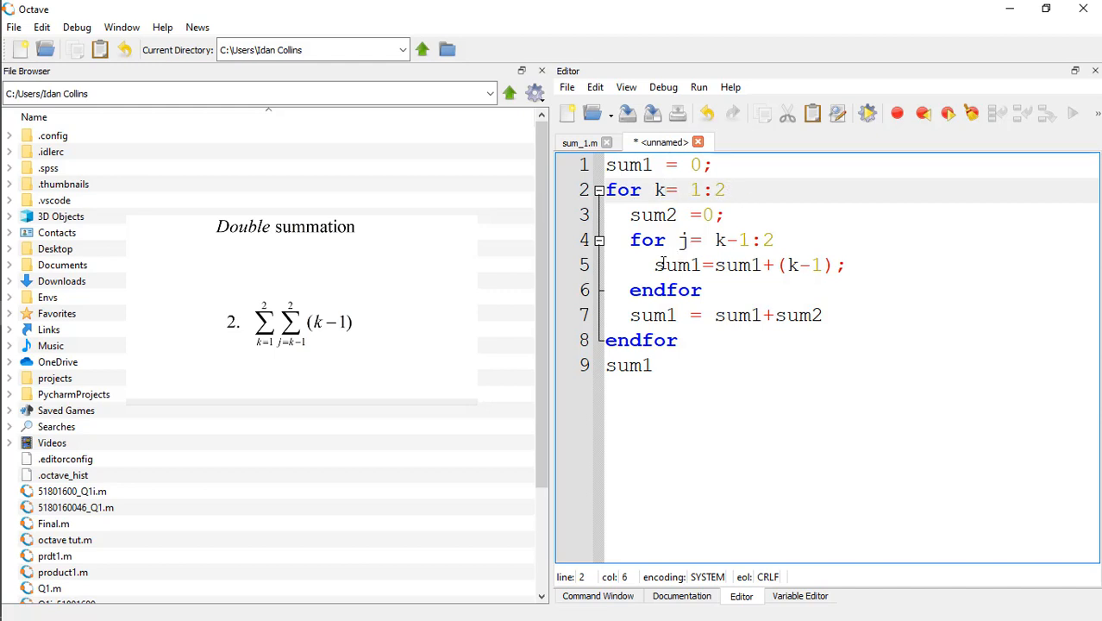
double_click(667, 265)
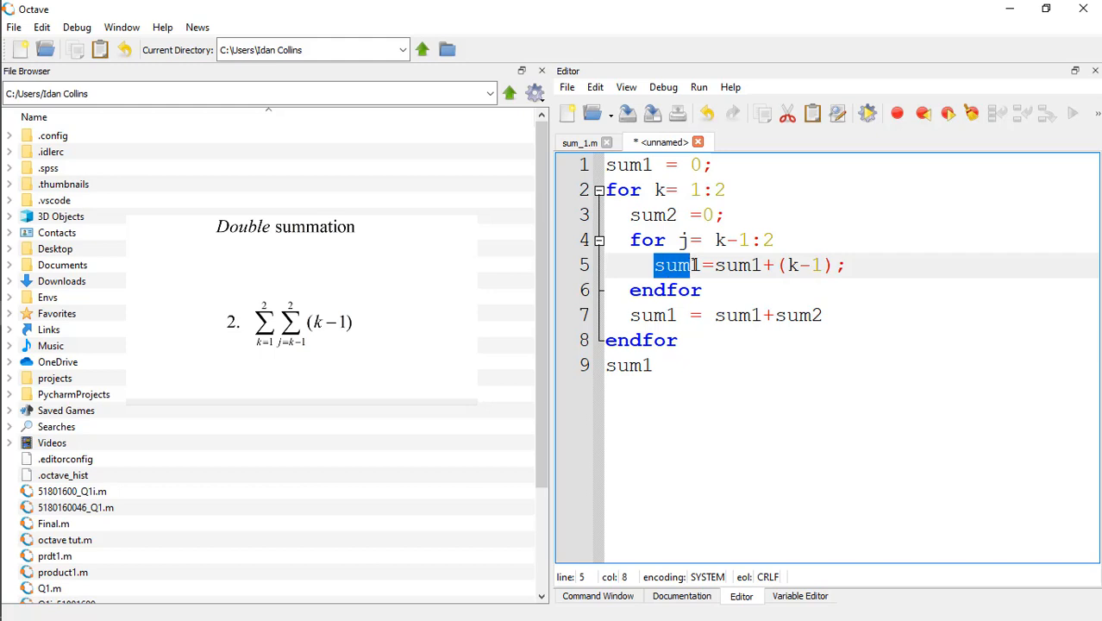
mouse_move(741, 272)
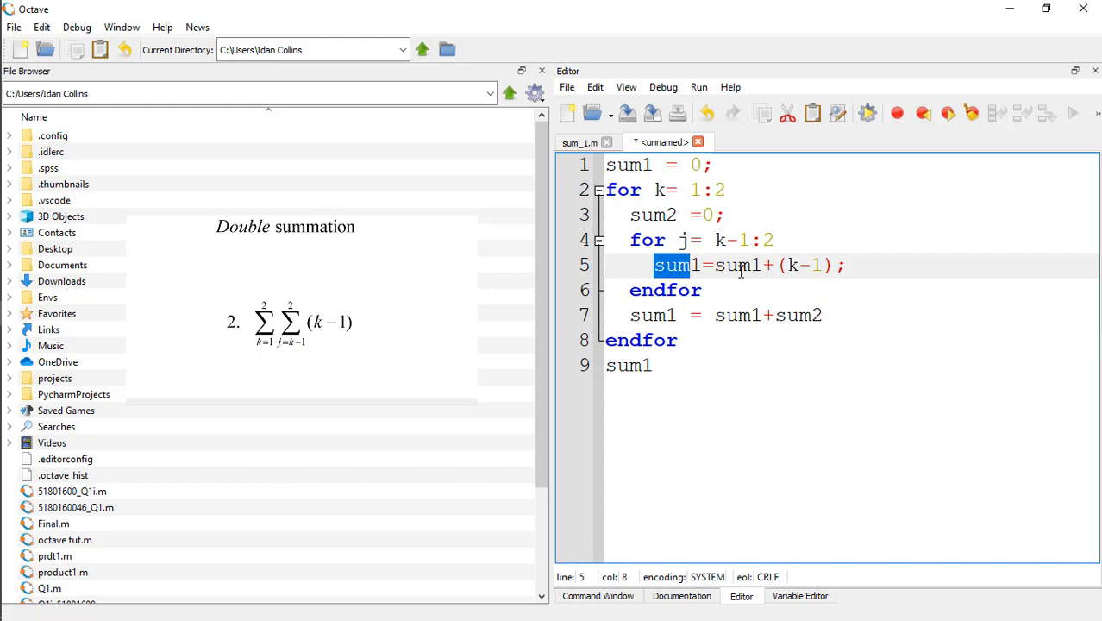
mouse_move(798, 266)
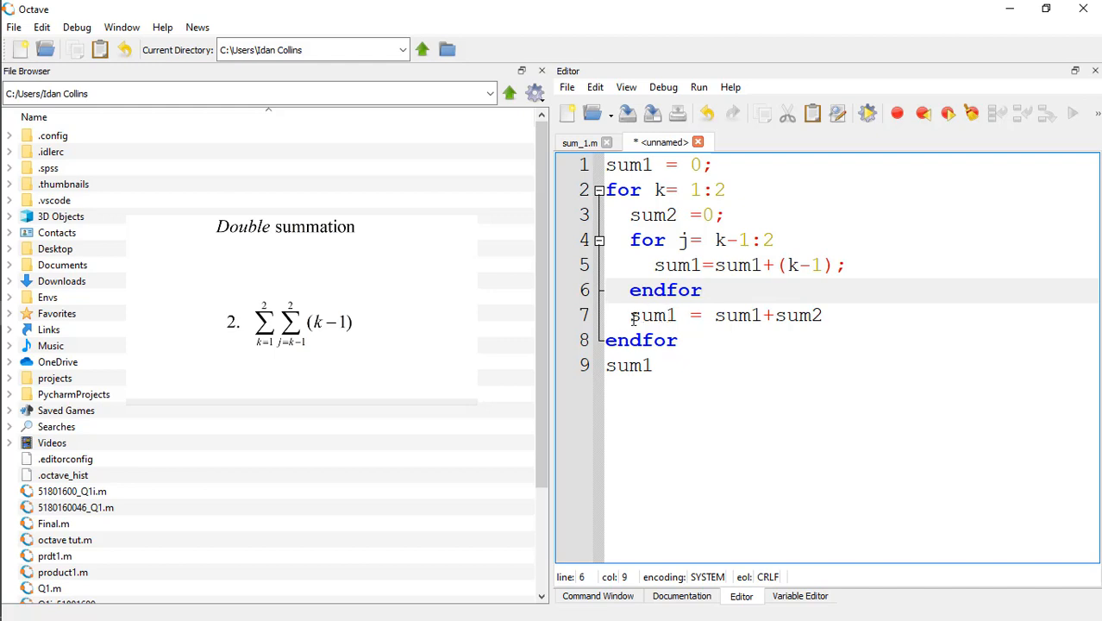
double_click(653, 315)
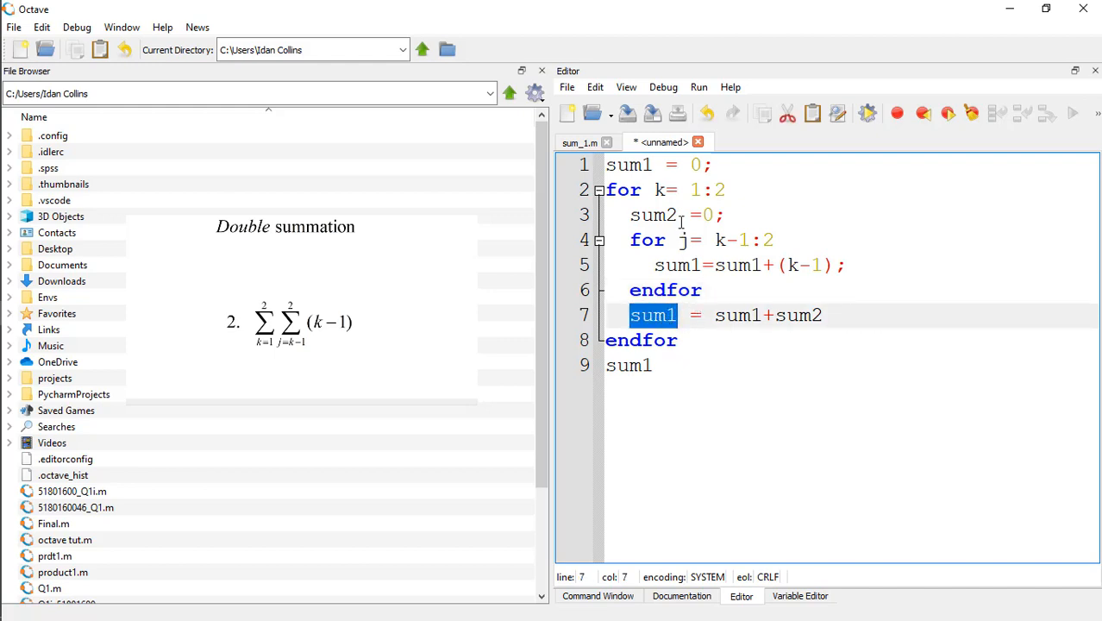
double_click(700, 189)
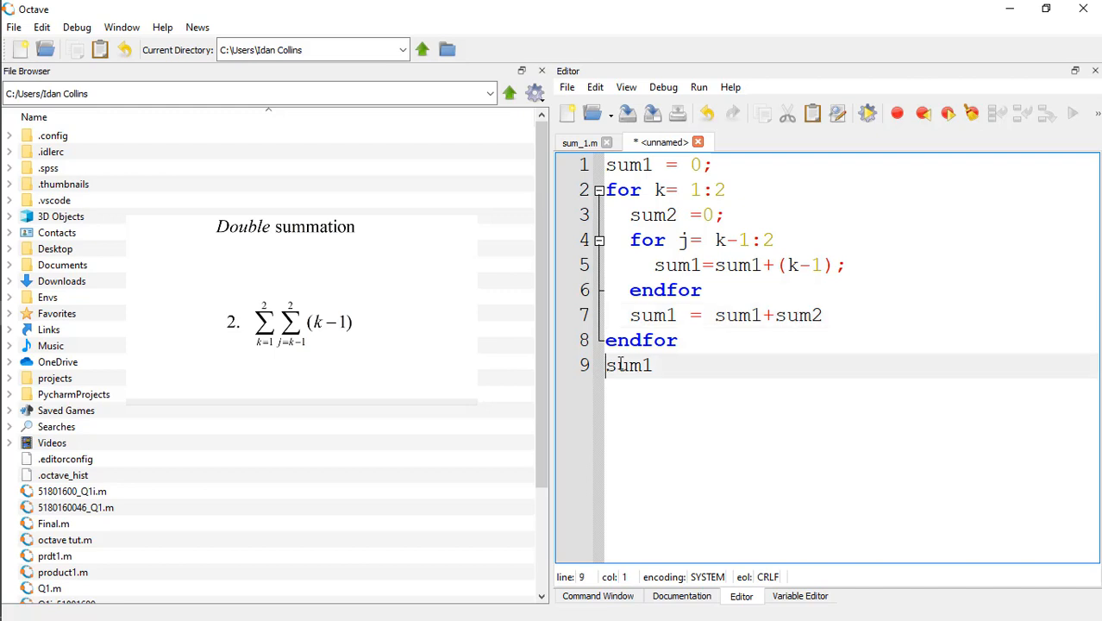
double_click(630, 365)
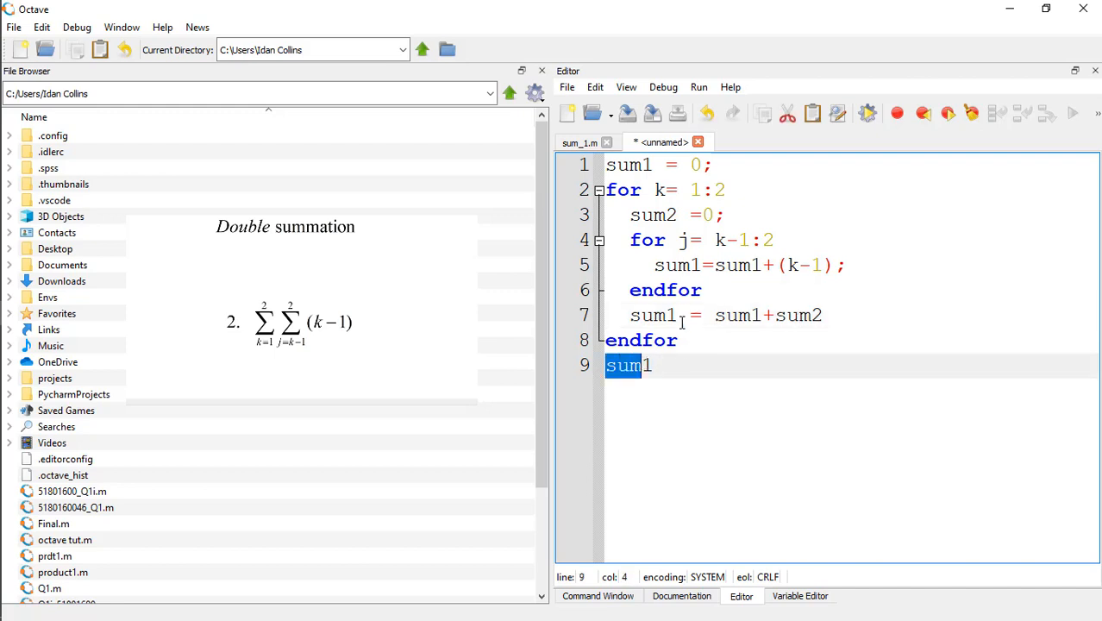
click(651, 366)
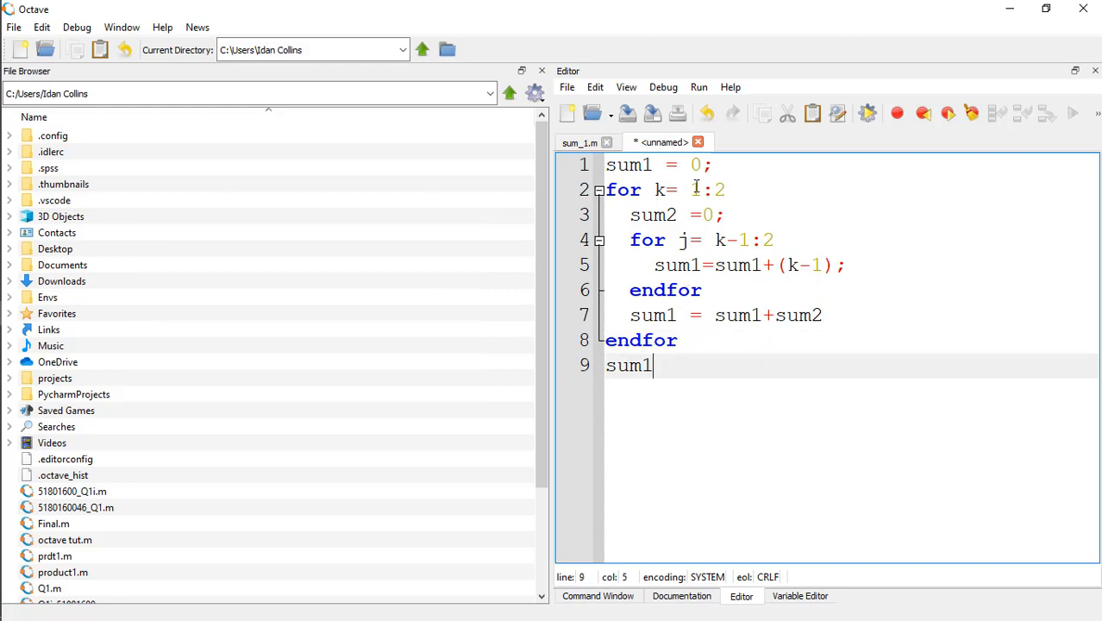
Step: Save the nested-loop script with the file name sum_3
click(625, 113)
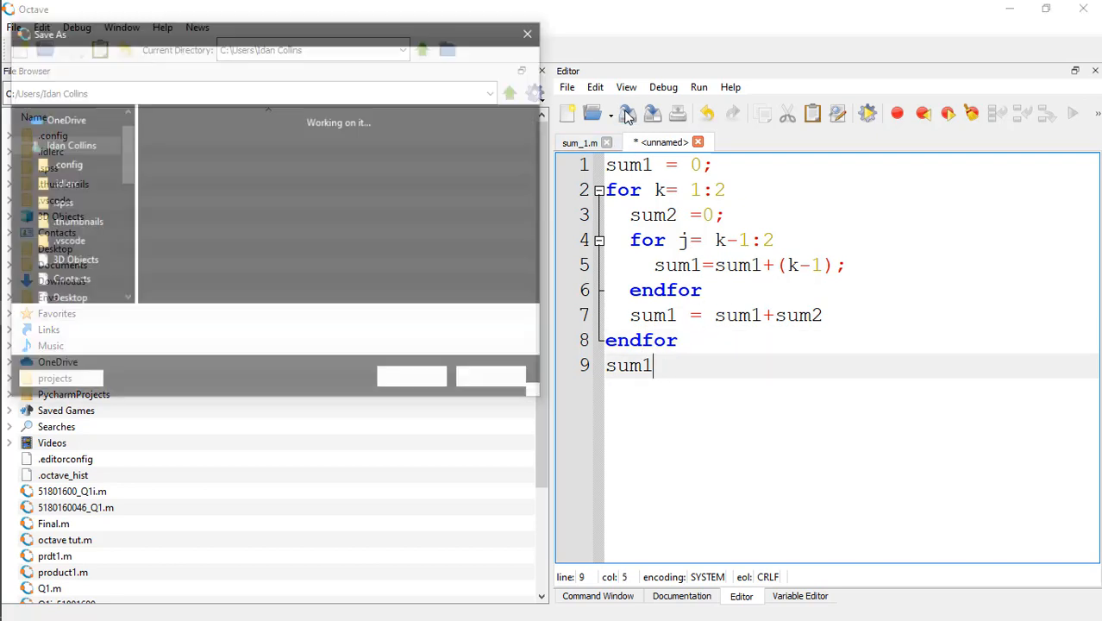
click(625, 113)
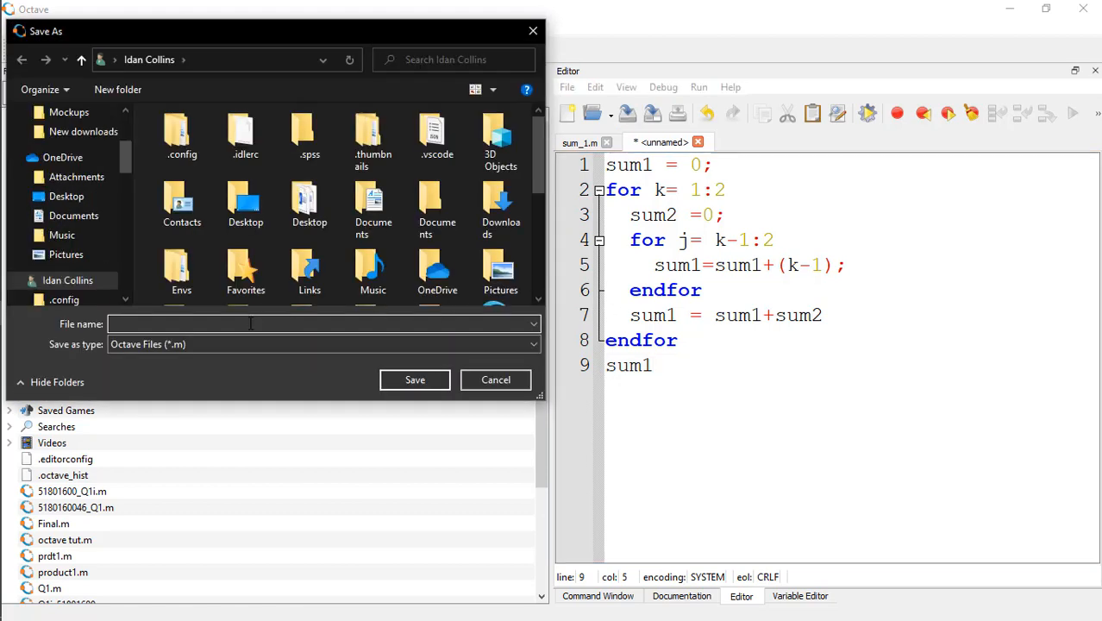
text(sum_3)
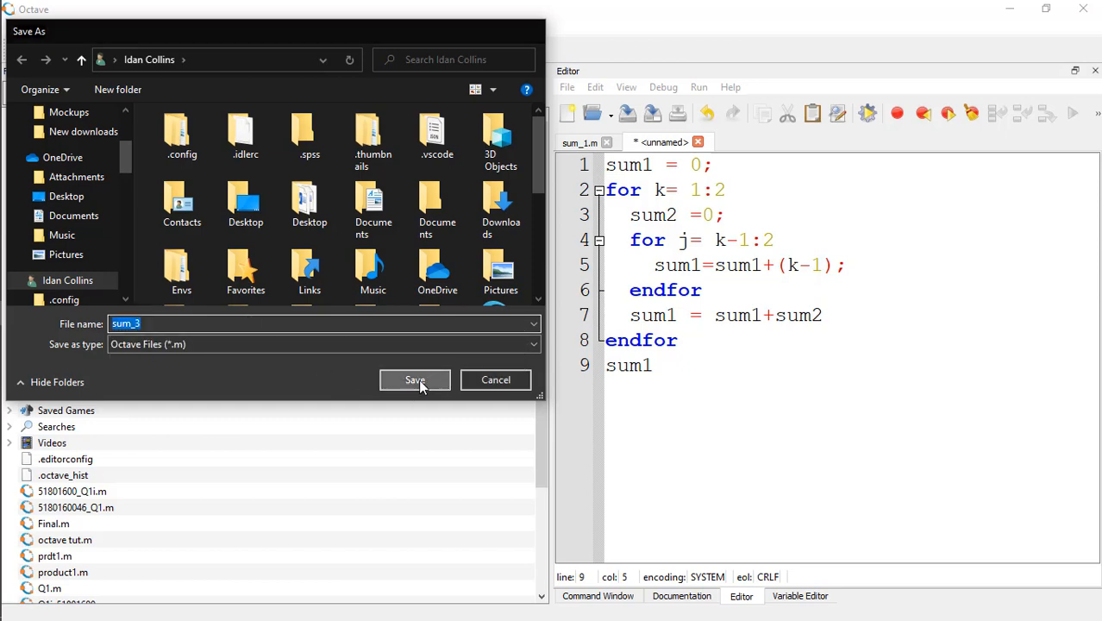
click(415, 379)
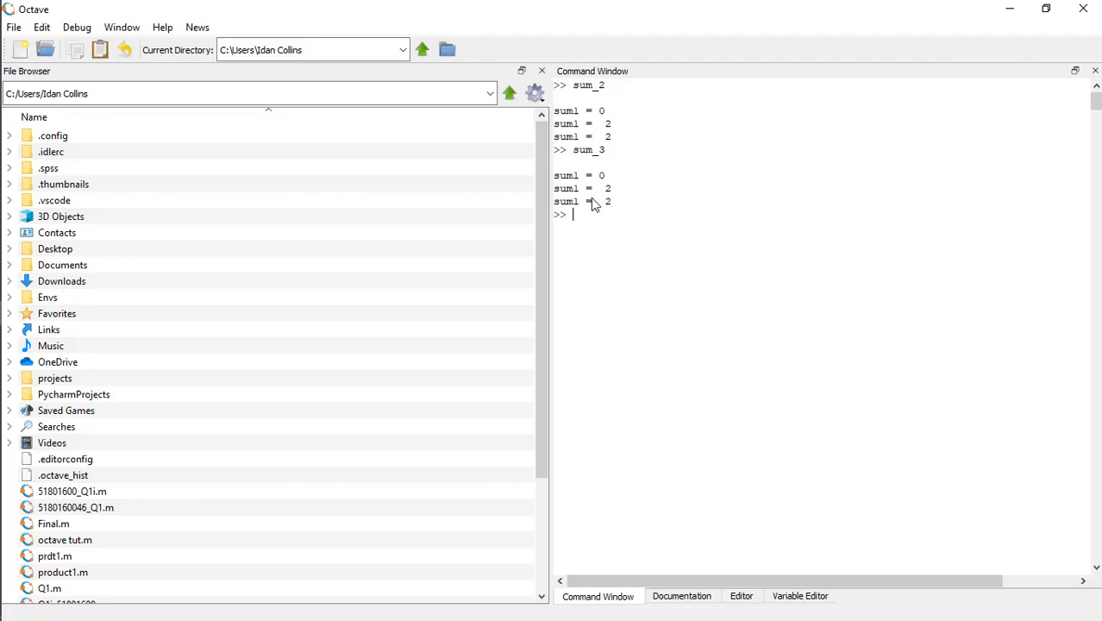
mouse_move(627, 297)
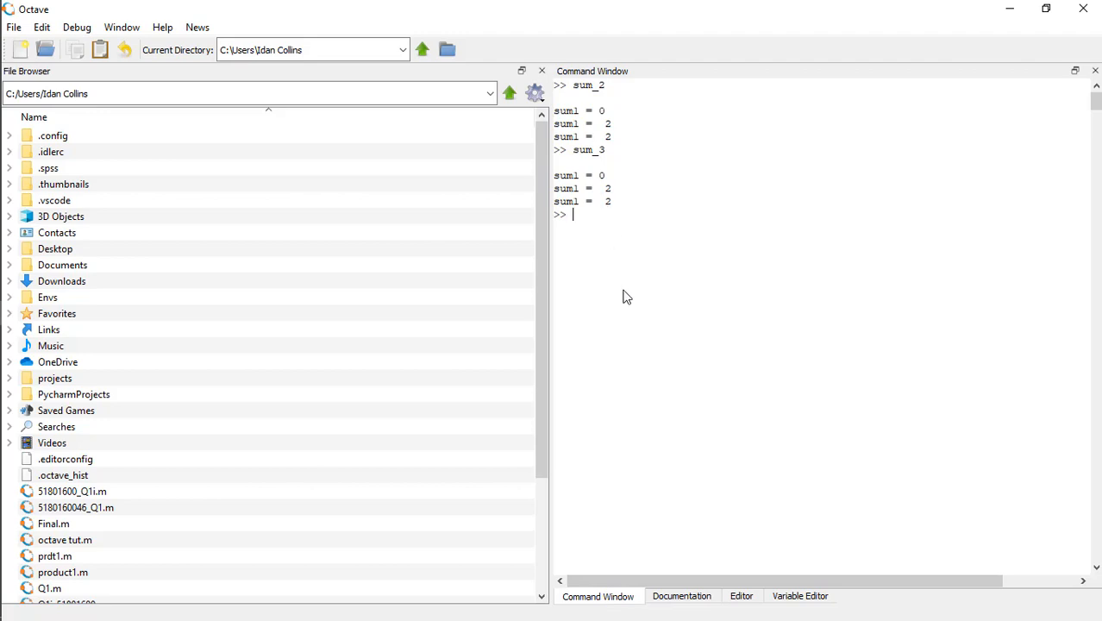
Step: Clear the Command Window with clc and bring the saved sum_3.m script back into view
text(clc)
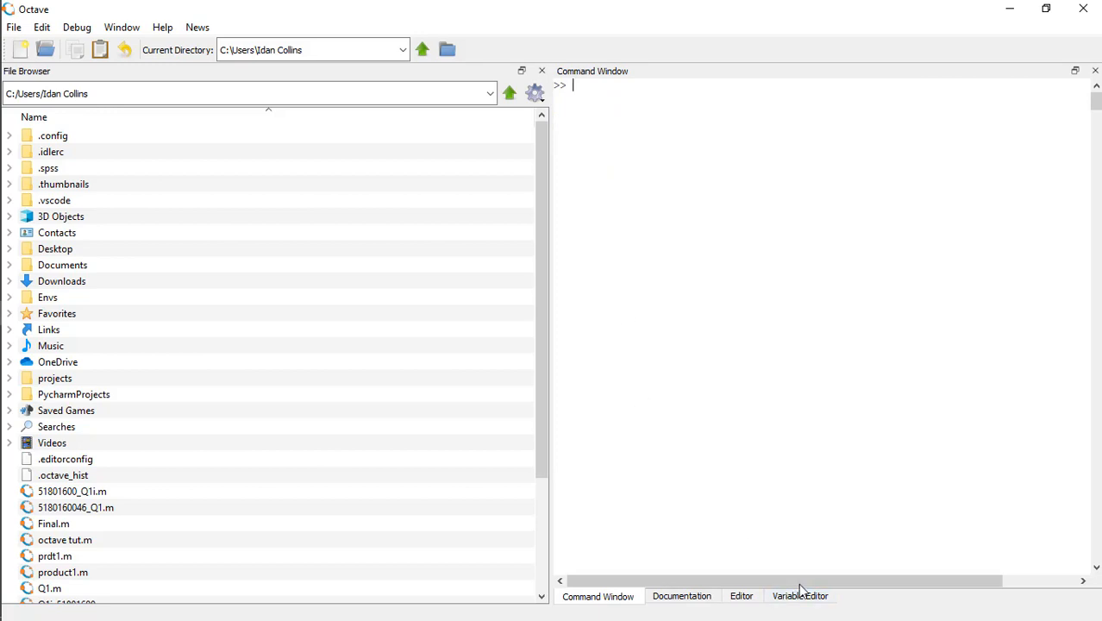
click(740, 596)
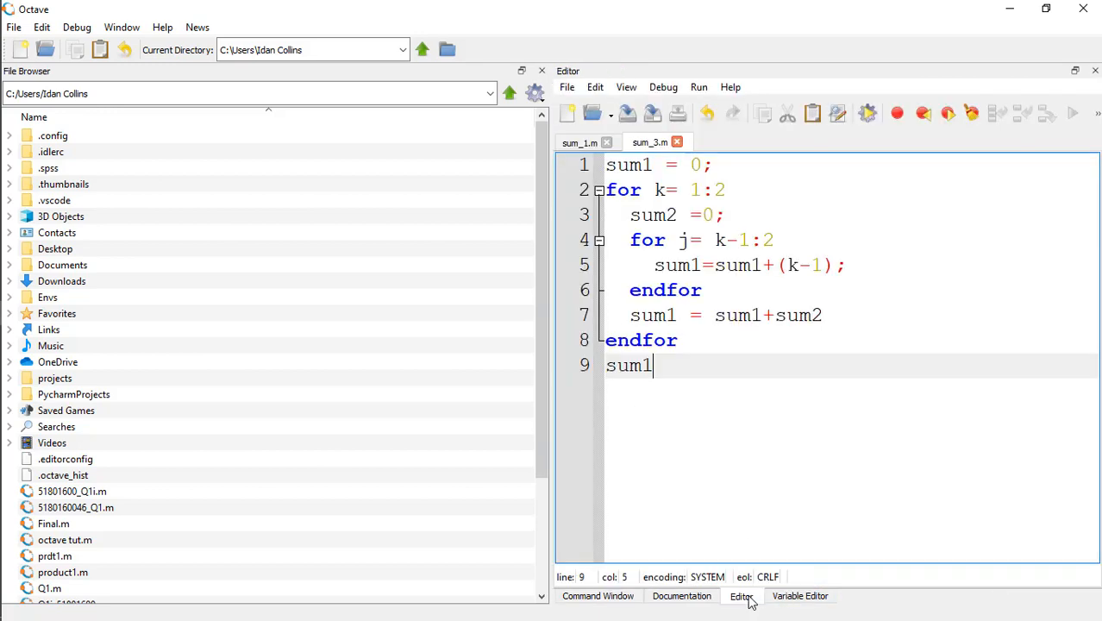
mouse_move(711, 450)
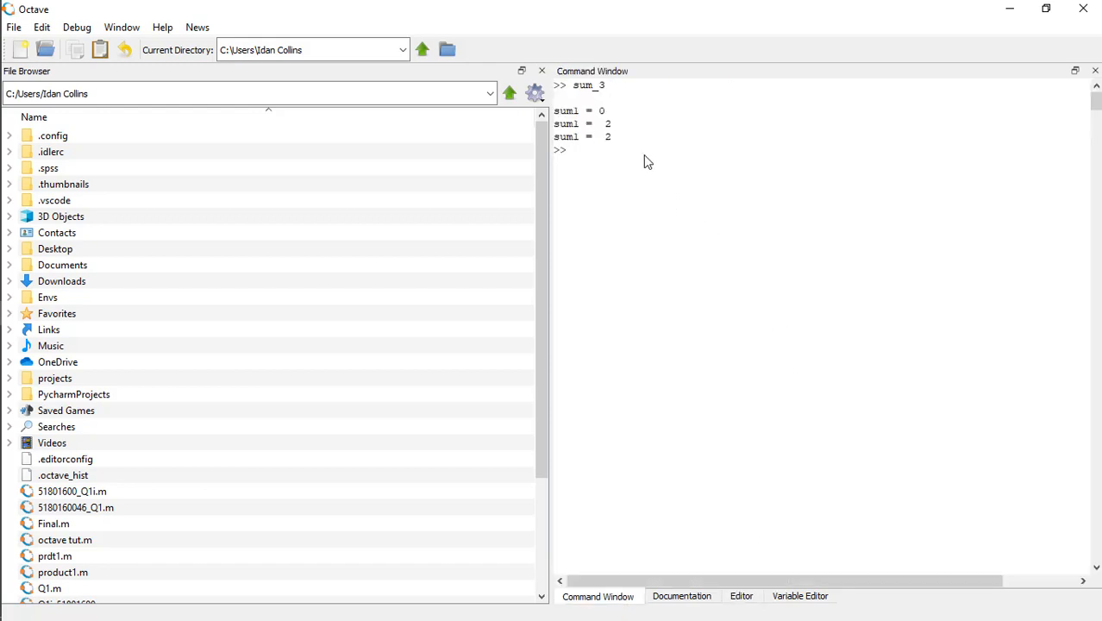
mouse_move(586, 142)
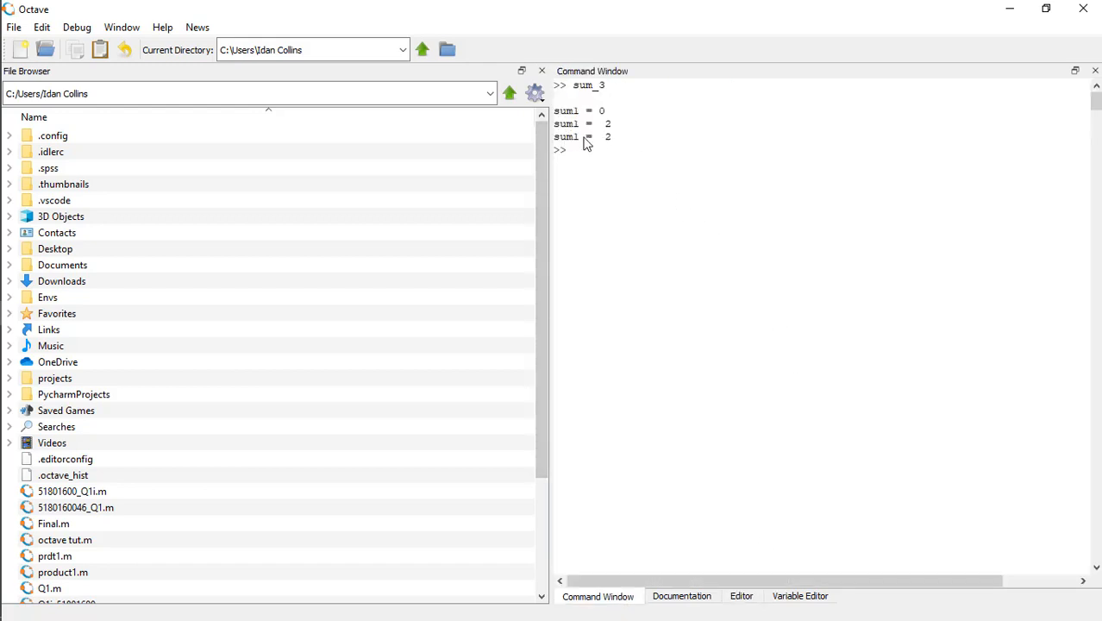
mouse_move(679, 183)
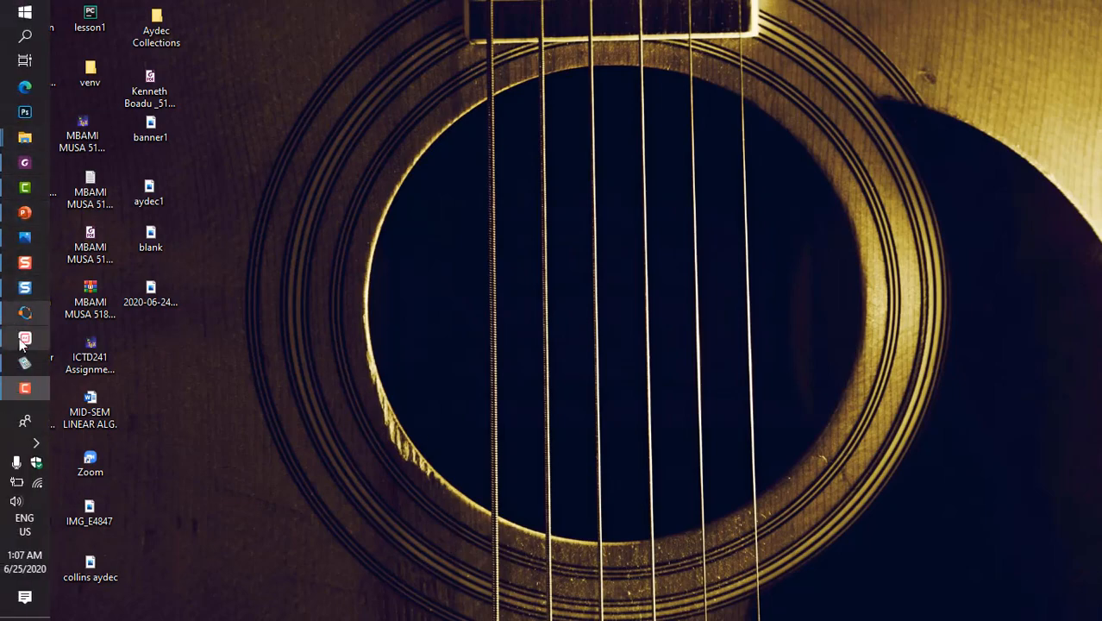
Step: Switch to Microsoft Mathematics from the taskbar
click(24, 338)
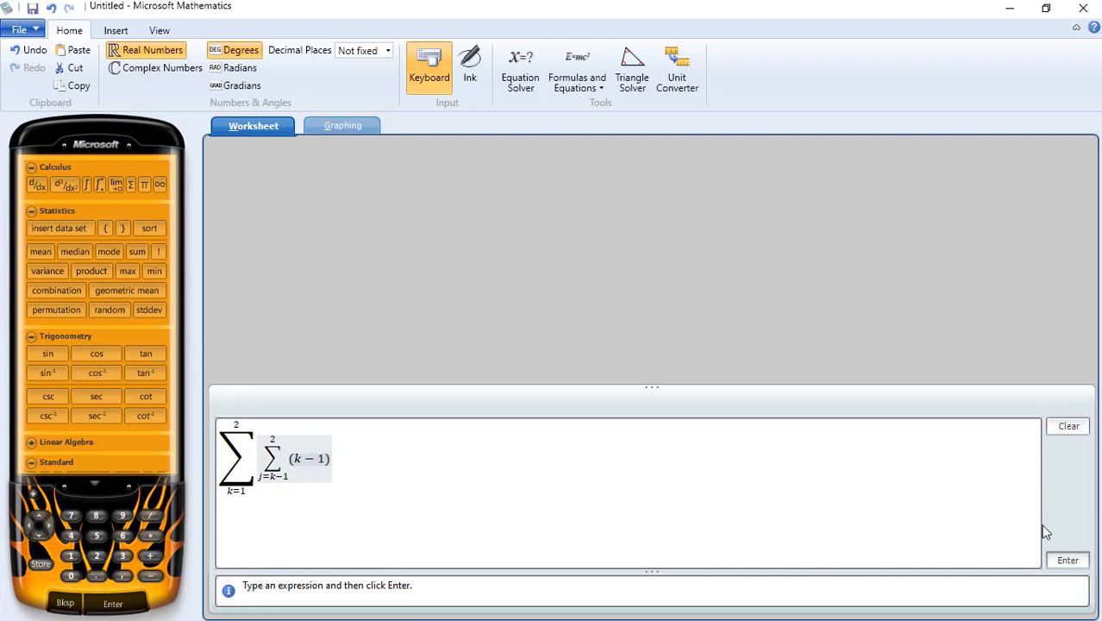
Step: Evaluate the double summation of k−1 over k=1..2, j=k−1..2, giving 2
click(1067, 560)
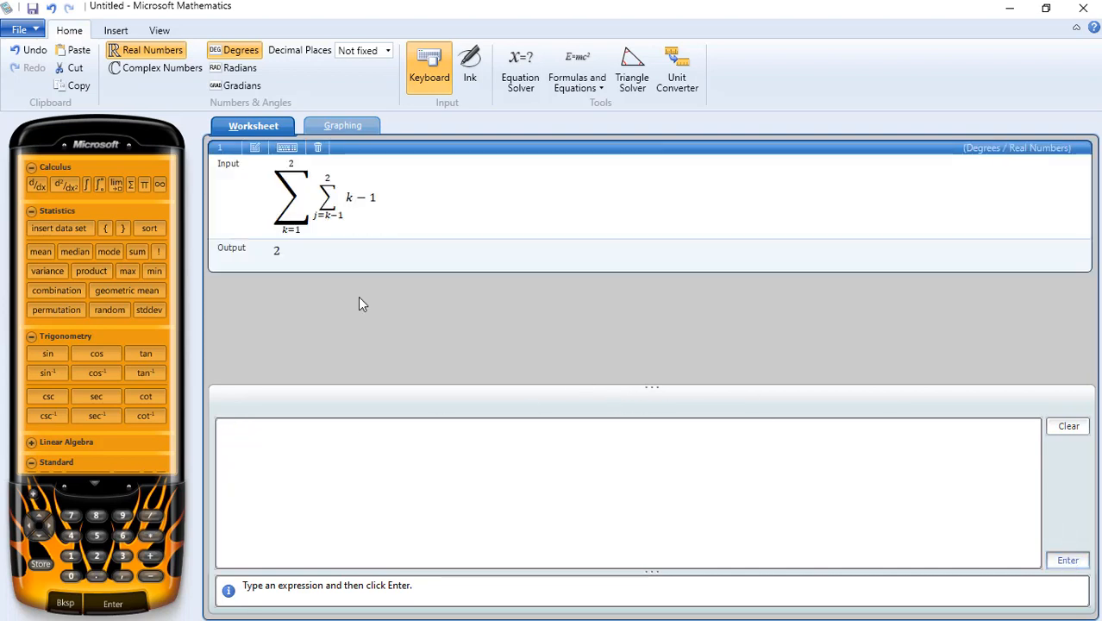
mouse_move(279, 259)
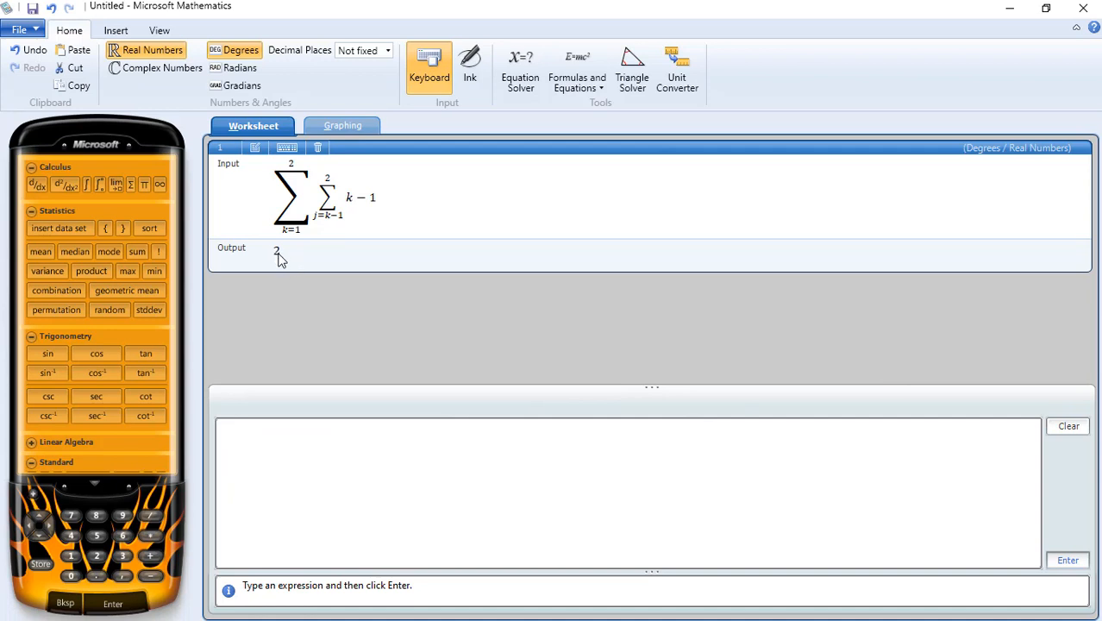
mouse_move(275, 256)
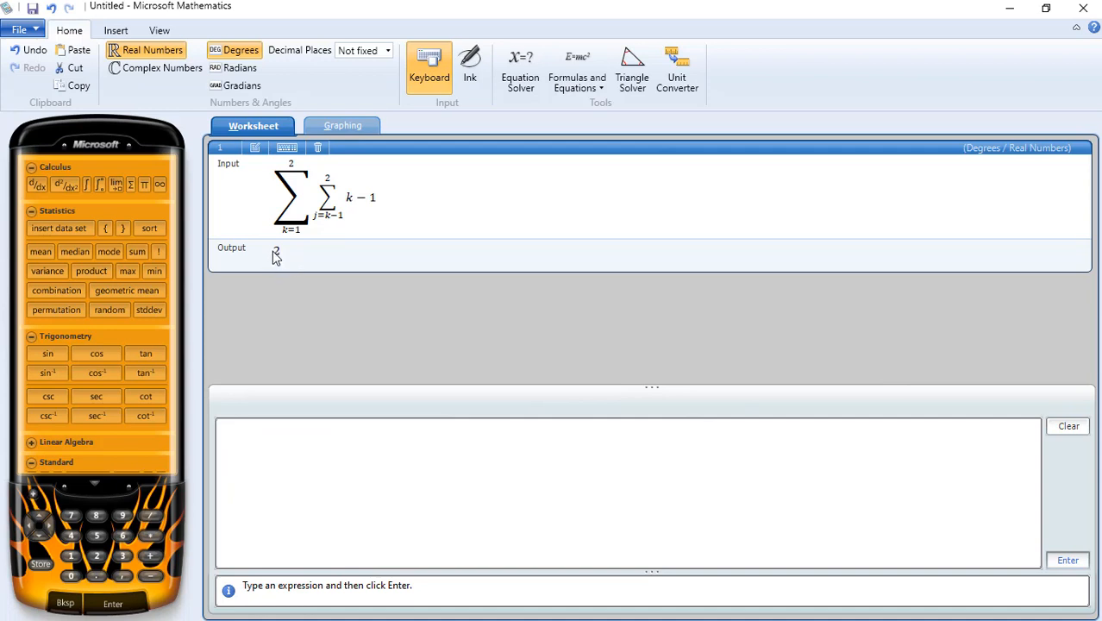